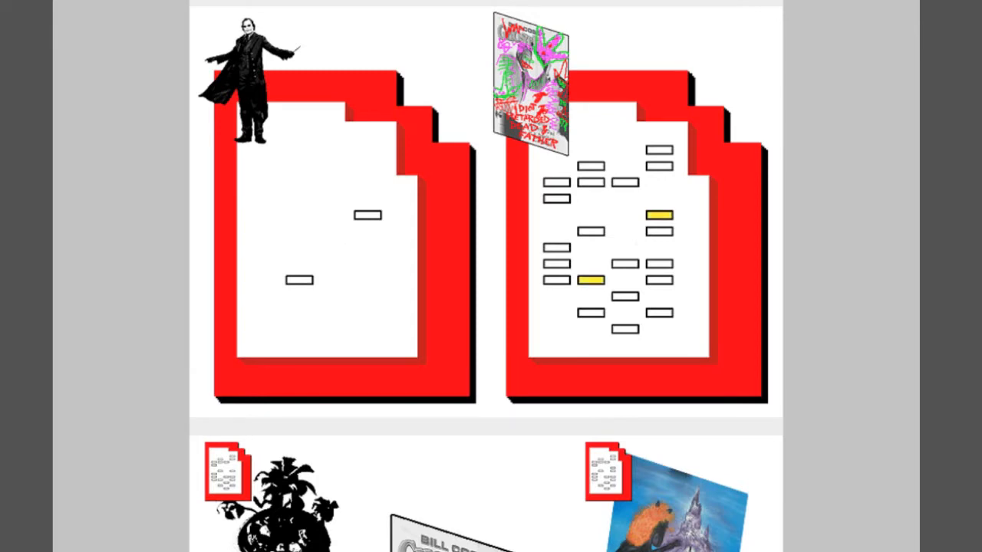
- Follow 'John: Combine Cosby poster with computer.' and read the Cosbytop Computer panel and text
scroll("down", 3)
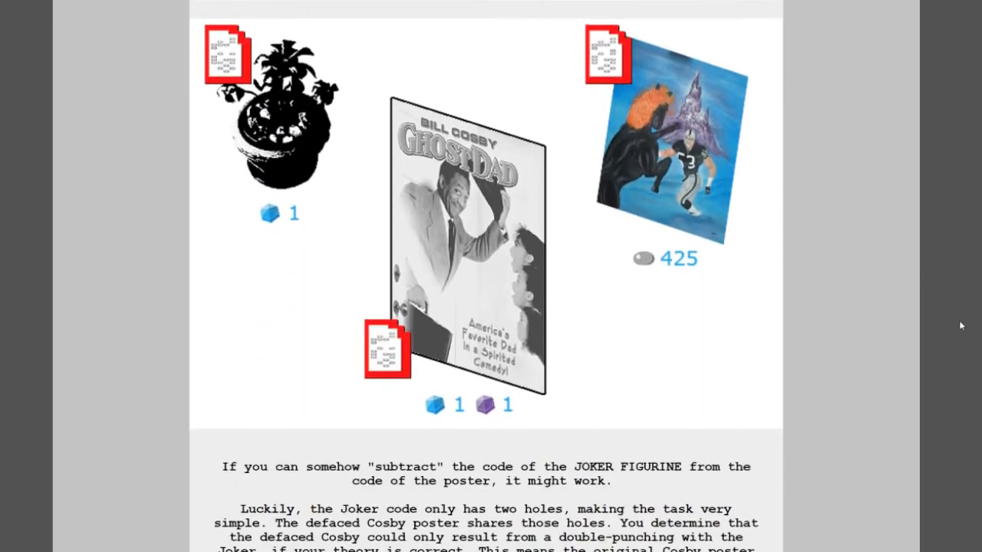
scroll("down", 3)
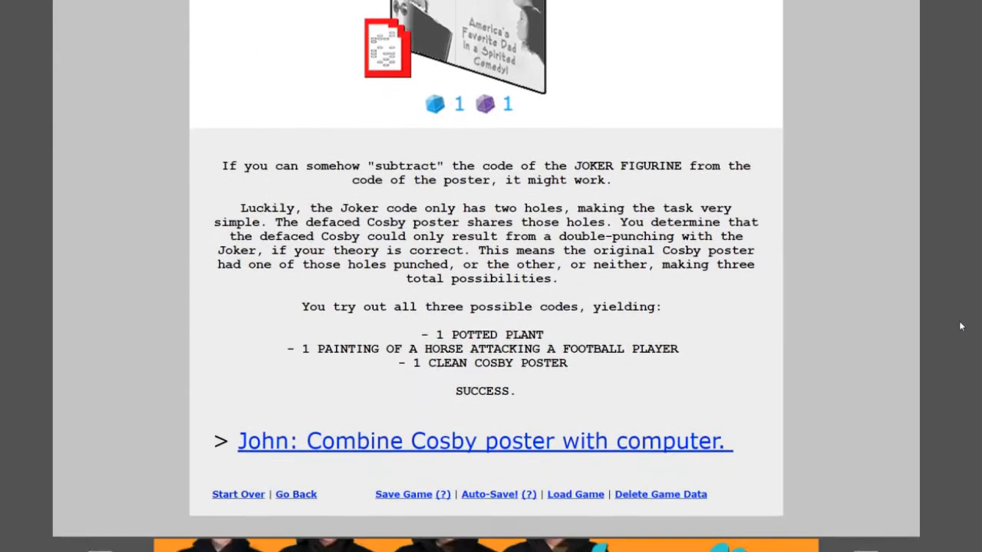
scroll("up", 3)
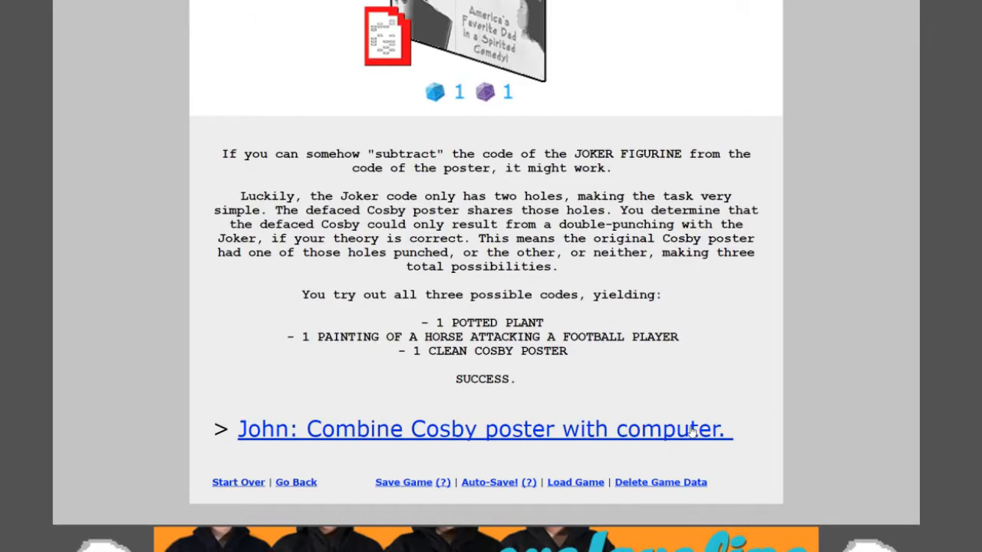
left_click(483, 429)
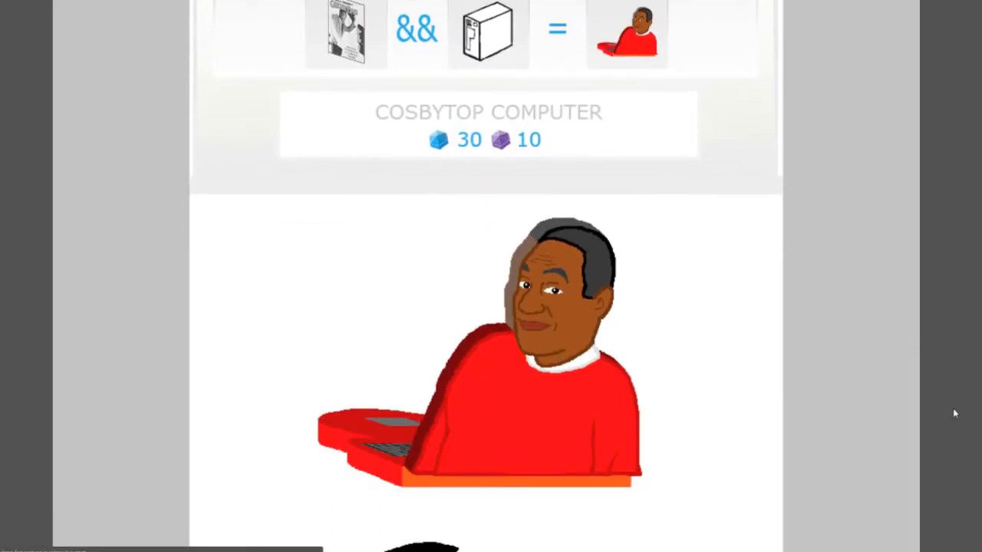
scroll("down", 3)
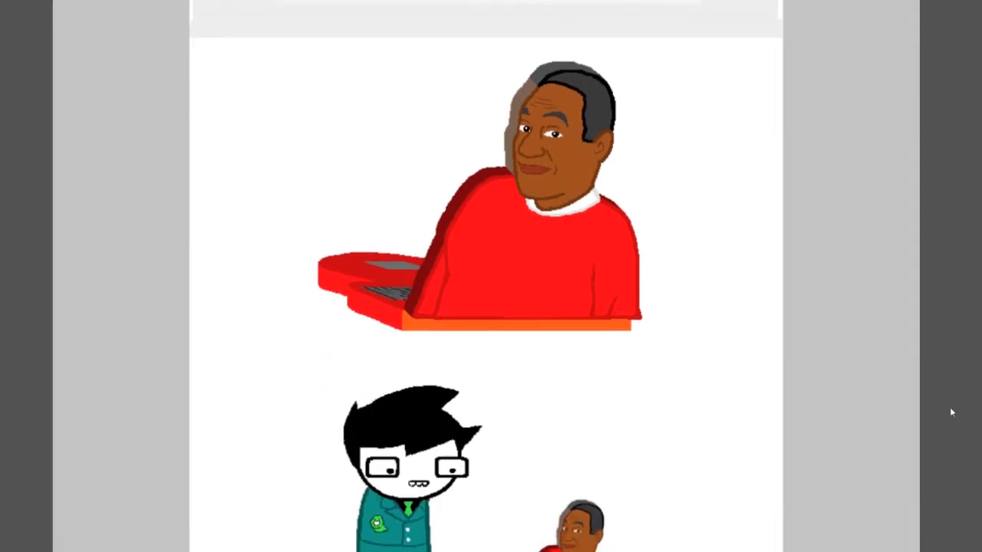
scroll("down", 3)
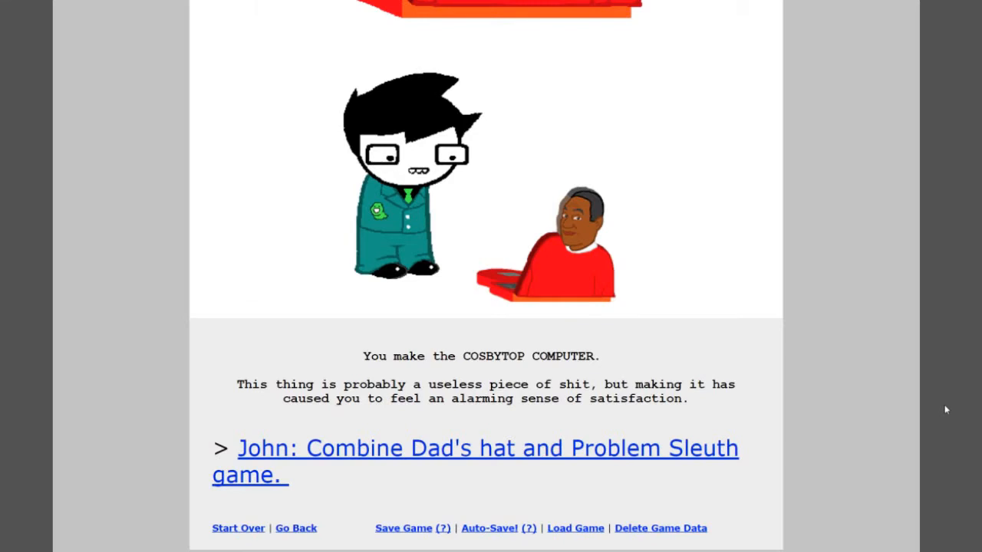
mouse_move(739, 470)
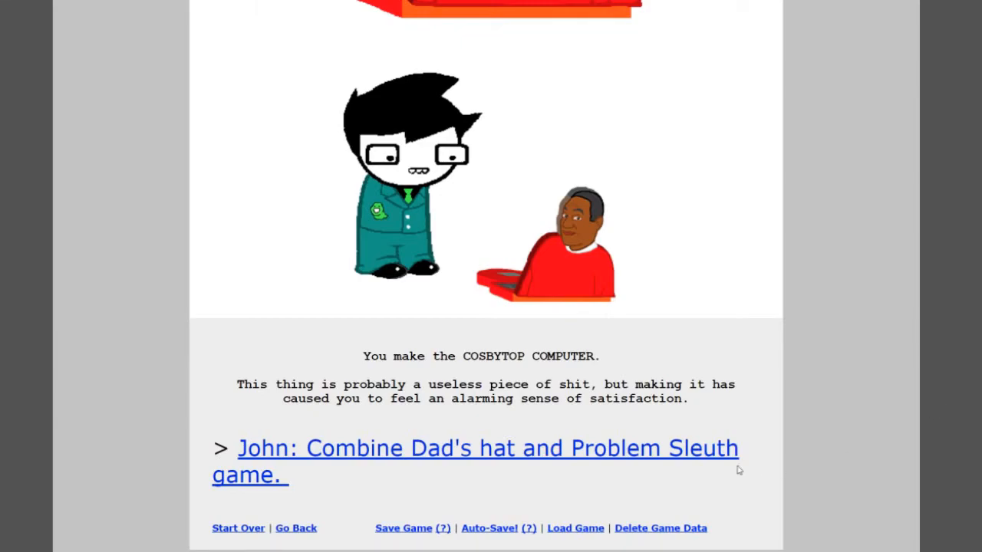
- Follow 'John: Combine Dad's hat and Problem Sleuth game.' and read the fedora-with-candy-corn result
left_click(474, 447)
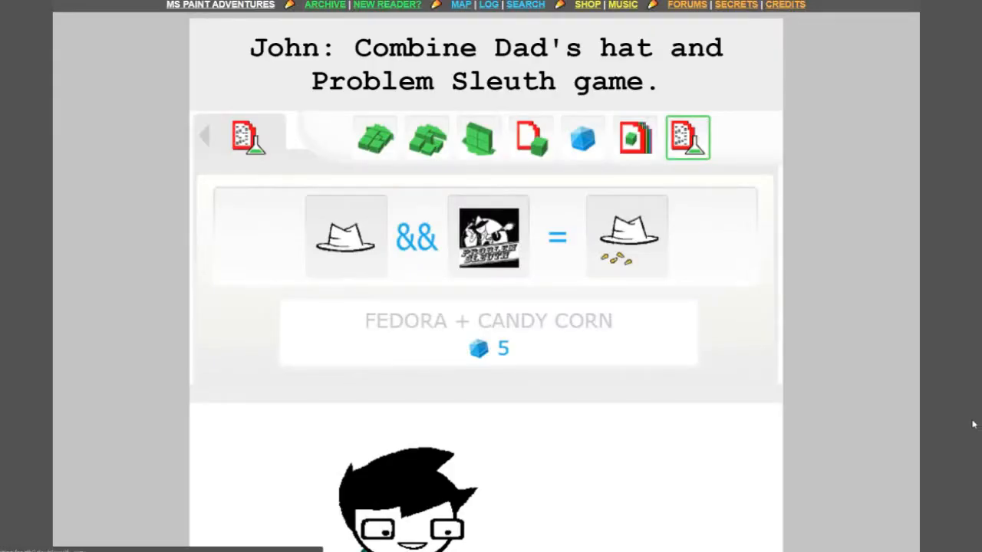
scroll("down", 3)
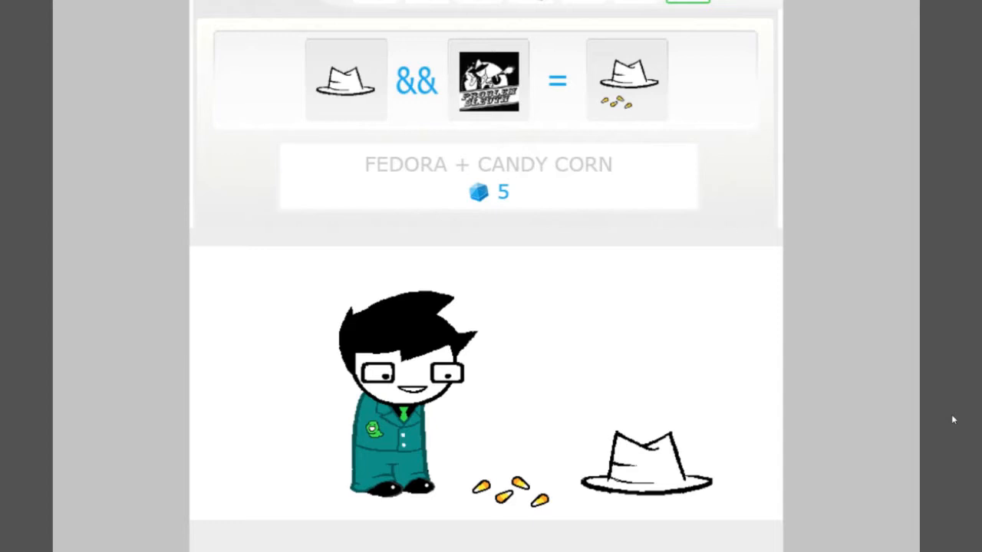
scroll("down", 3)
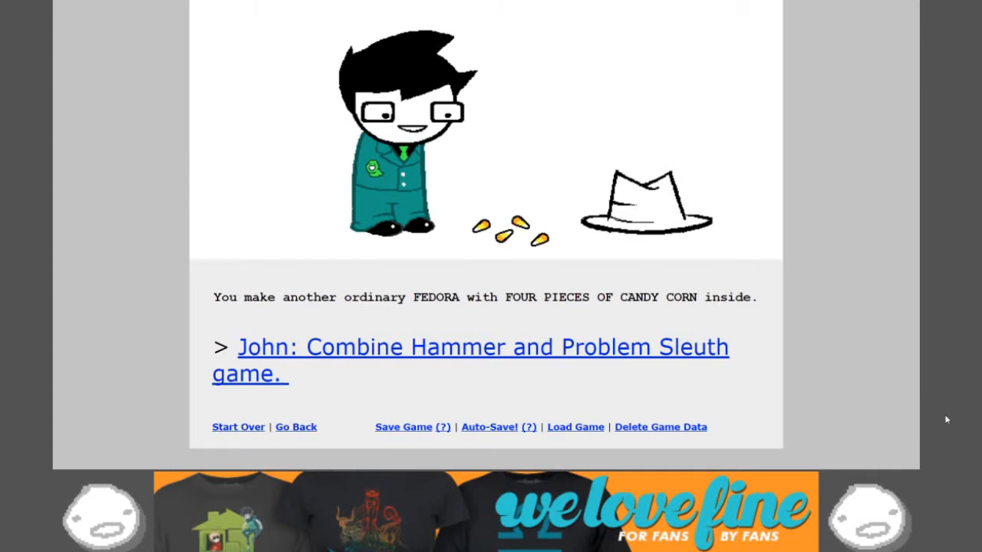
left_click(470, 347)
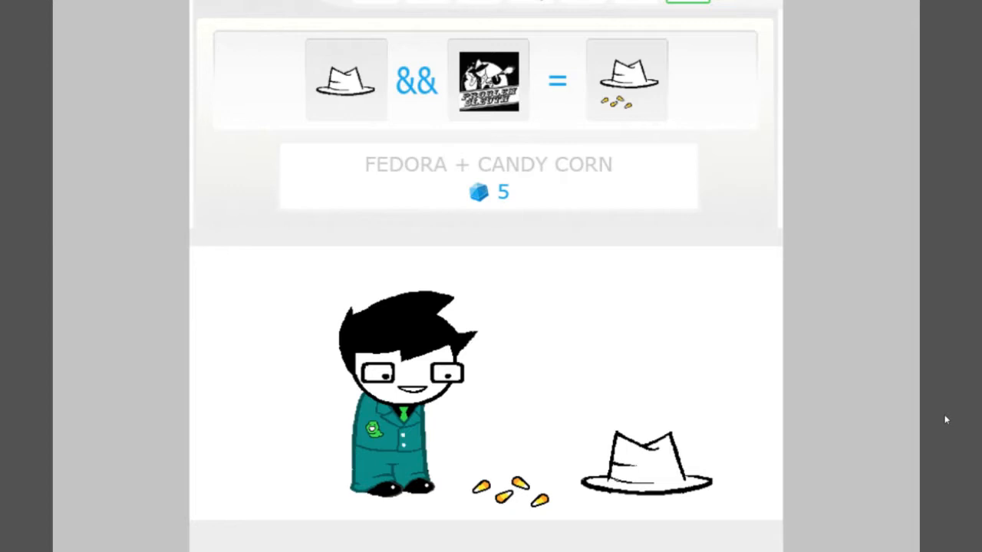
scroll("down", 3)
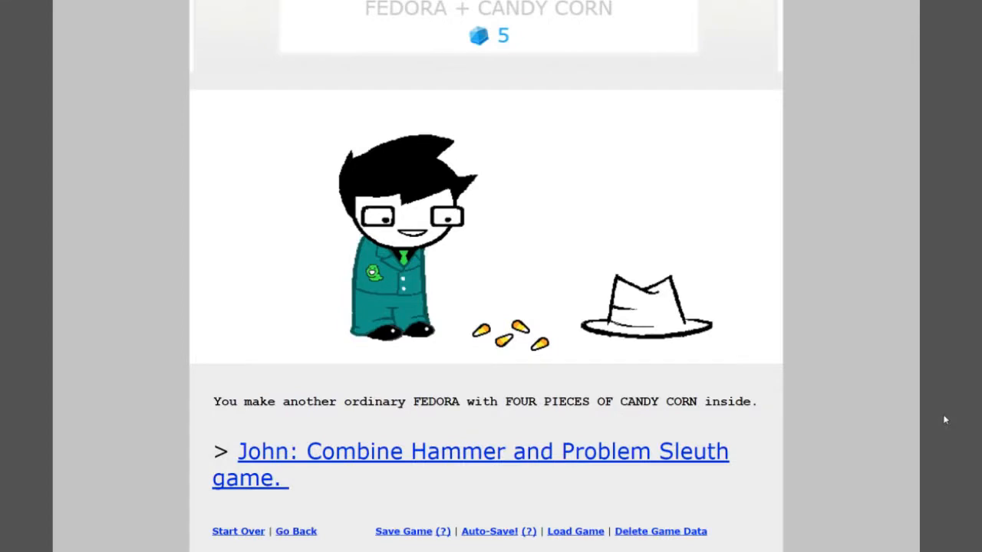
- Follow 'John: Combine Hammer and Problem Sleuth game.' and read the ludicrous grist requirement
left_click(470, 451)
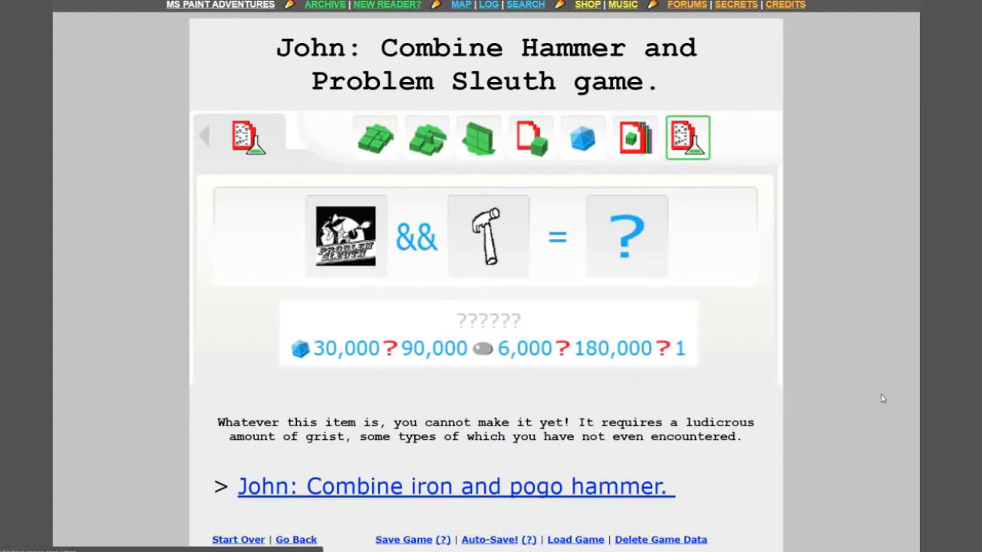
mouse_move(880, 398)
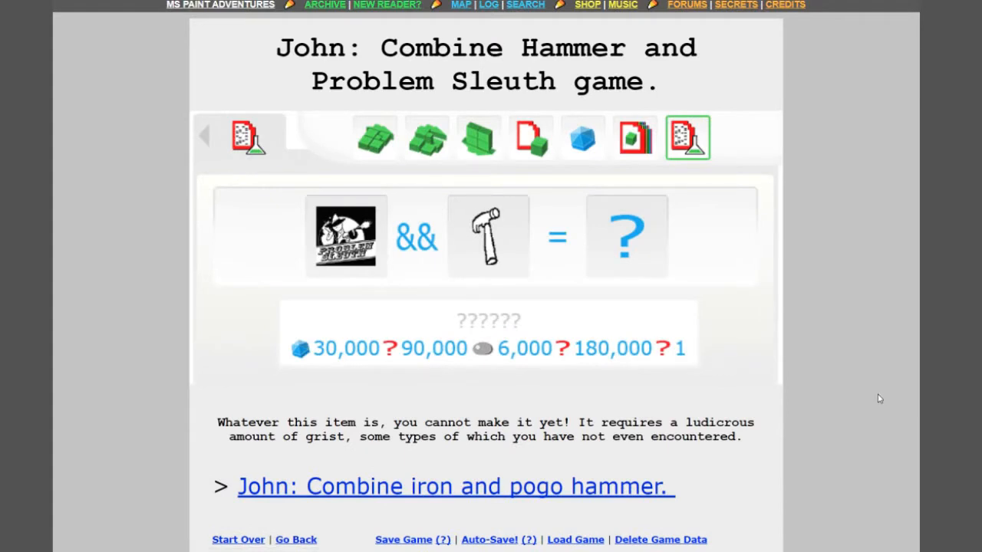
scroll("down", 3)
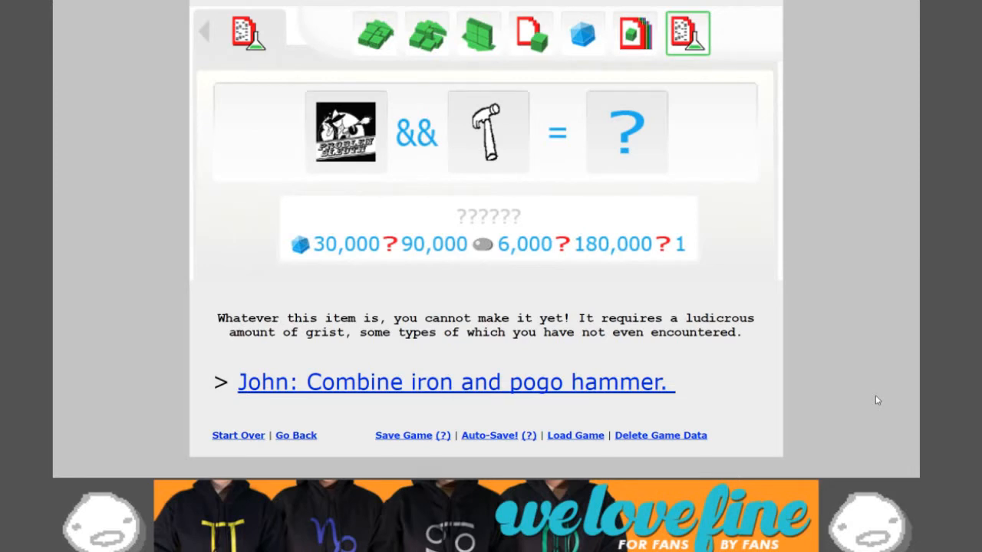
mouse_move(717, 339)
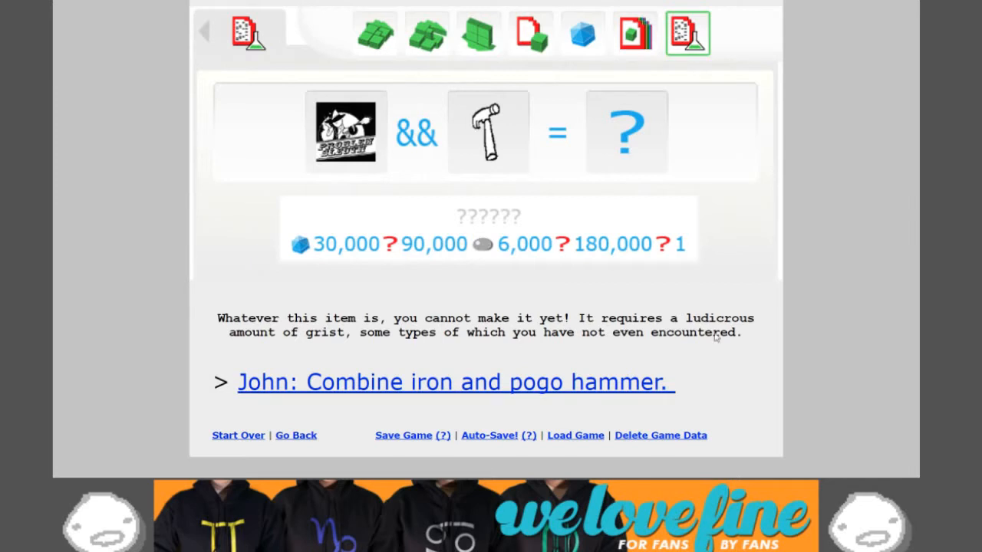
mouse_move(476, 257)
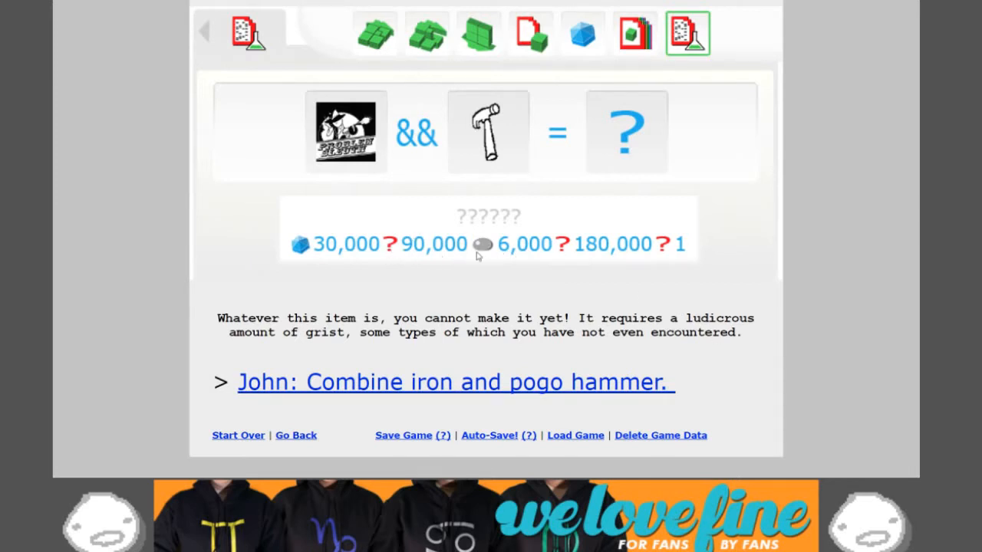
mouse_move(683, 253)
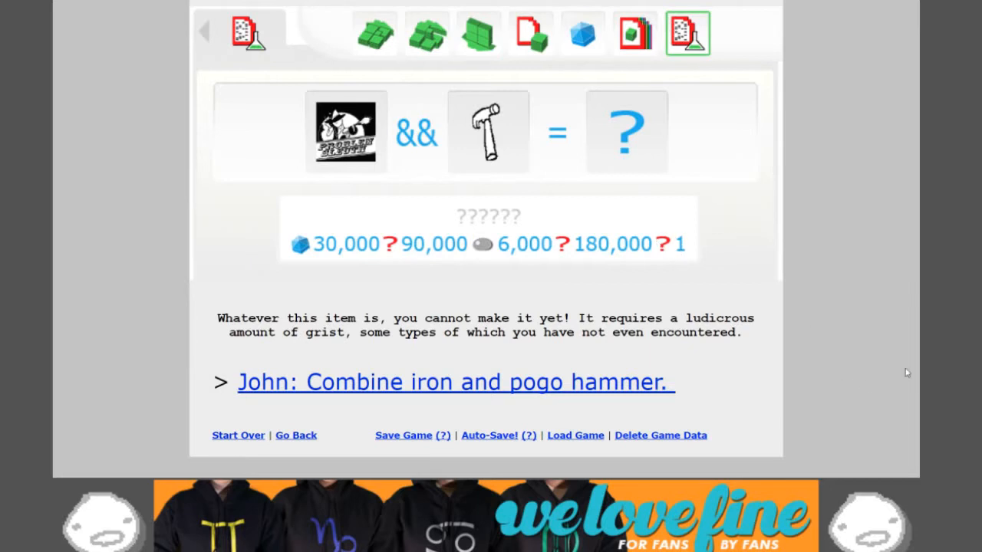
scroll("up", 3)
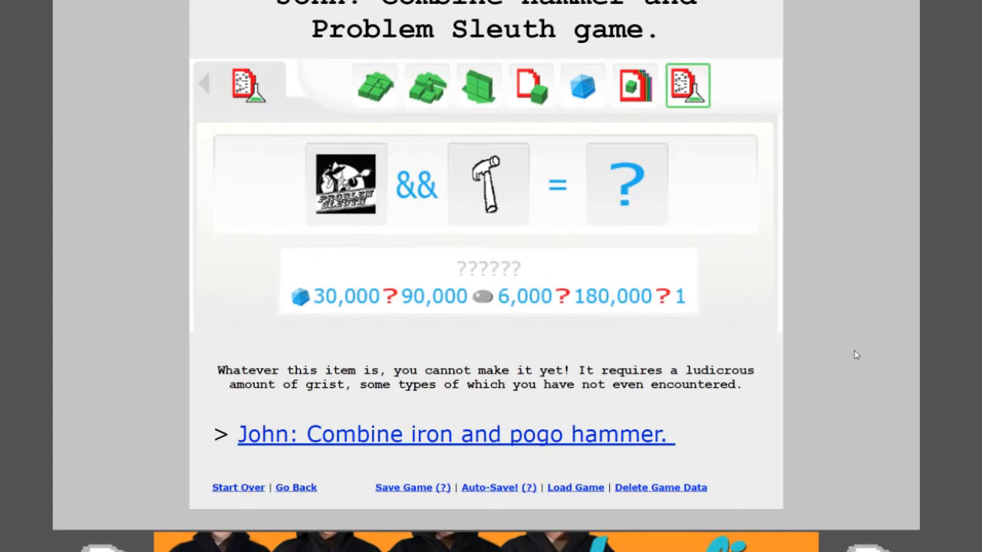
mouse_move(648, 428)
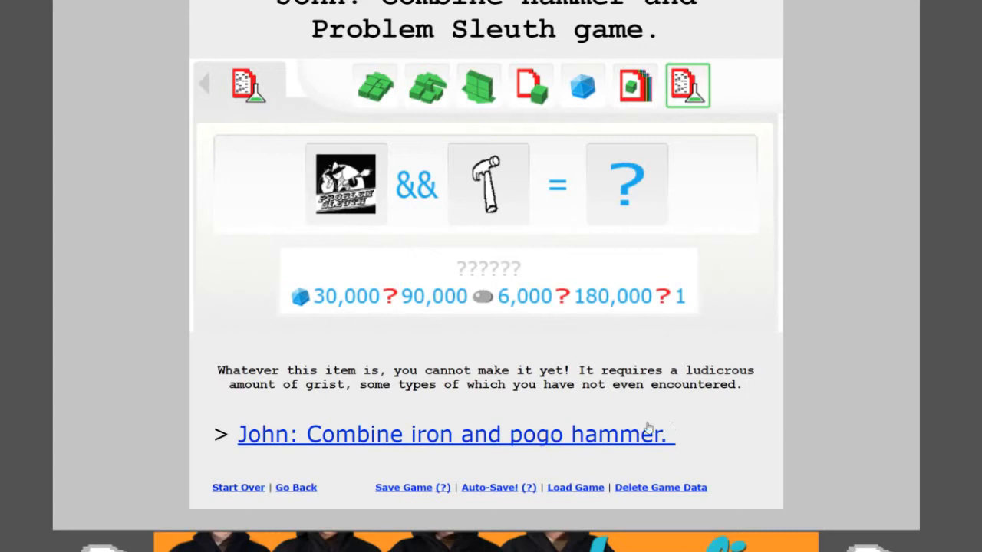
- Advance to the iron and pogo hammer combination and read the WRINKLEFUCKER caption
left_click(456, 434)
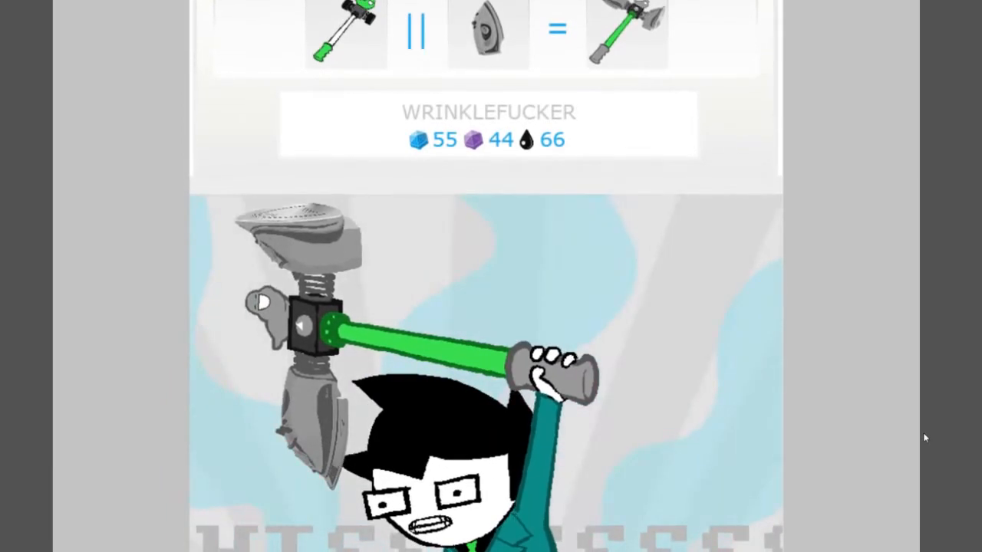
scroll("down", 3)
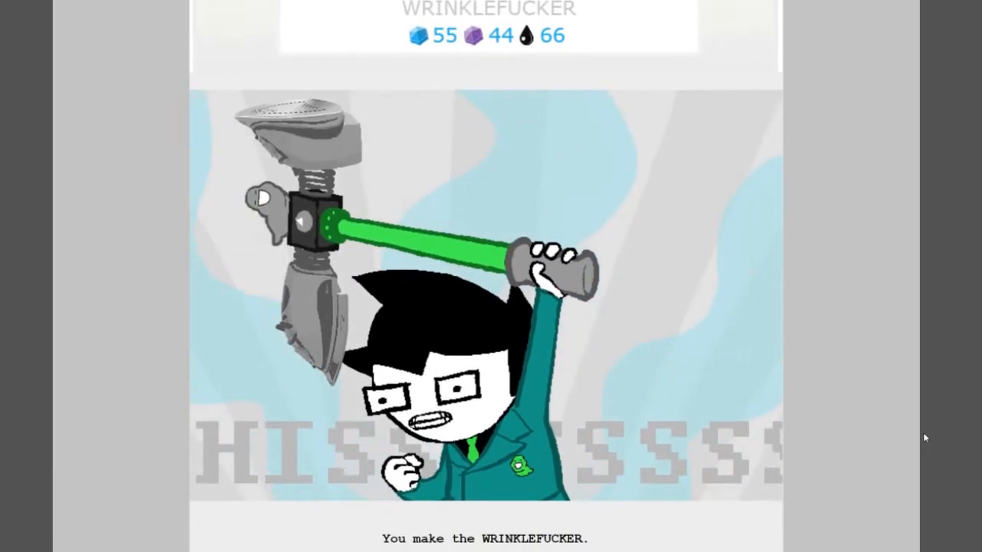
scroll("down", 3)
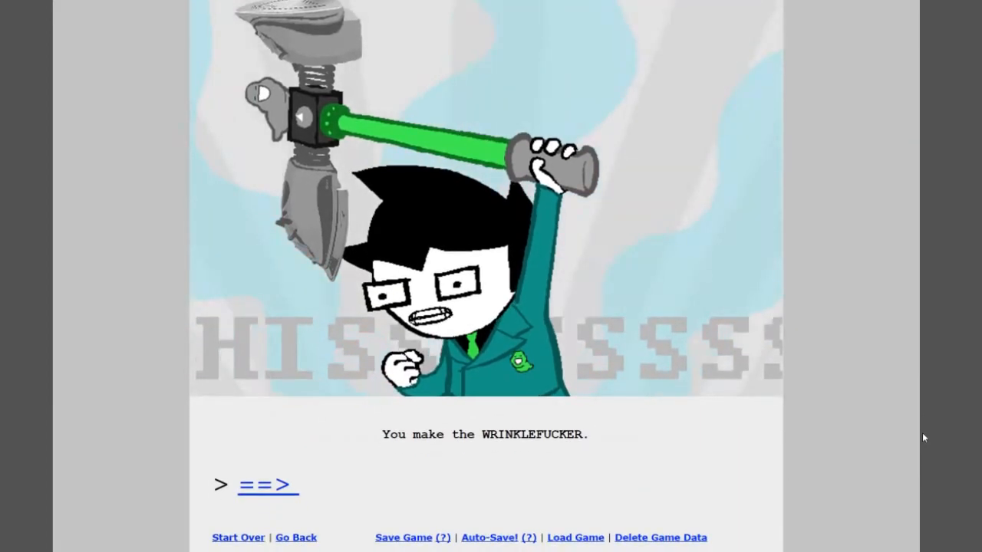
mouse_move(921, 435)
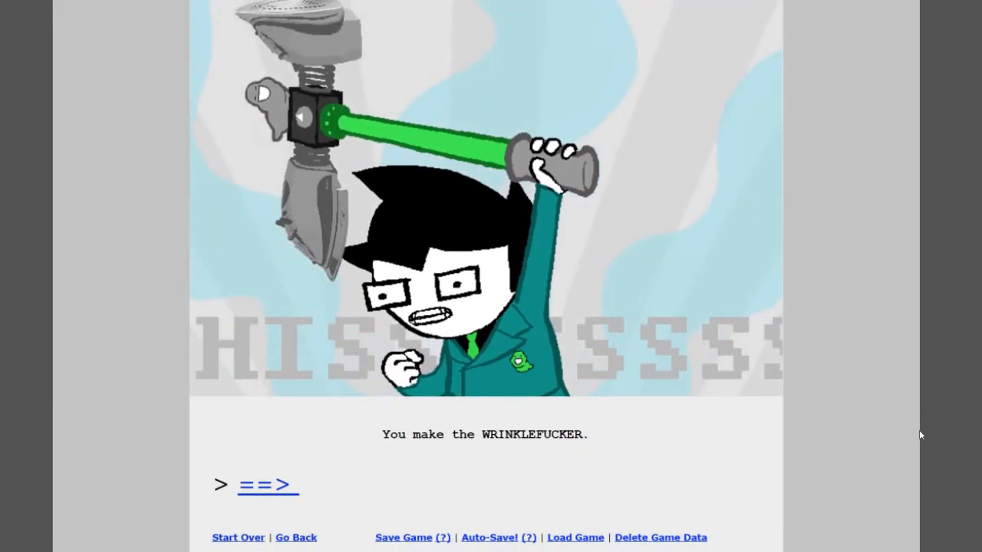
- Advance via ==> to John's loot pile and read the birthday and Christmas caption
left_click(268, 484)
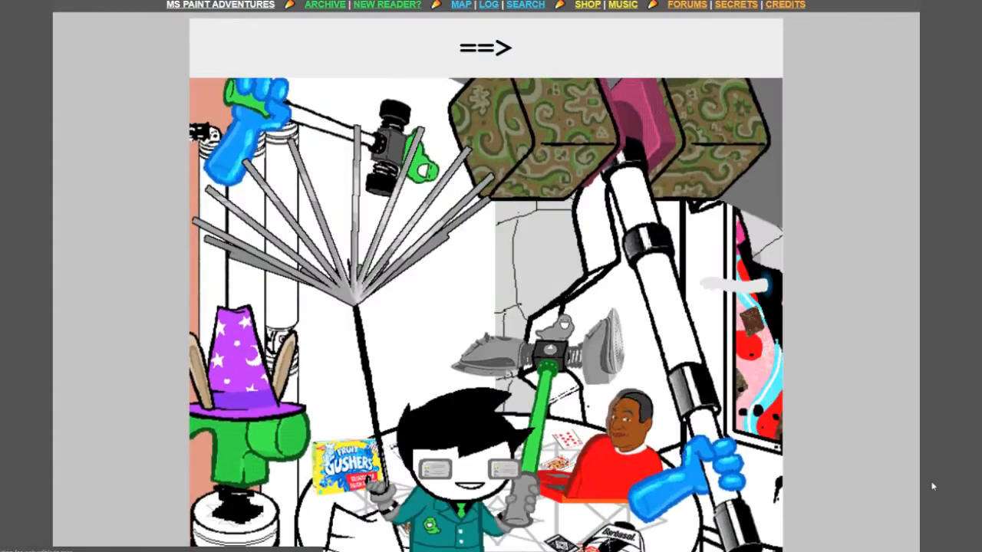
scroll("down", 3)
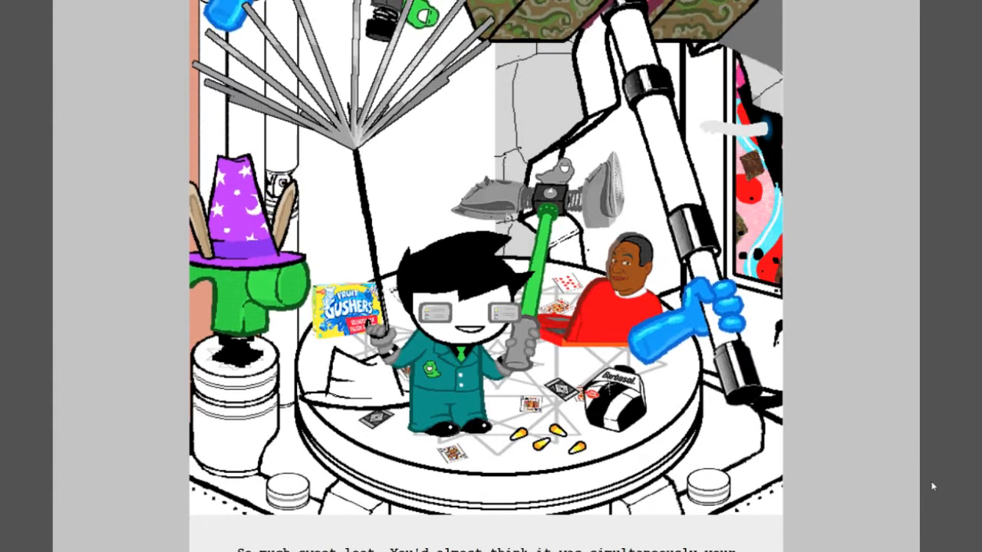
scroll("up", 3)
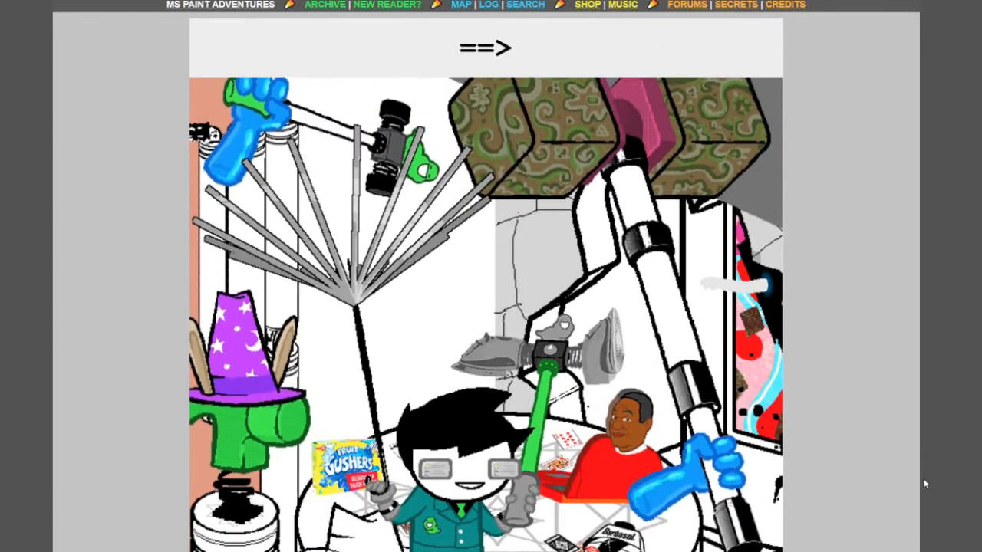
scroll("down", 3)
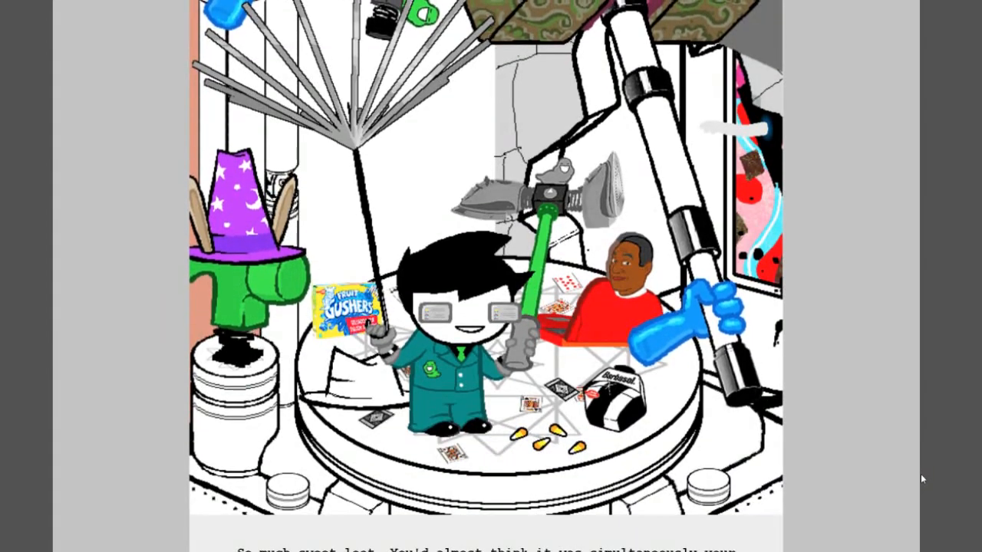
scroll("down", 3)
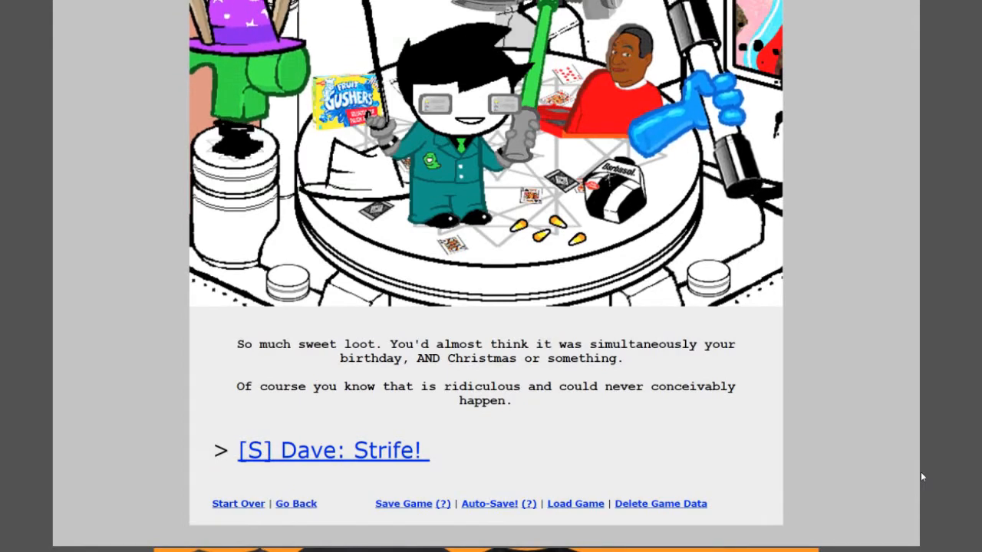
mouse_move(428, 474)
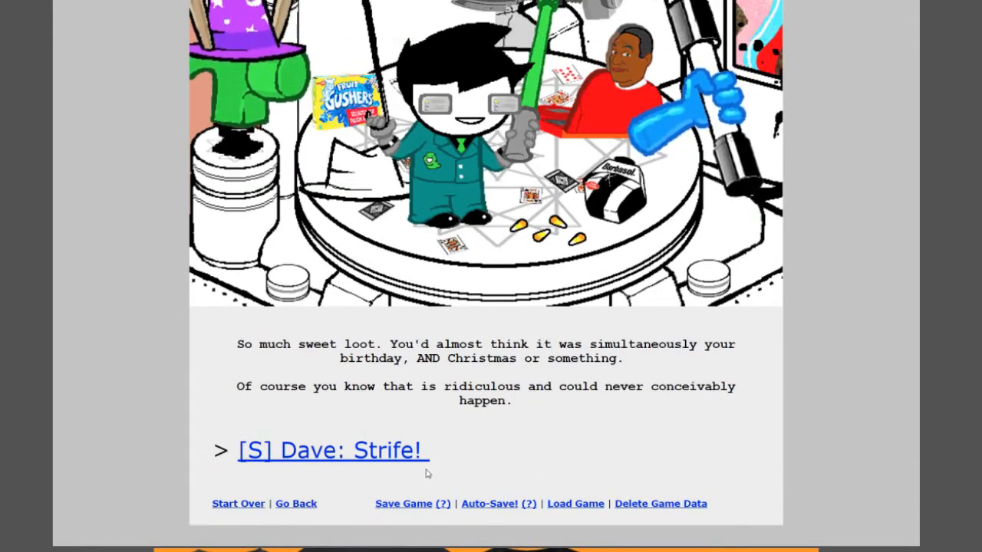
- Follow '[S] Dave: Strife!' to see Dave lying with his phone and Bro cards
left_click(332, 451)
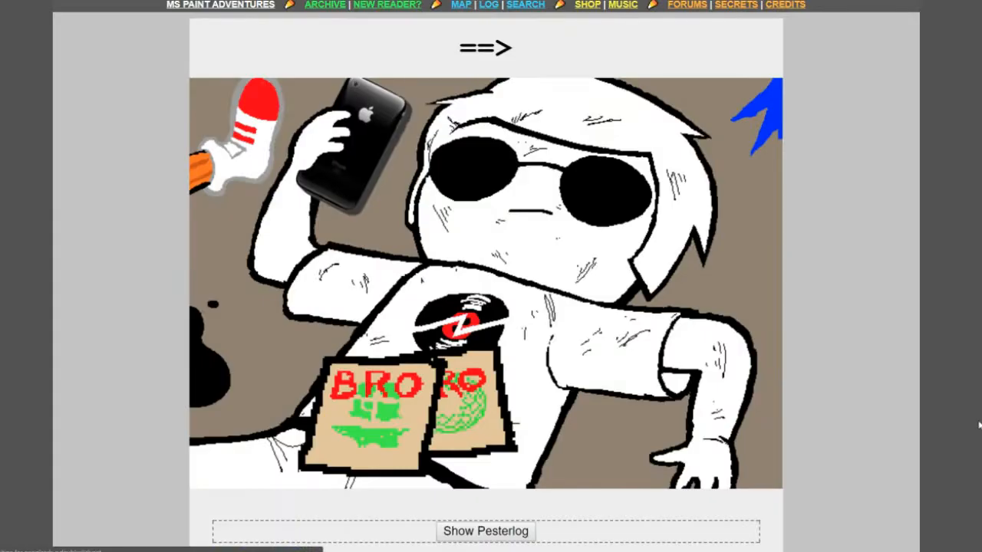
scroll("down", 3)
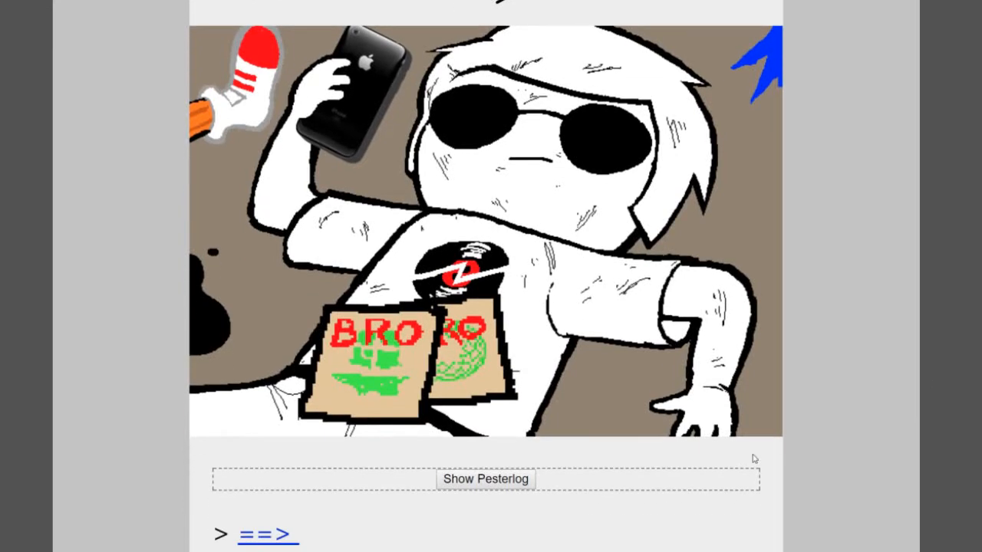
- Expand and read Dave's pesterlog, then advance to his phone close-up page
left_click(485, 478)
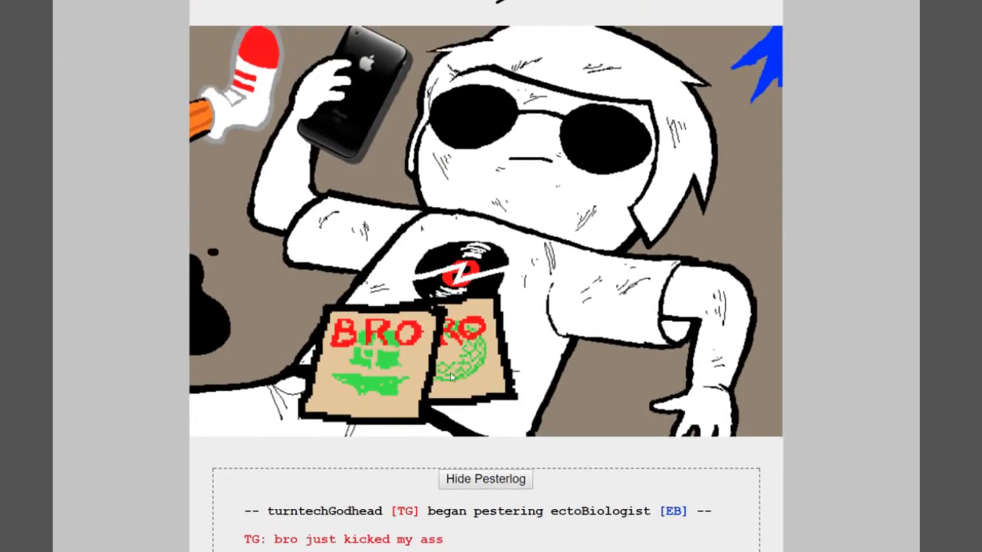
scroll("down", 3)
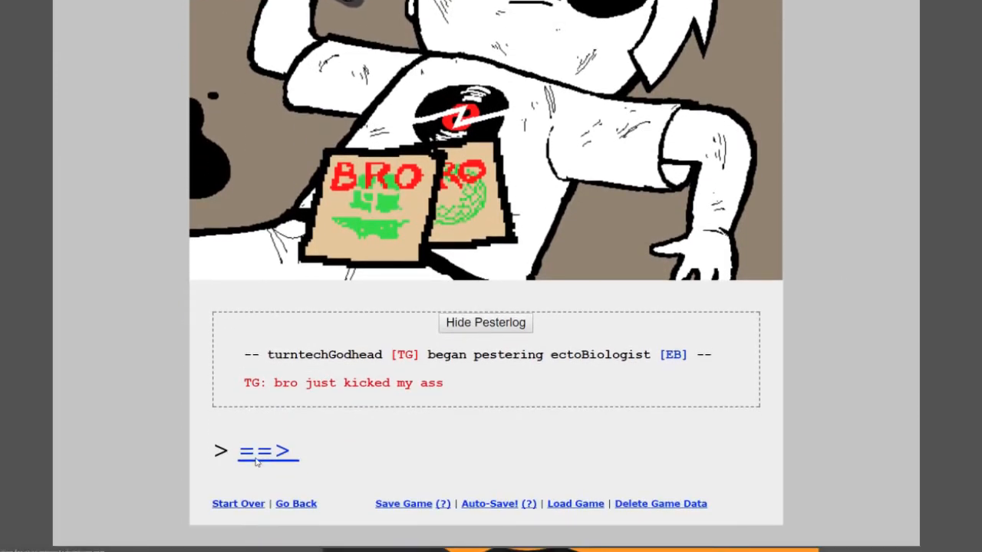
left_click(267, 450)
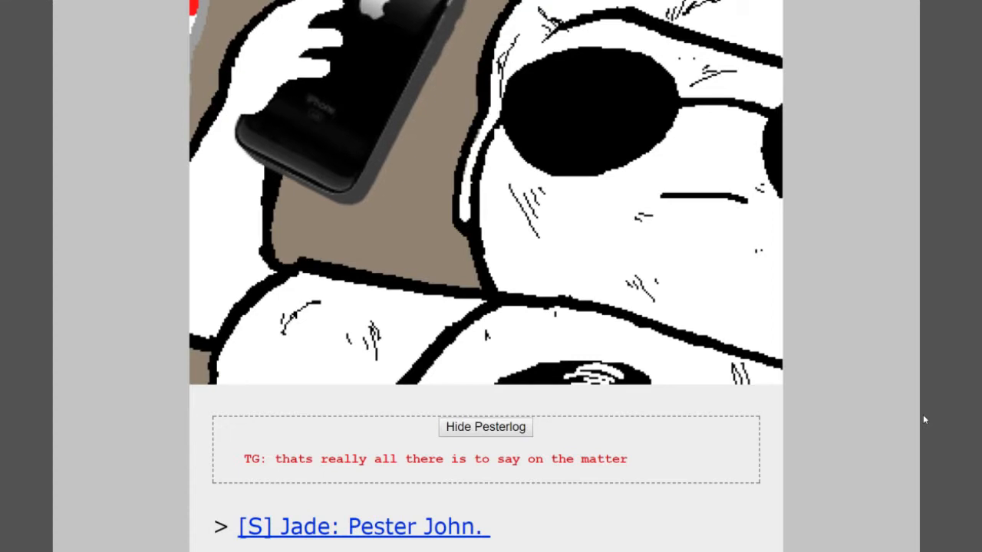
mouse_move(665, 489)
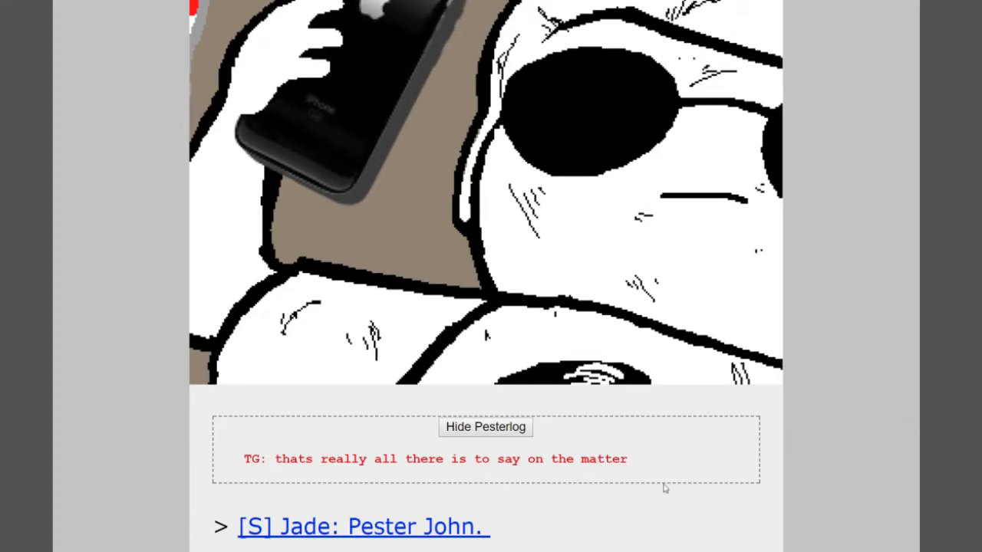
- Follow '[S] Jade: Pester John.' and watch the animation through Jade's chat with John
left_click(362, 526)
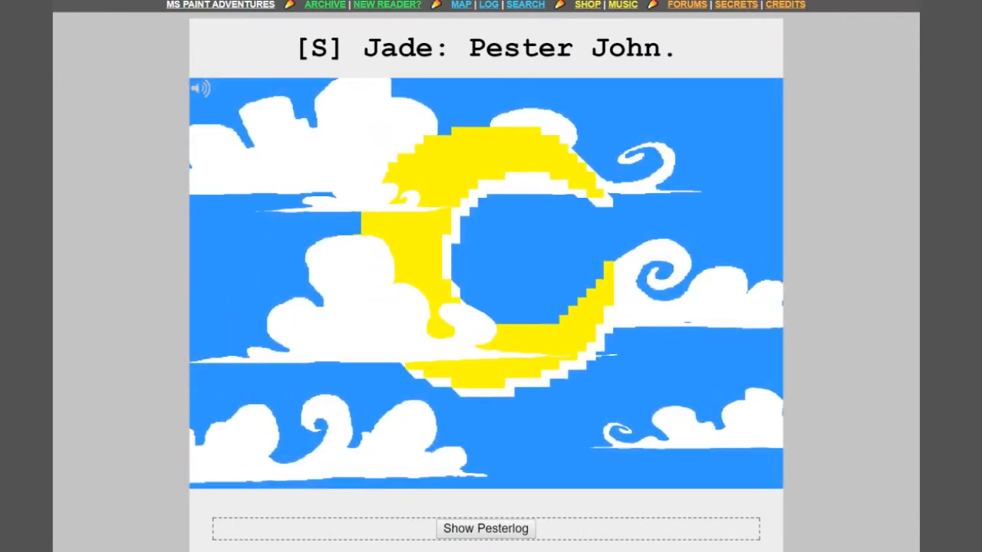
scroll("down", 3)
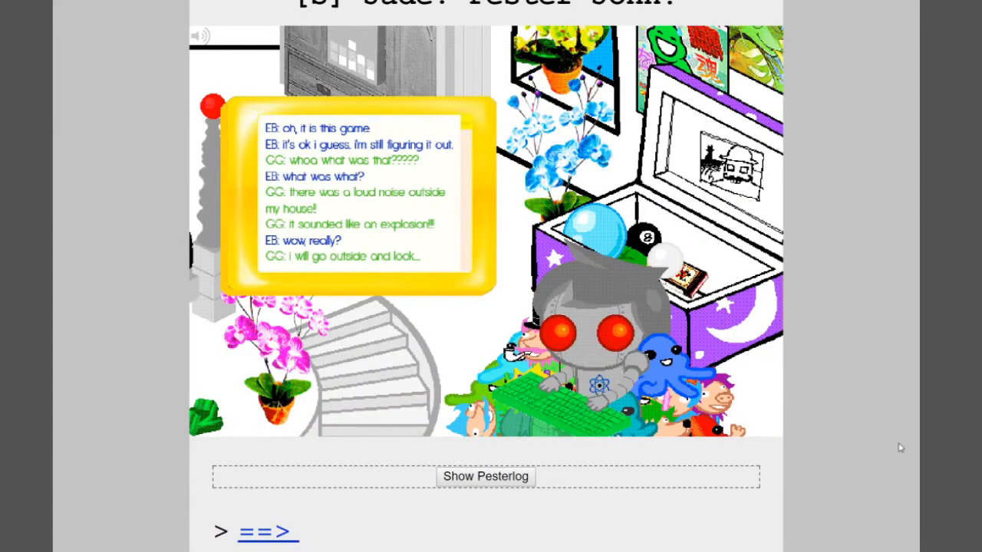
- Keep the Jade animation playing to the split scene of Jade and John in bed
left_click(269, 531)
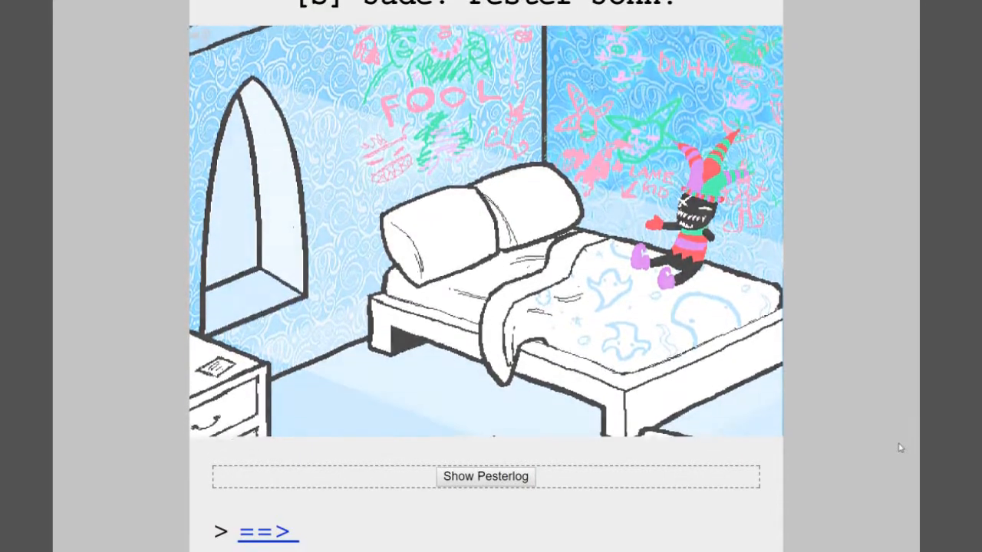
left_click(268, 531)
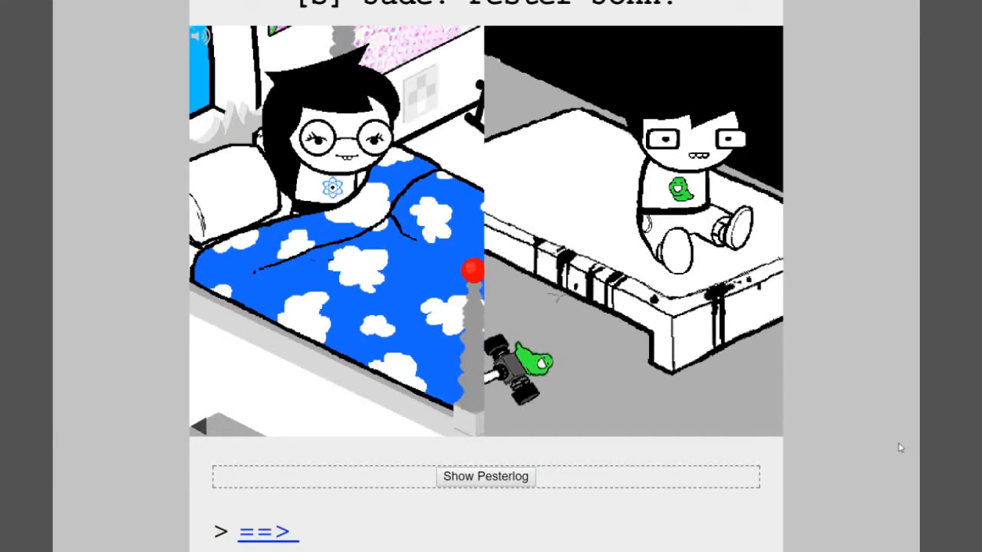
scroll("down", 3)
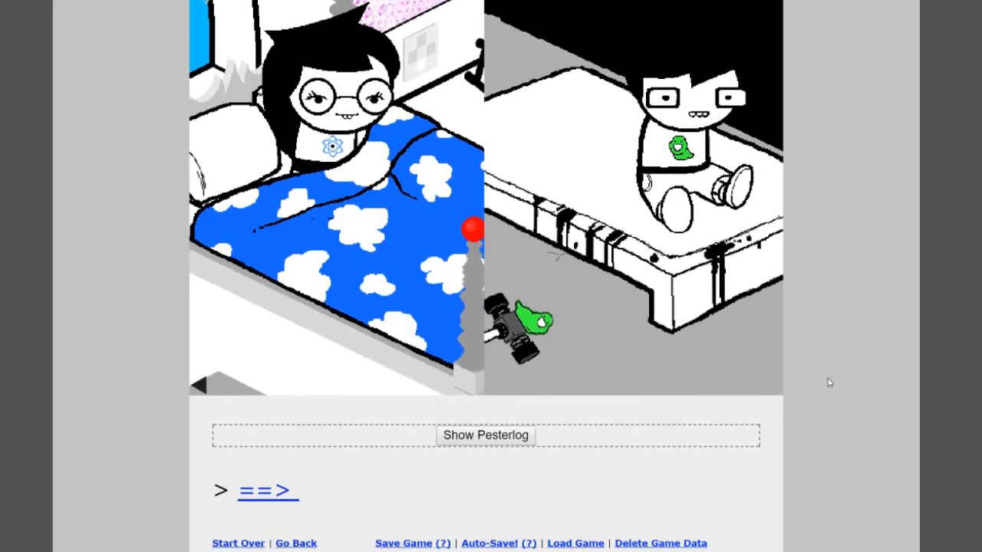
- Expand the gardenGnostic and ectoBiologist pesterlog and read down to Jade confirming a meteor
left_click(484, 435)
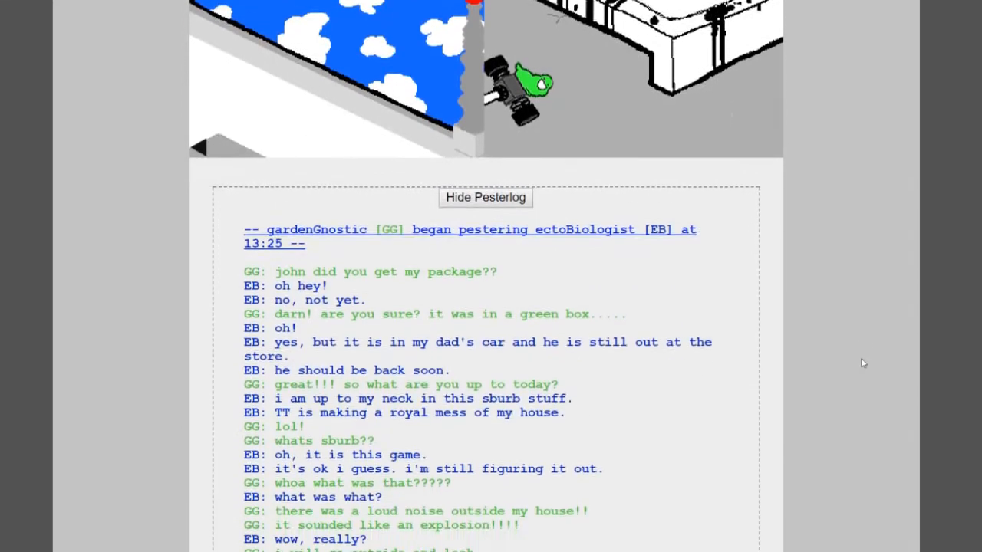
scroll("down", 3)
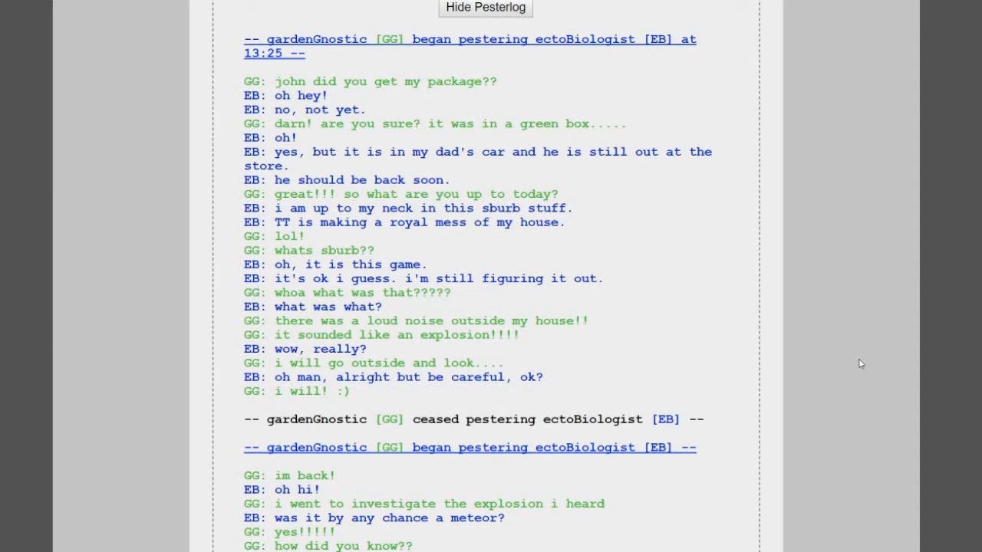
- Read on to John explaining Sburb transported him somewhere and he's trapped
scroll("down", 3)
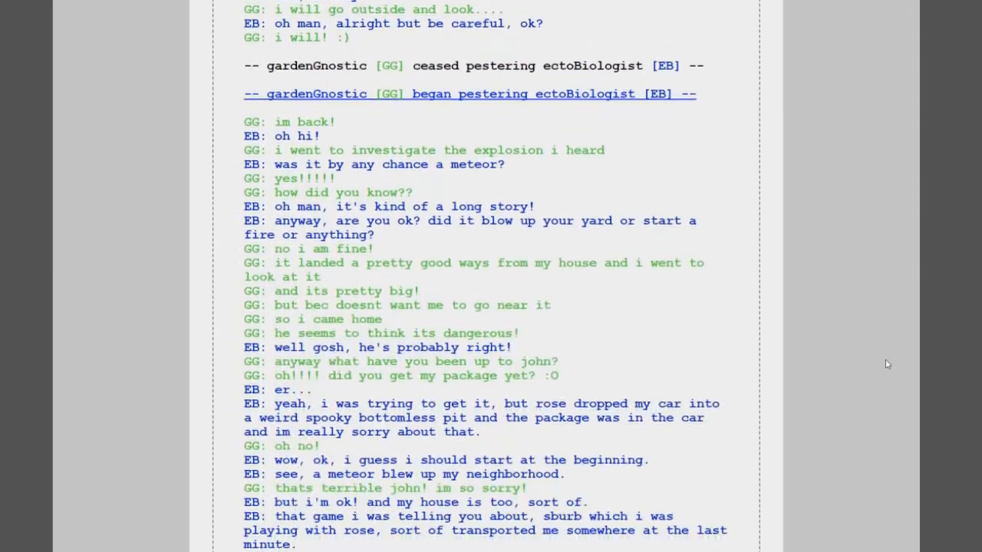
scroll("down", 3)
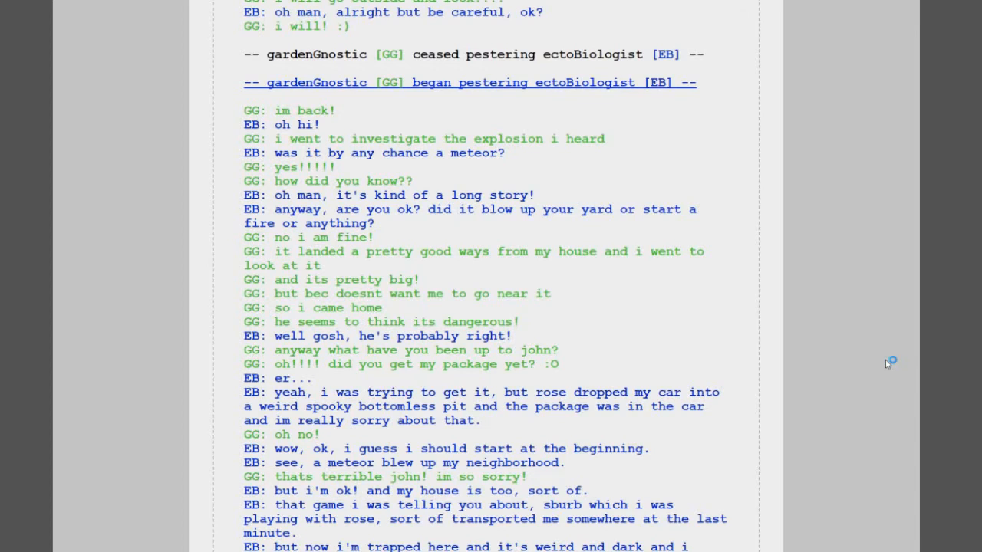
mouse_move(887, 364)
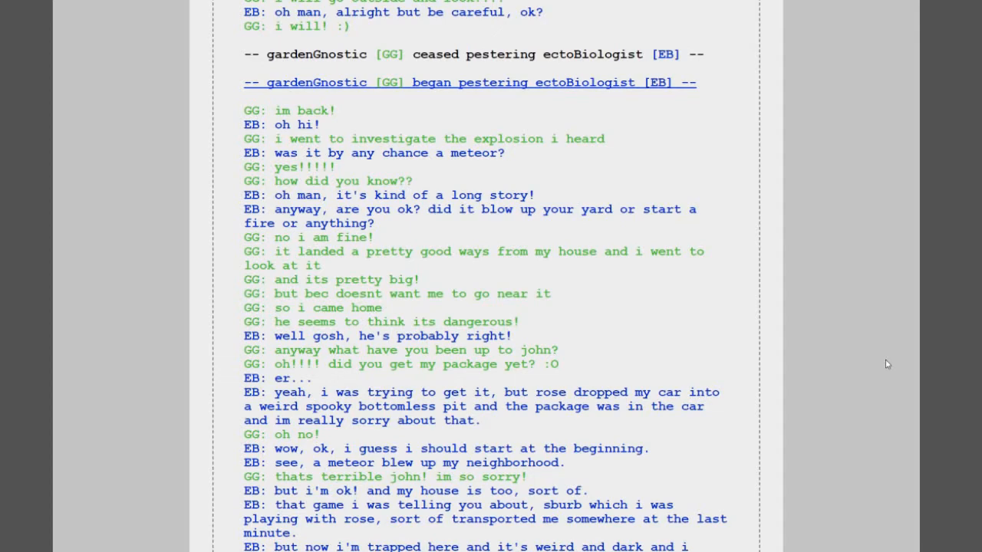
- Scroll to the log's end, where John leaves to talk to TG about saving Rose
scroll("down", 3)
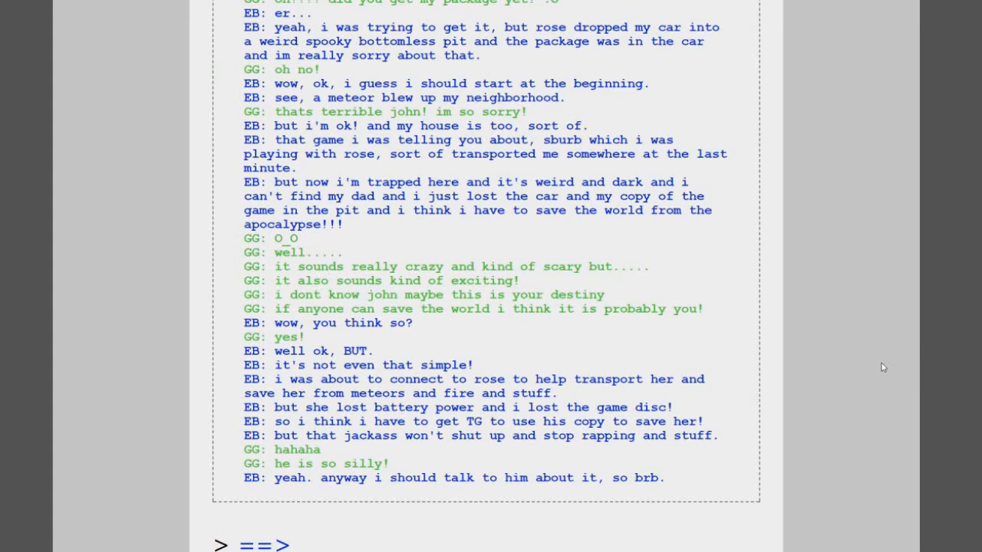
mouse_move(859, 414)
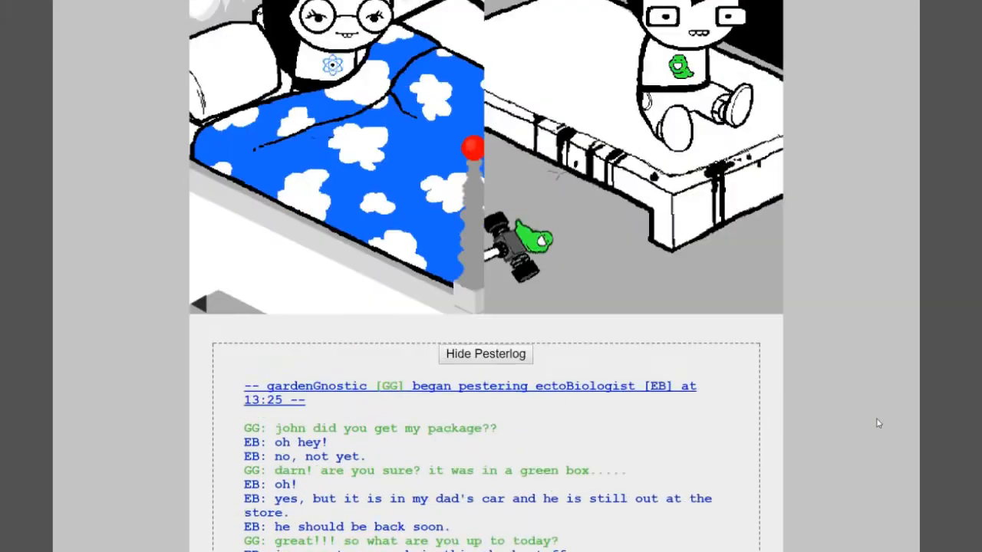
- Skim '[S] Jade: Pester John.' again from the animation down to the ==> link
scroll("up", 3)
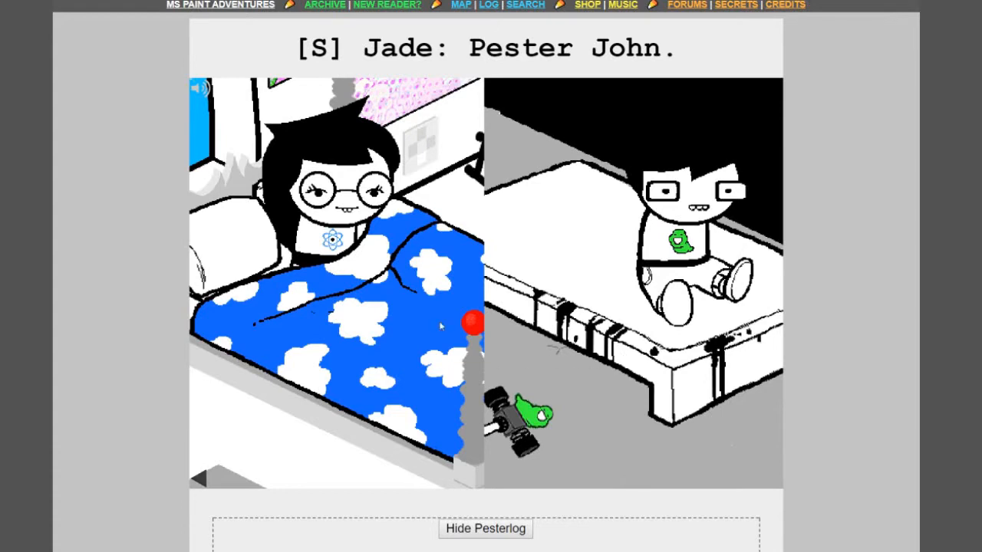
mouse_move(292, 375)
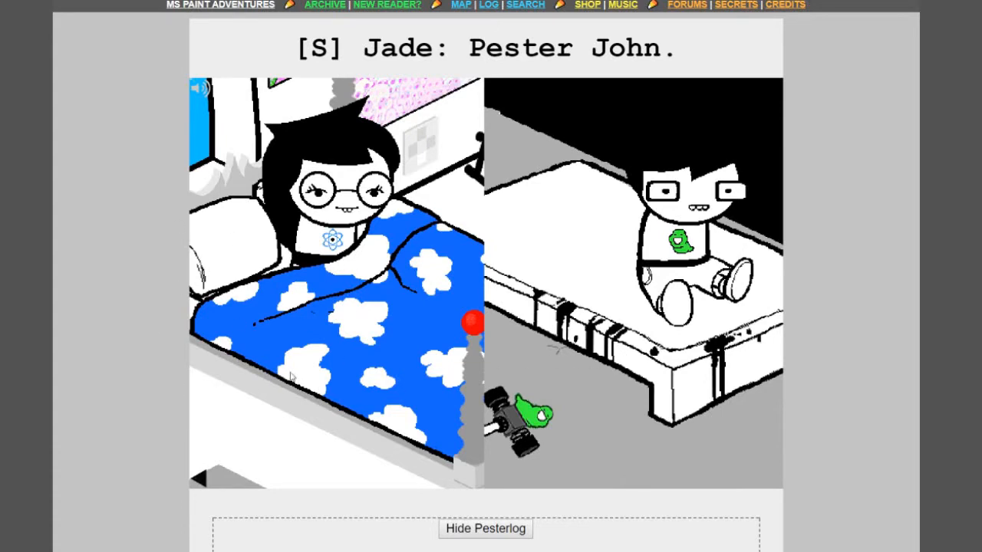
mouse_move(407, 366)
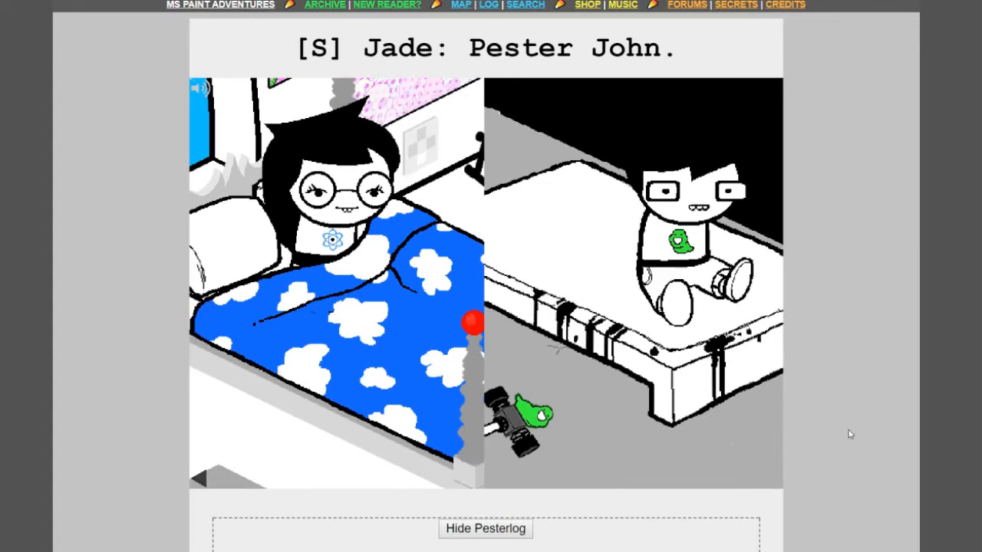
mouse_move(614, 275)
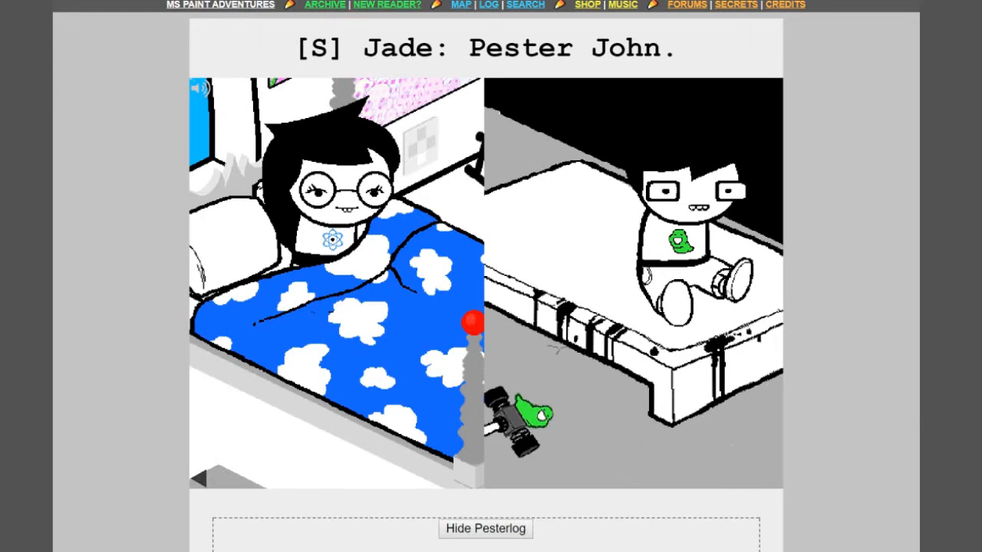
mouse_move(858, 467)
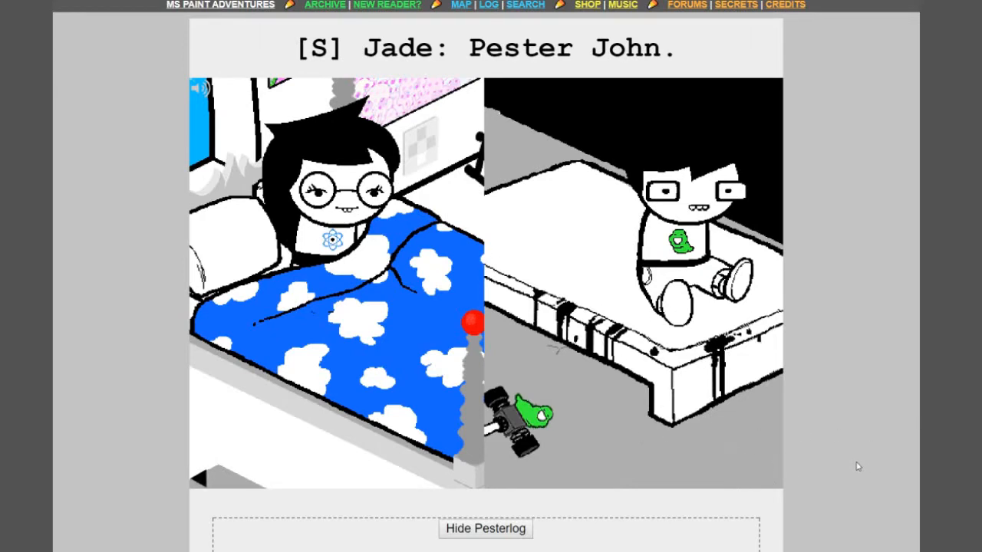
scroll("down", 3)
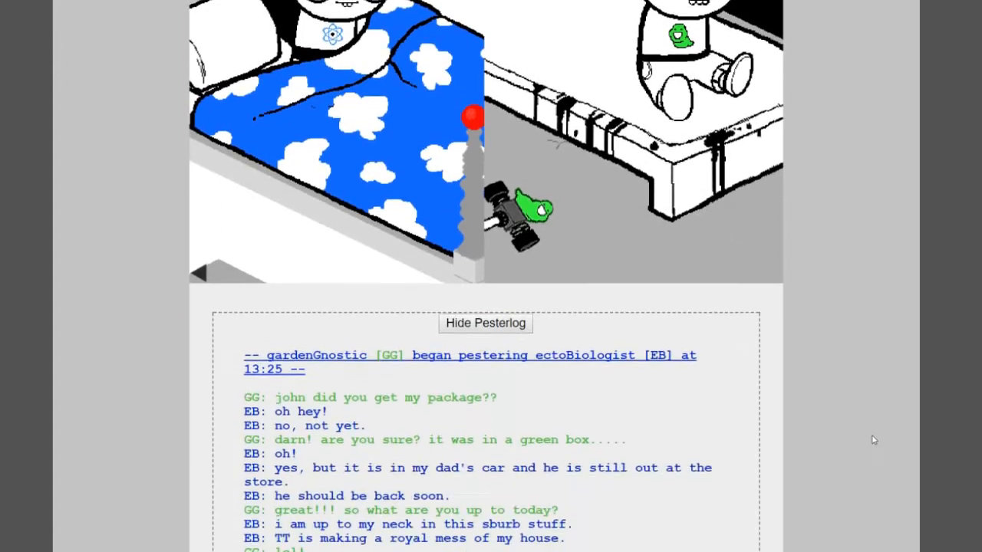
scroll("down", 3)
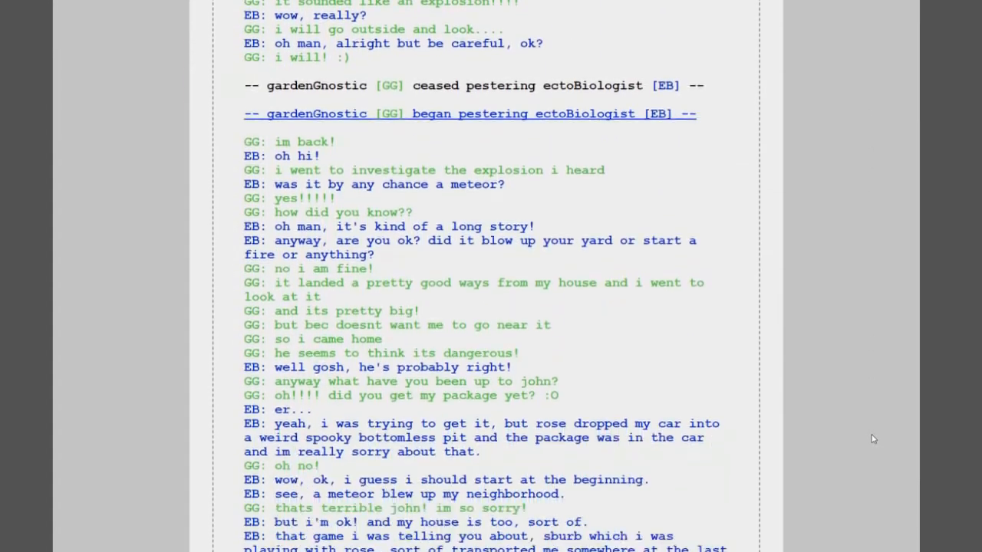
scroll("down", 3)
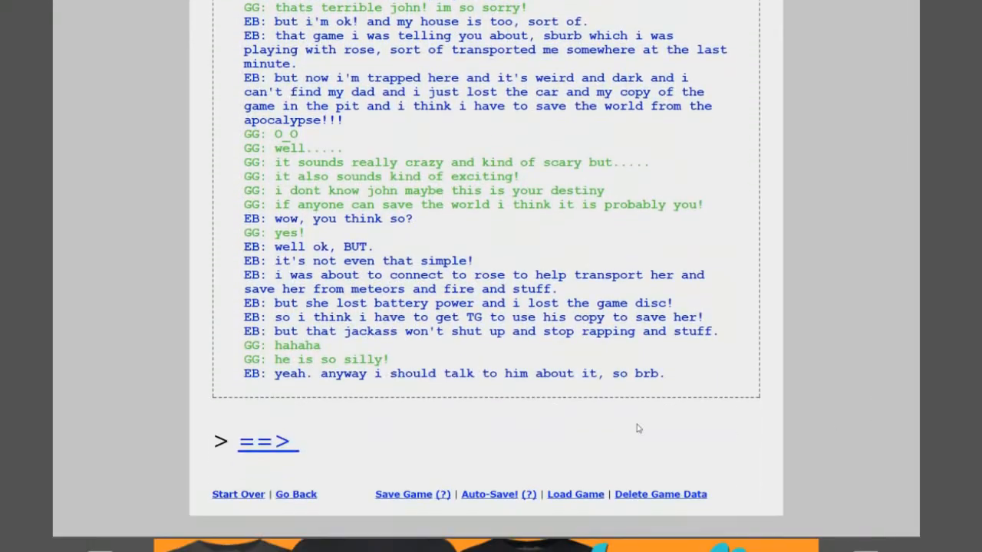
- Load the next ==> page and read the chat until Jade says John has company
left_click(268, 441)
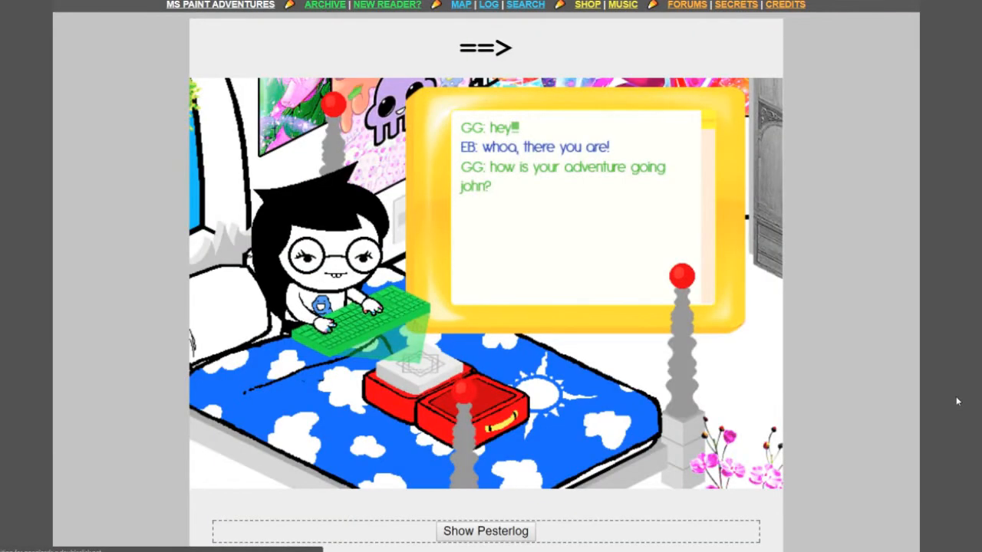
scroll("down", 3)
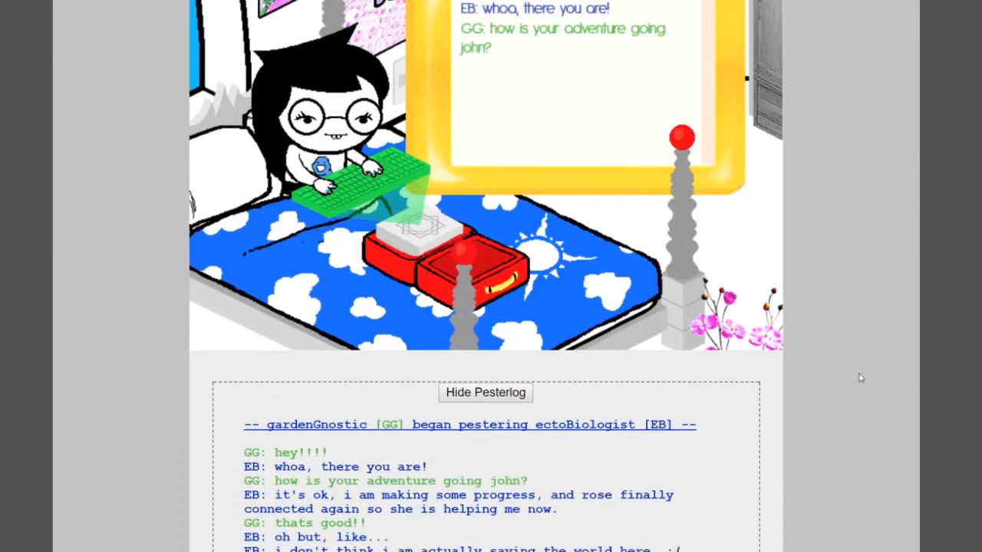
scroll("down", 3)
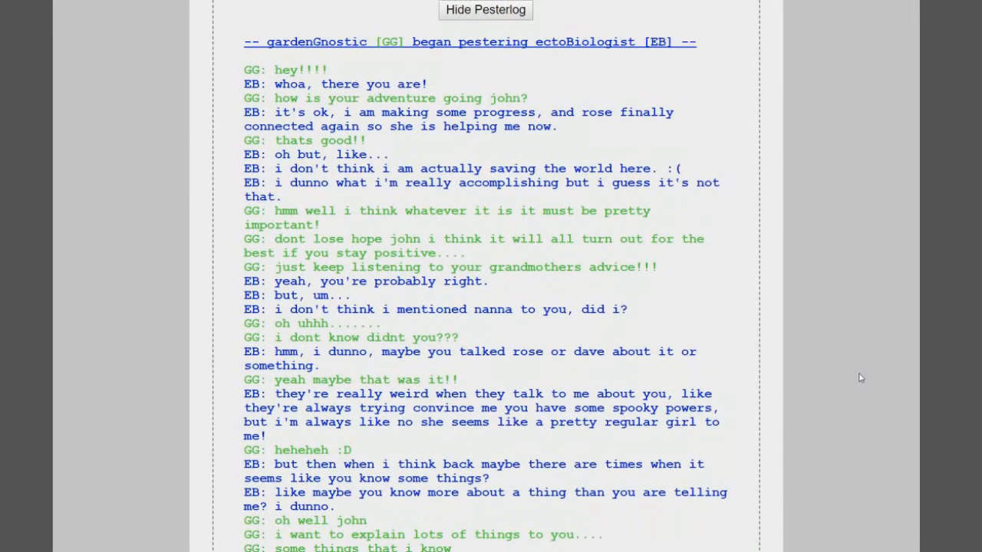
mouse_move(854, 377)
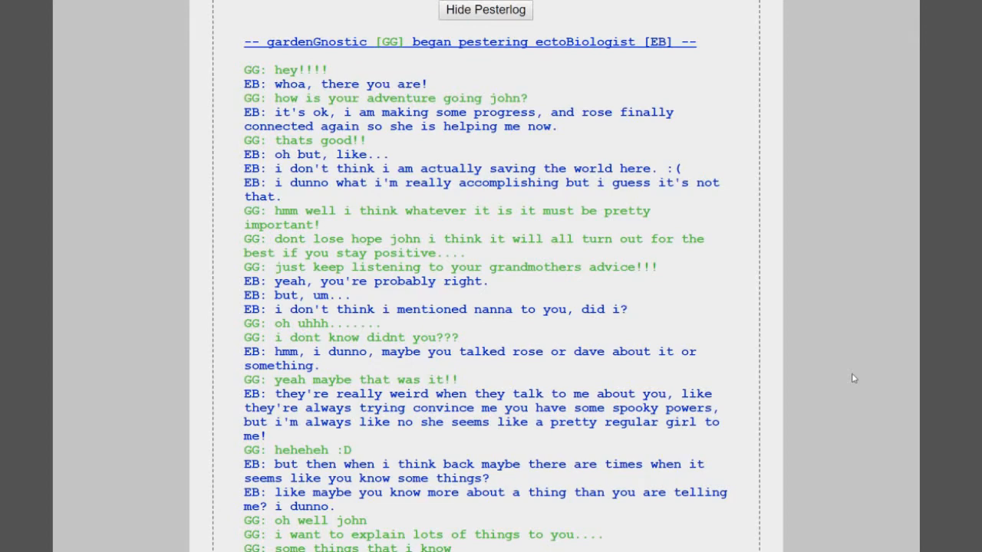
scroll("down", 3)
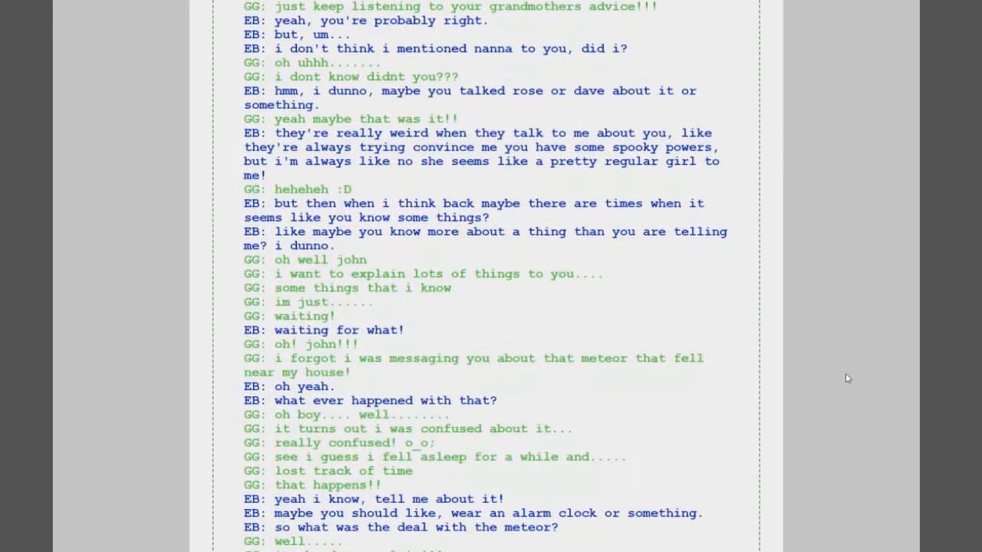
scroll("down", 3)
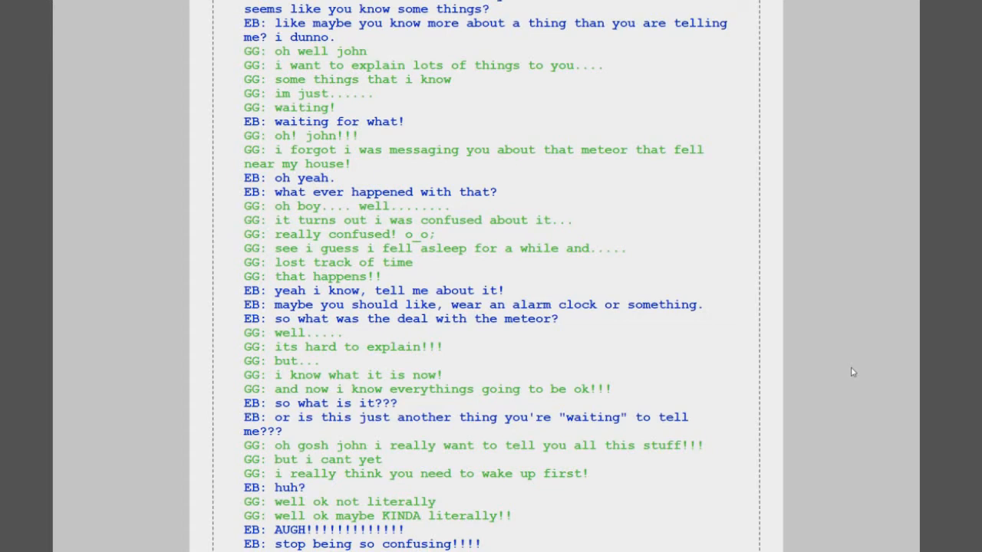
scroll("down", 3)
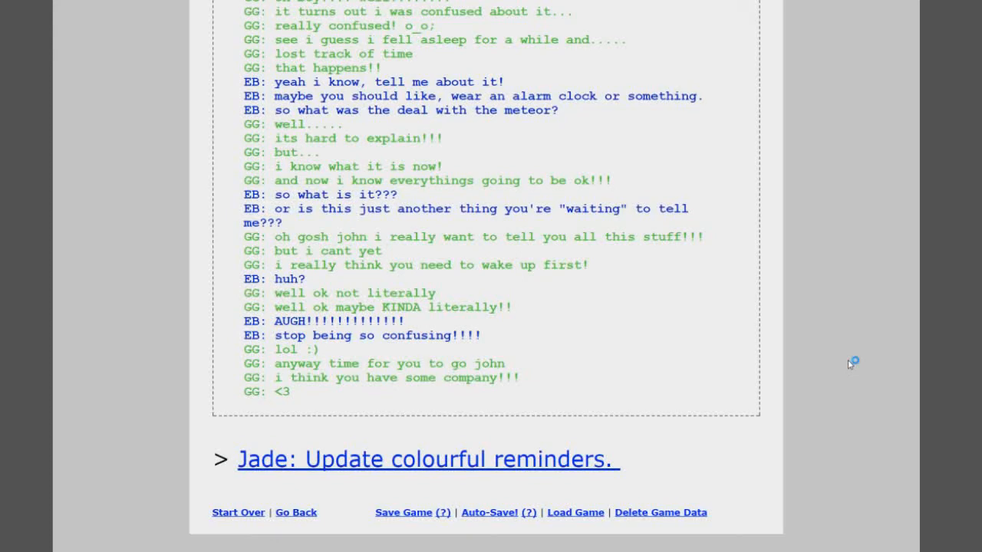
mouse_move(540, 482)
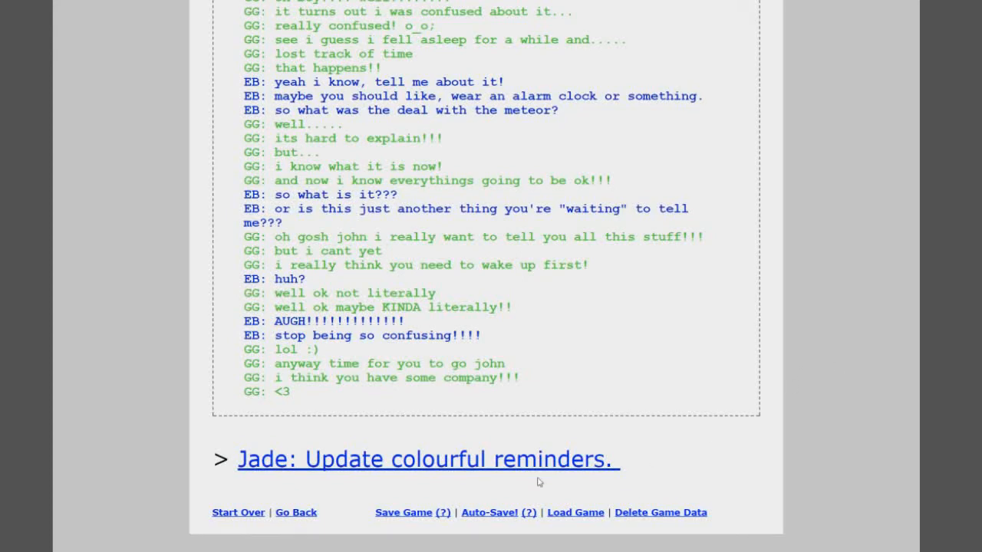
- Open 'Jade: Update colourful reminders.' and read about Jade's dream, the dog's birthday and candles
left_click(427, 458)
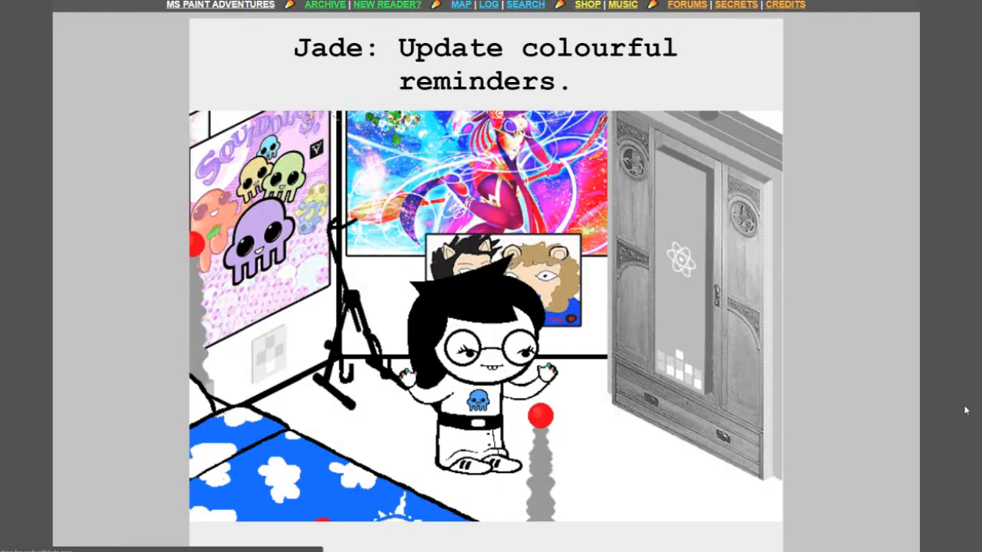
scroll("down", 3)
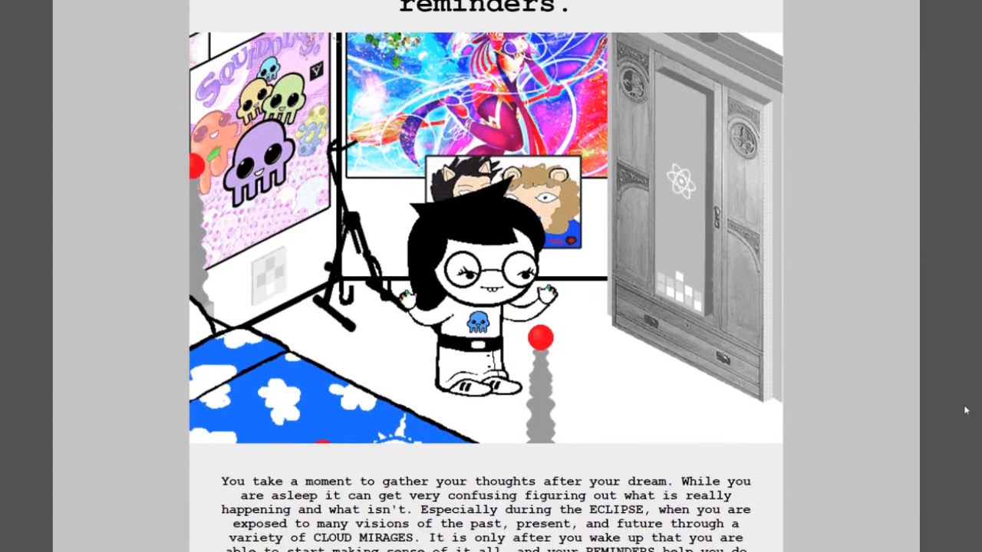
scroll("down", 3)
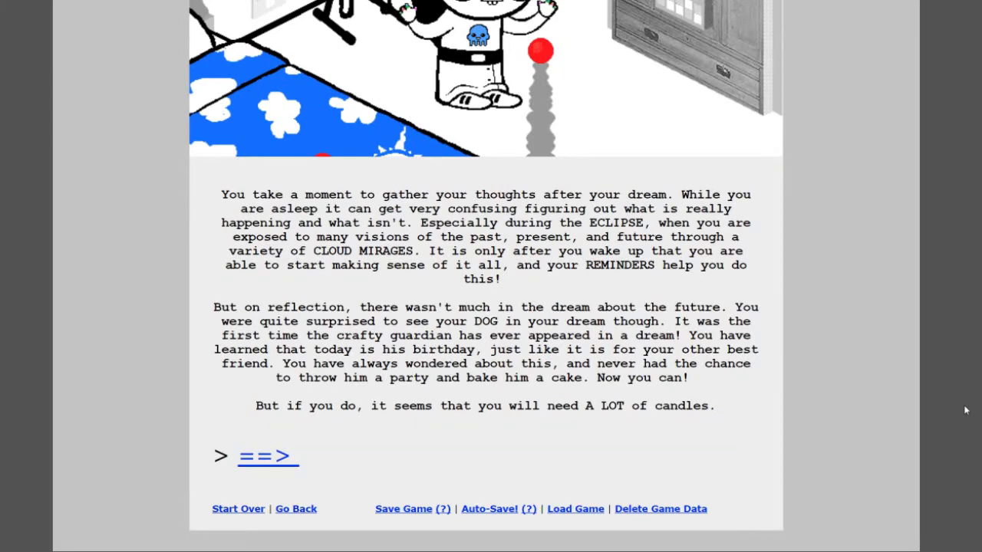
mouse_move(249, 468)
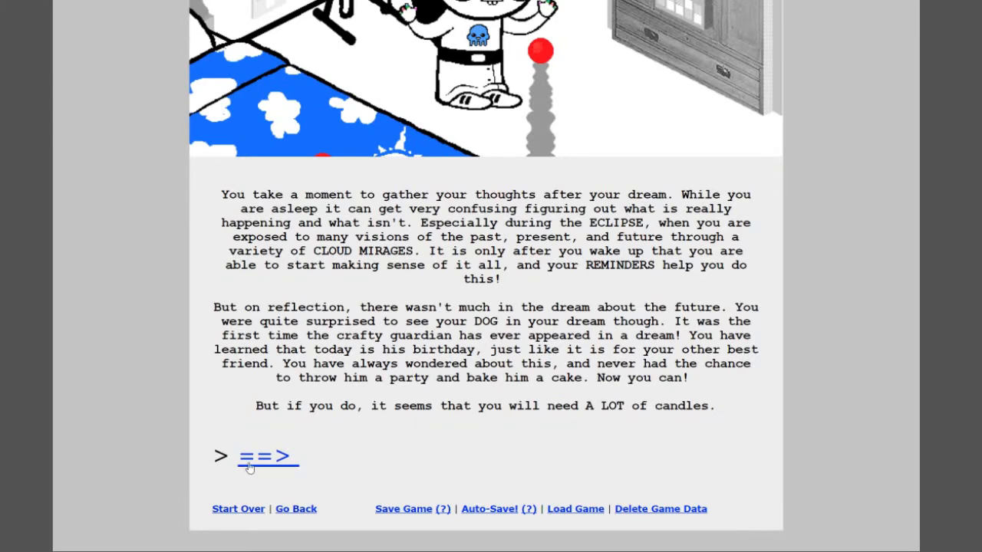
- Load the next ==> page and read about Bec napping and sneaking to the Mystic Ruins
left_click(267, 456)
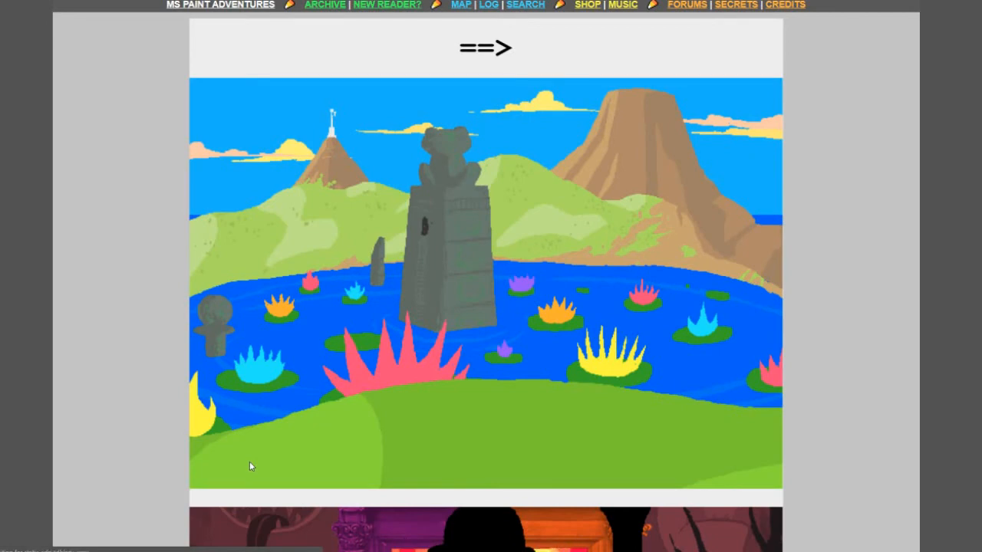
scroll("down", 3)
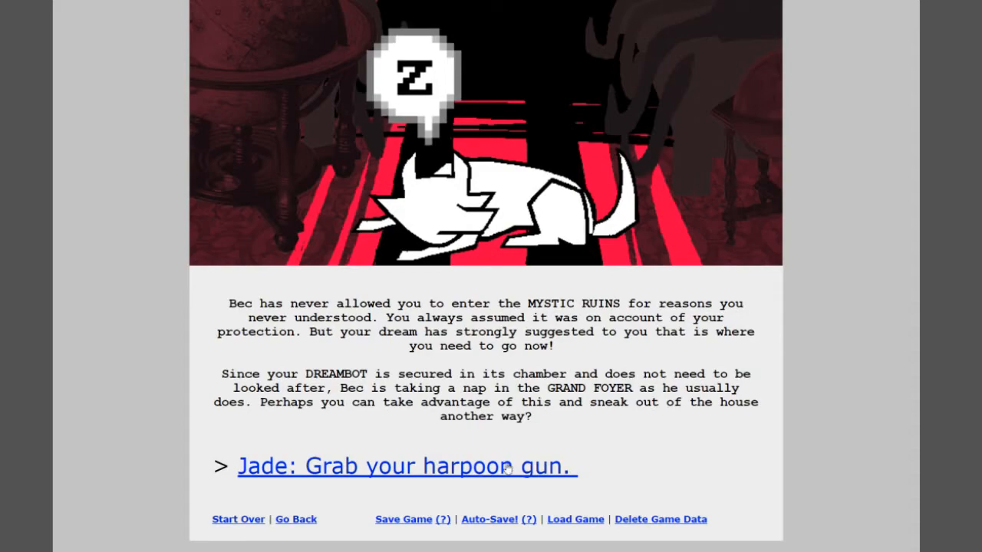
- Open 'Jade: Grab your harpoon gun.' and read its caption about delivering a package
left_click(405, 466)
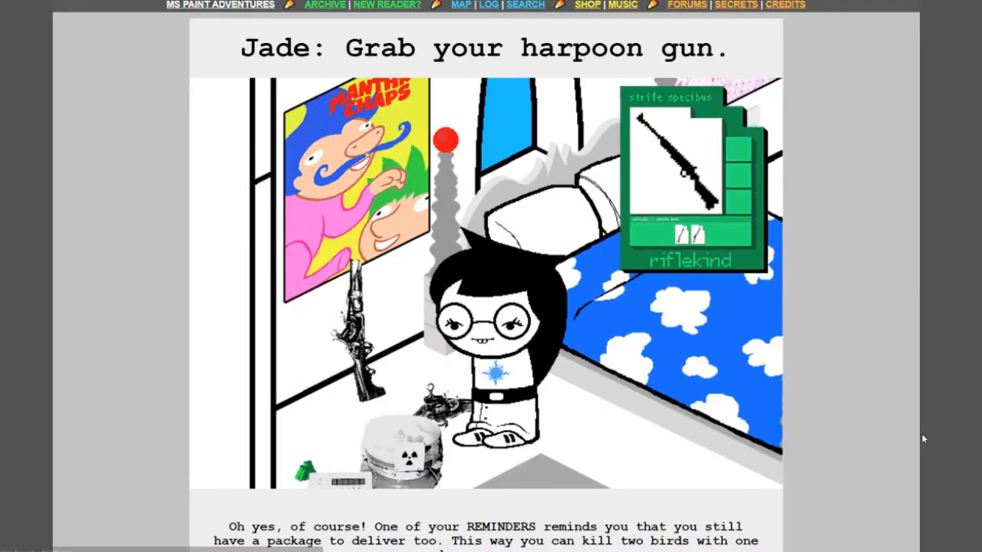
scroll("down", 3)
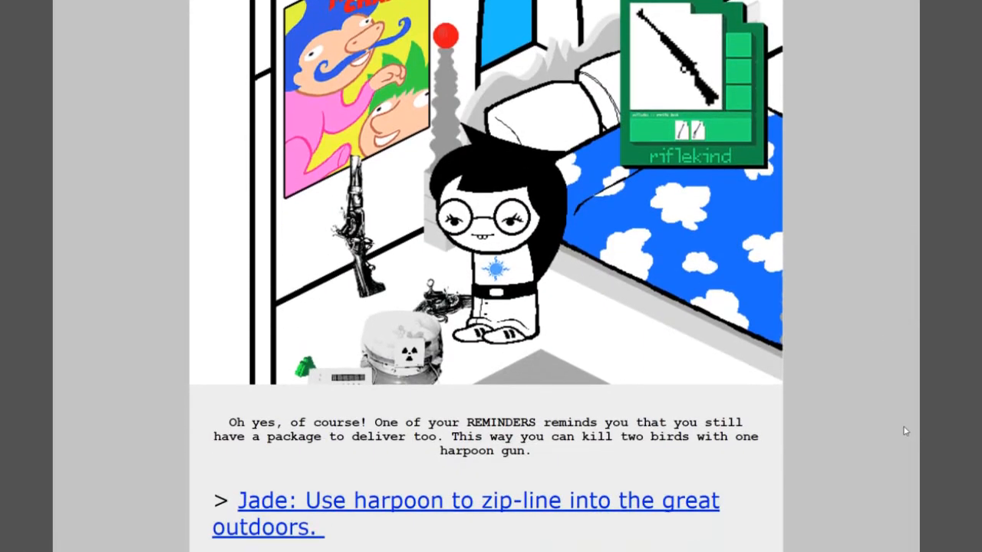
scroll("down", 3)
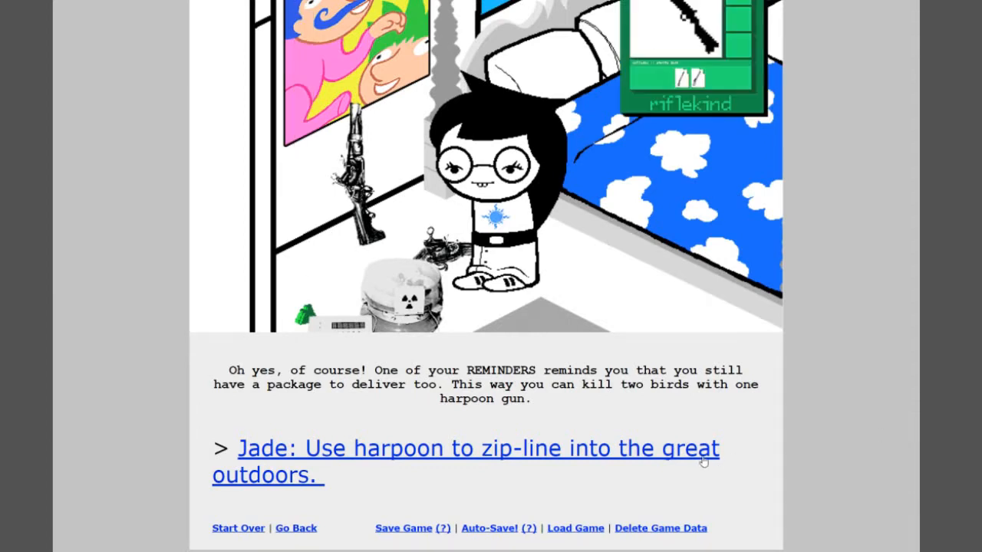
- Open 'Jade: Use harpoon to zip-line into the great outdoors.' showing Jade aiming her harpoon
left_click(465, 448)
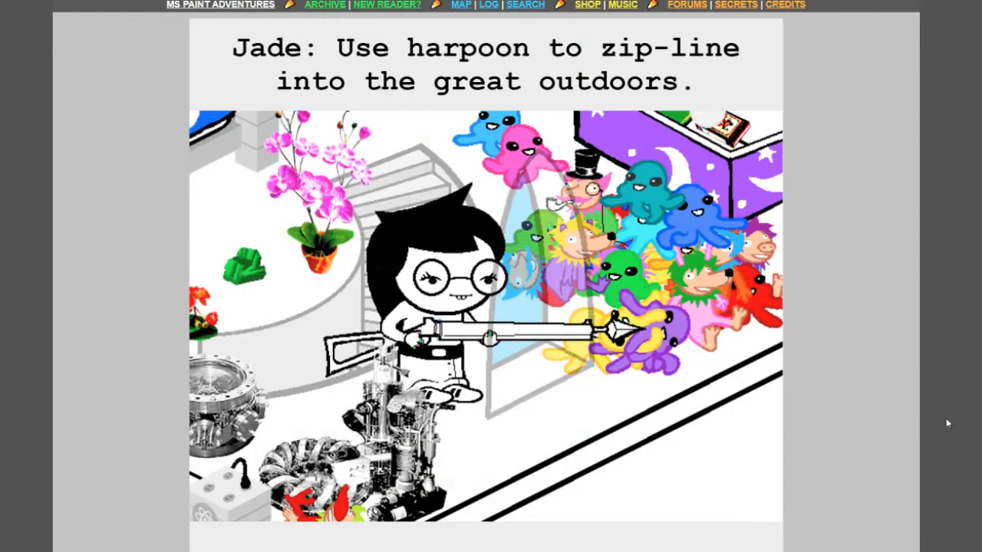
mouse_move(943, 423)
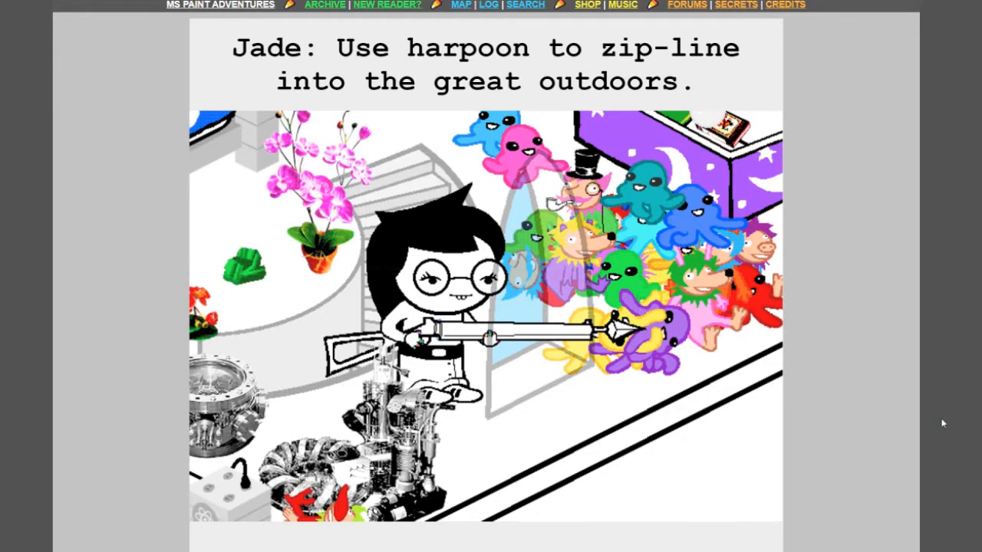
scroll("down", 3)
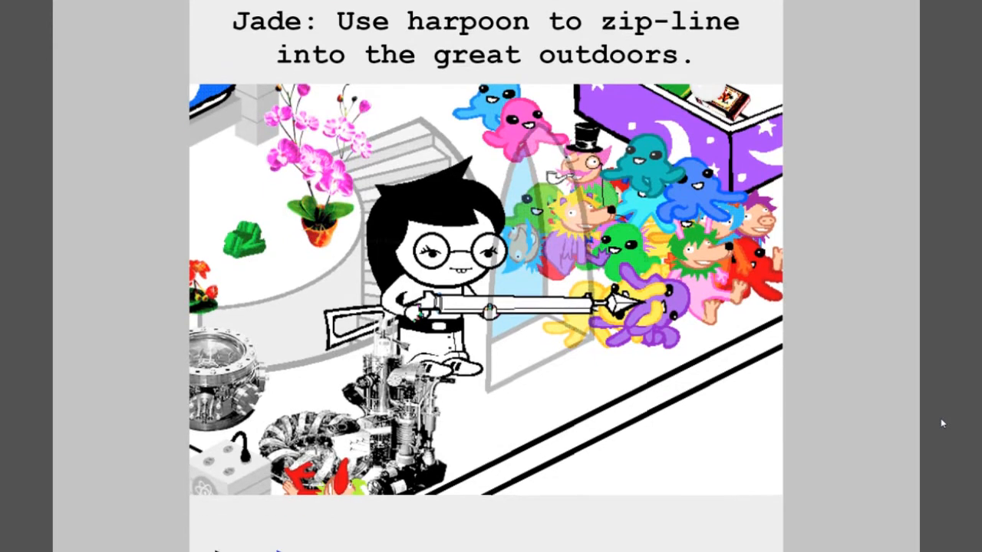
scroll("down", 3)
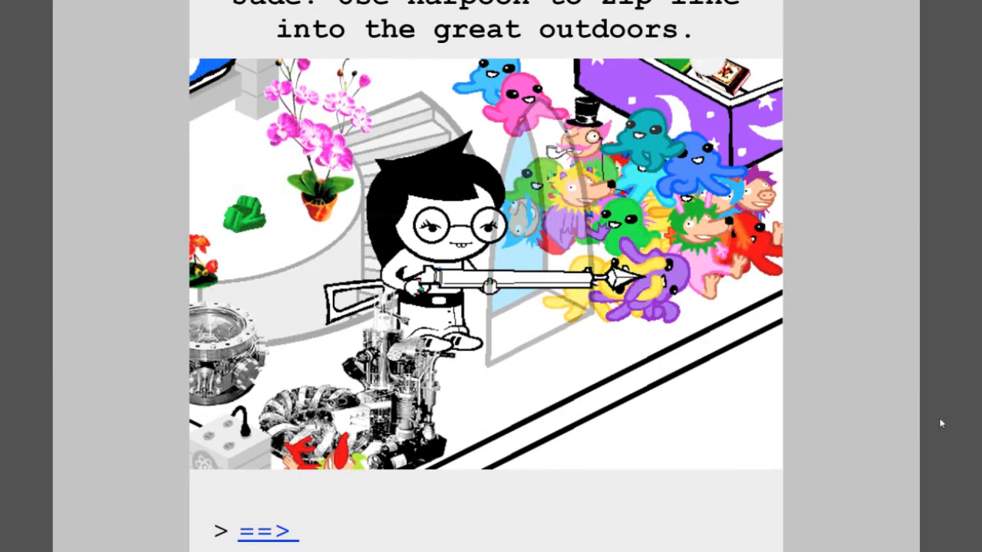
scroll("down", 3)
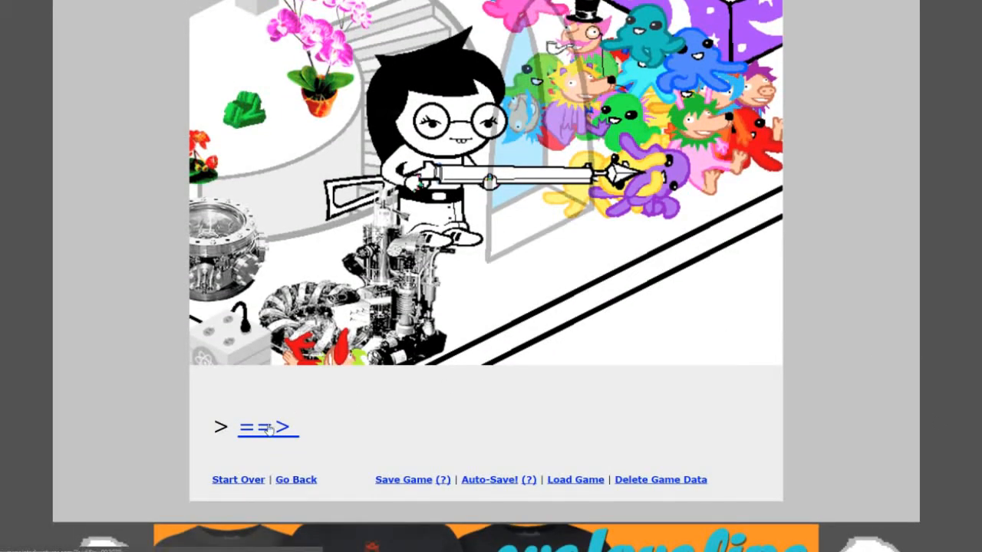
- Advance to the harpoon shot page and scroll through it
left_click(267, 427)
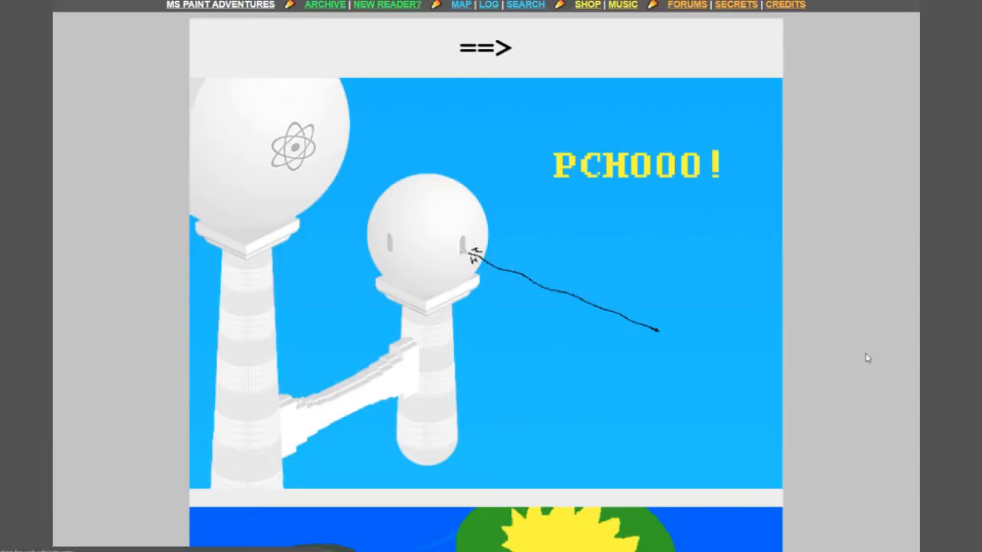
scroll("down", 3)
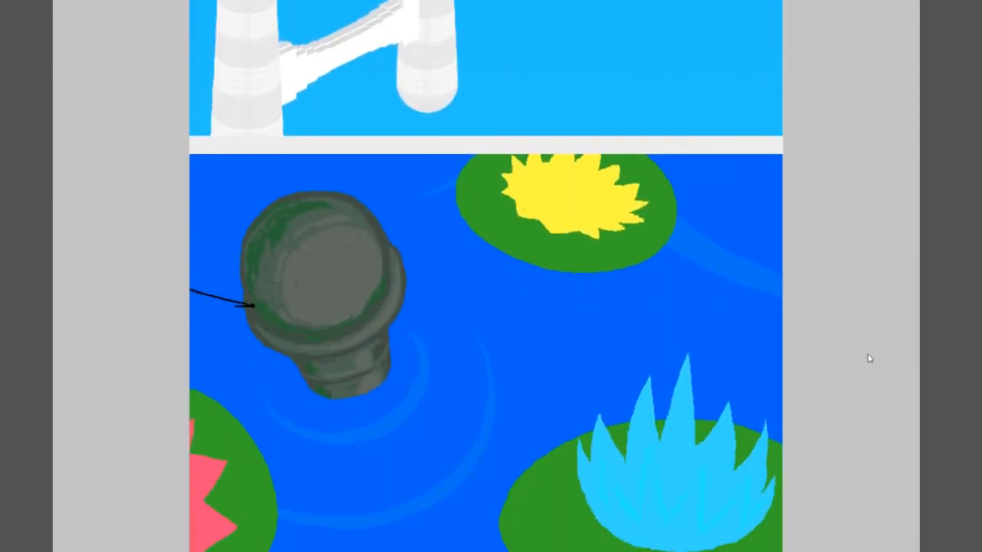
scroll("down", 3)
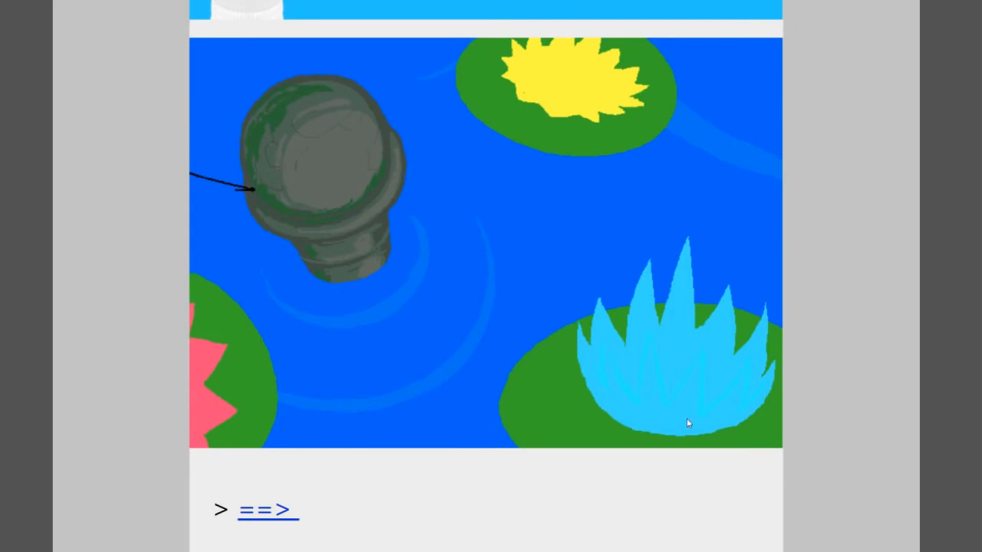
mouse_move(242, 508)
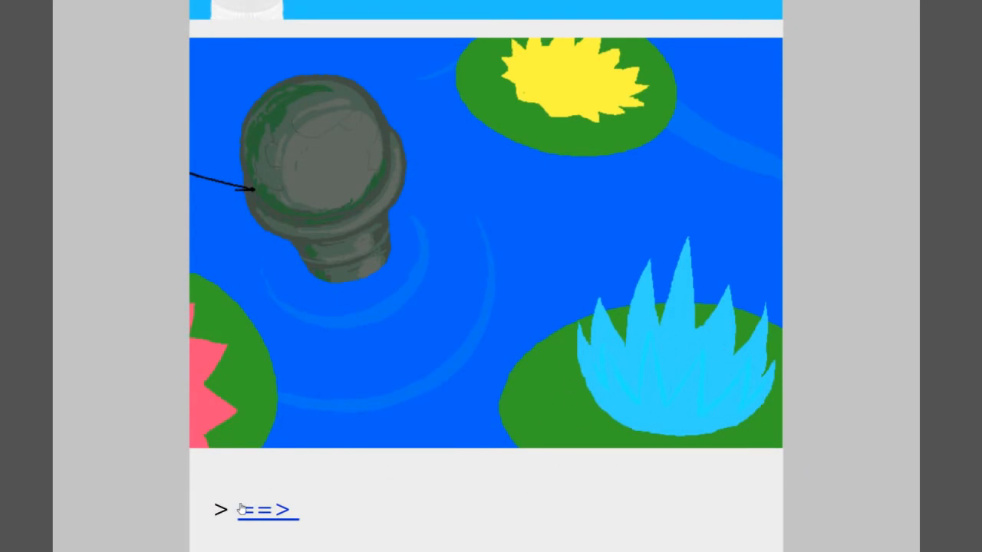
- Advance to the island overview and Jade zipping down the line to 'Rose: Finish building.'
left_click(269, 510)
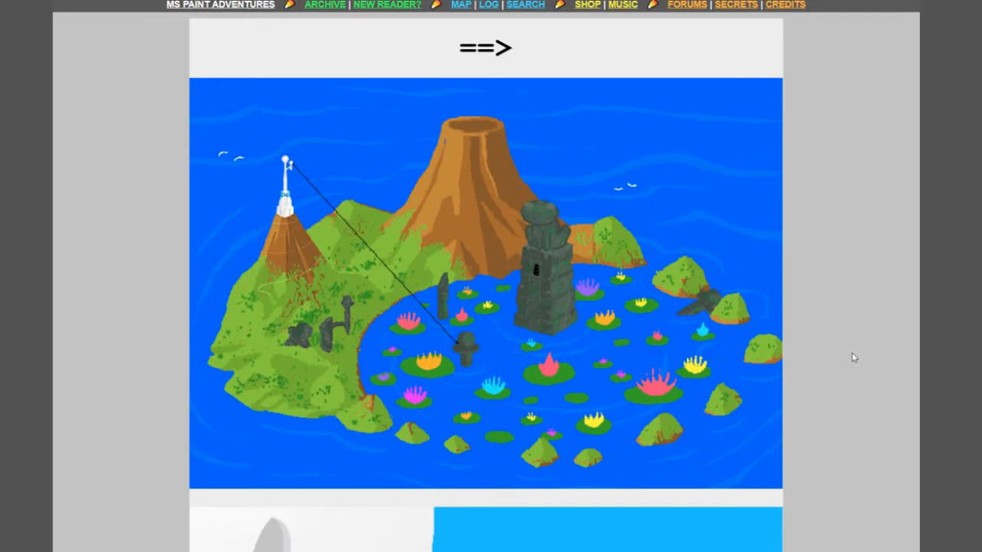
scroll("down", 3)
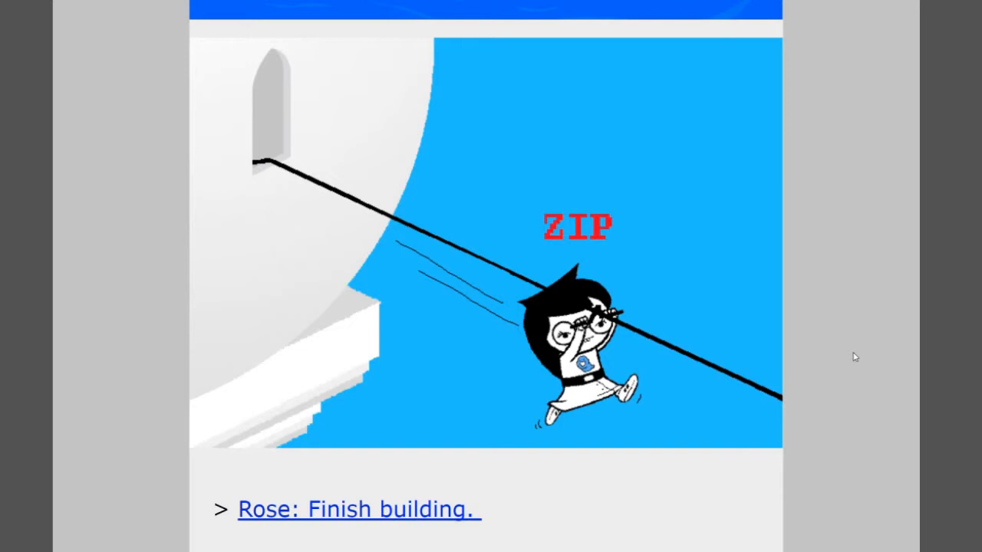
scroll("down", 3)
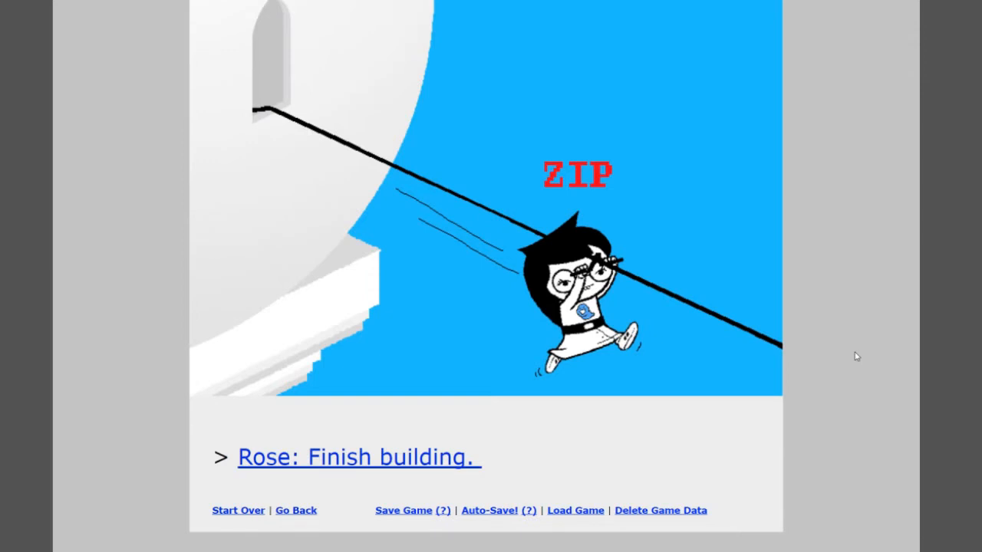
- Open 'Rose: Finish building.' and read down to the caption 'Architectural perfection.'
left_click(358, 456)
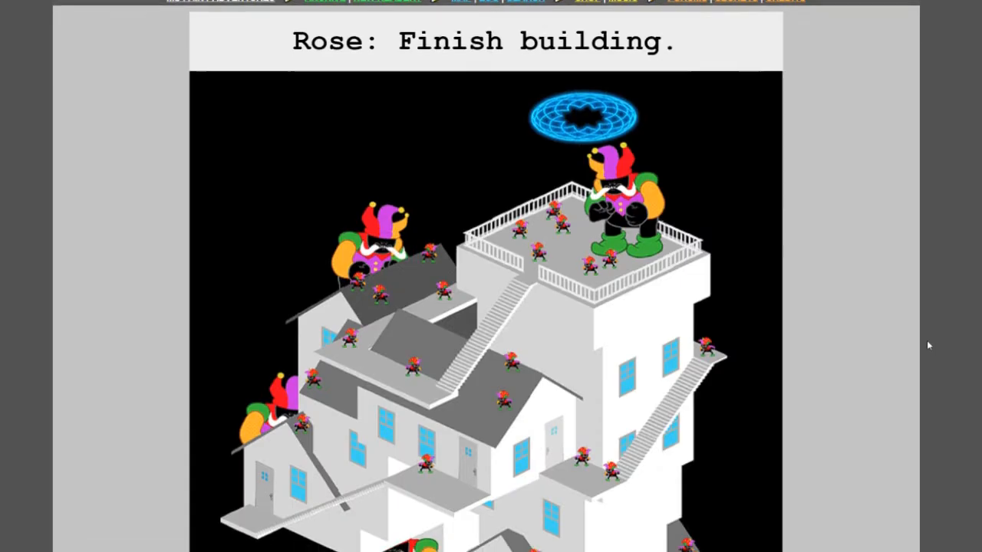
scroll("down", 3)
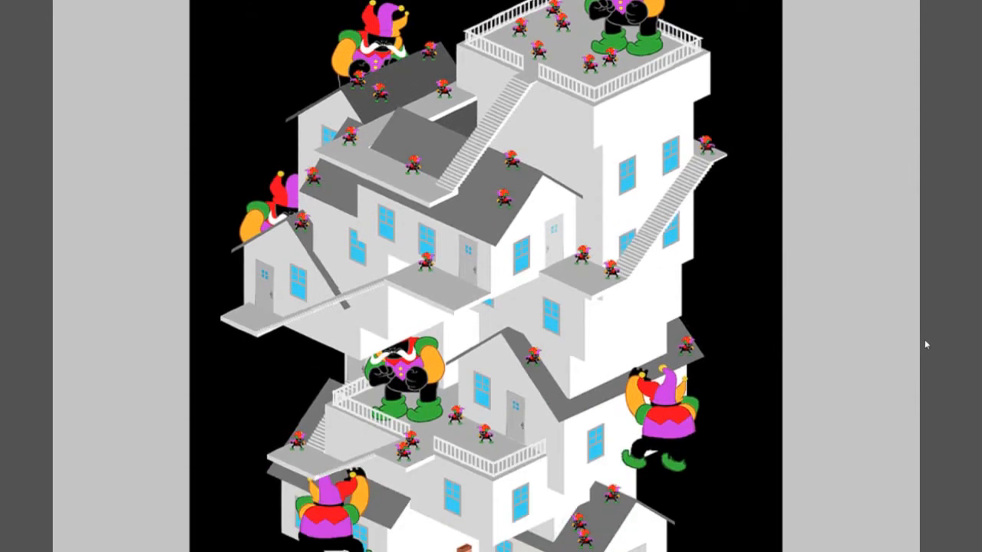
scroll("down", 3)
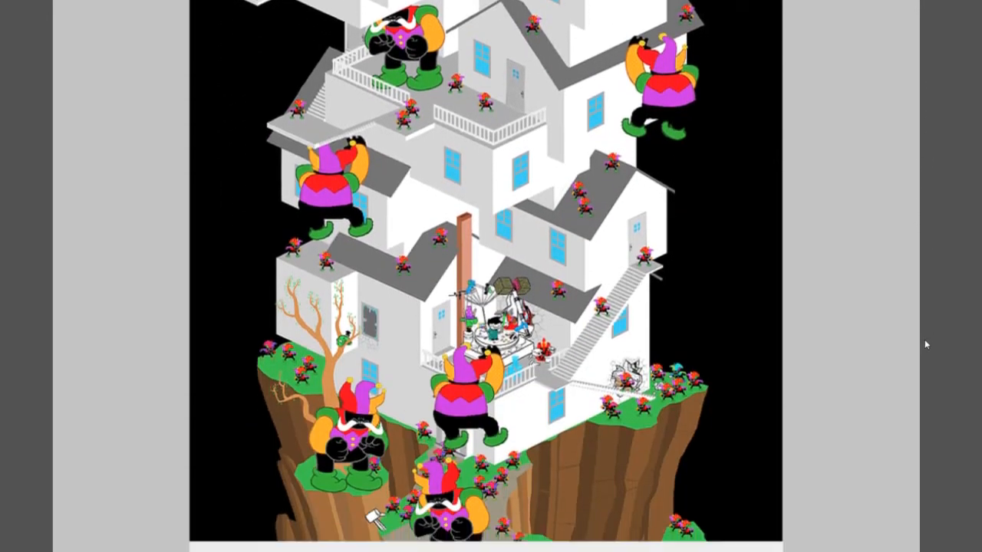
scroll("down", 3)
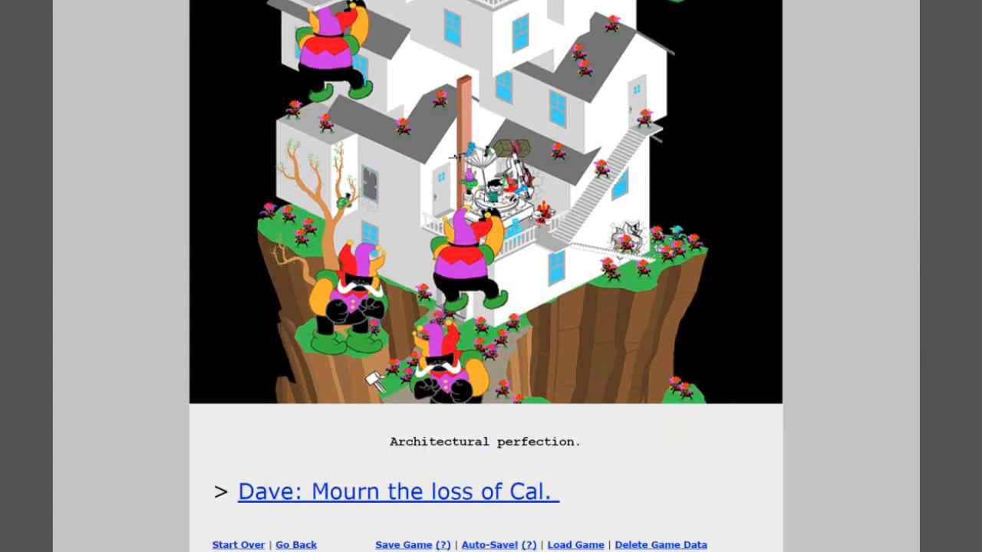
mouse_move(936, 358)
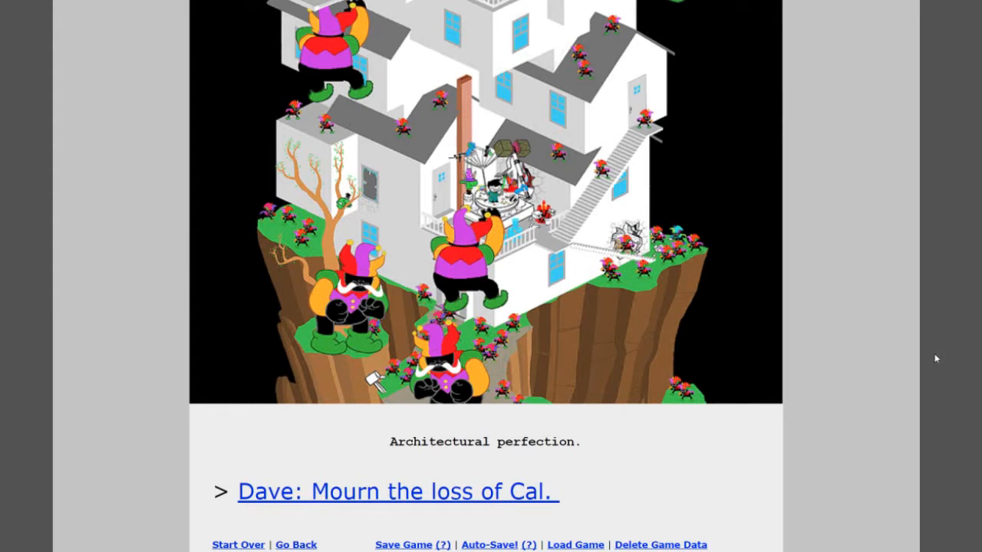
scroll("up", 3)
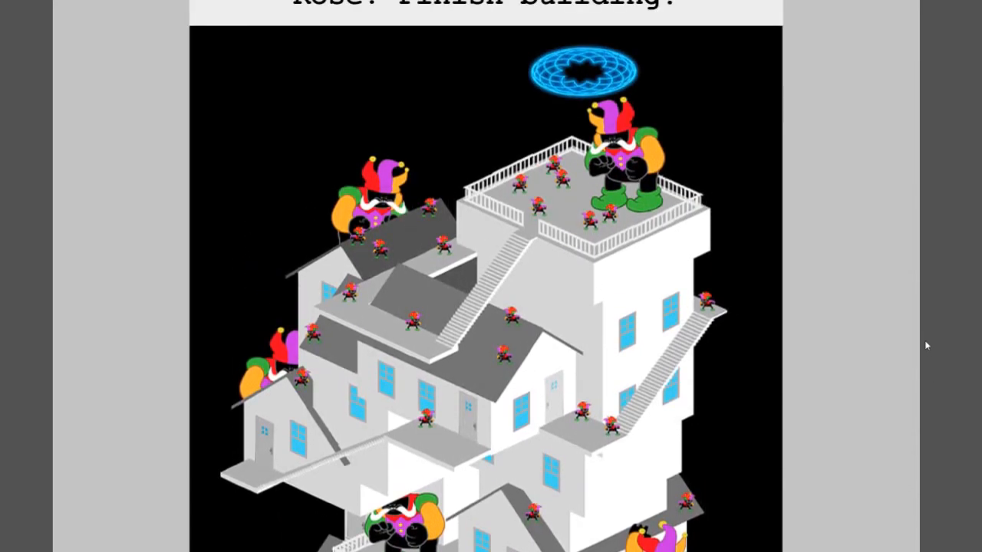
mouse_move(926, 311)
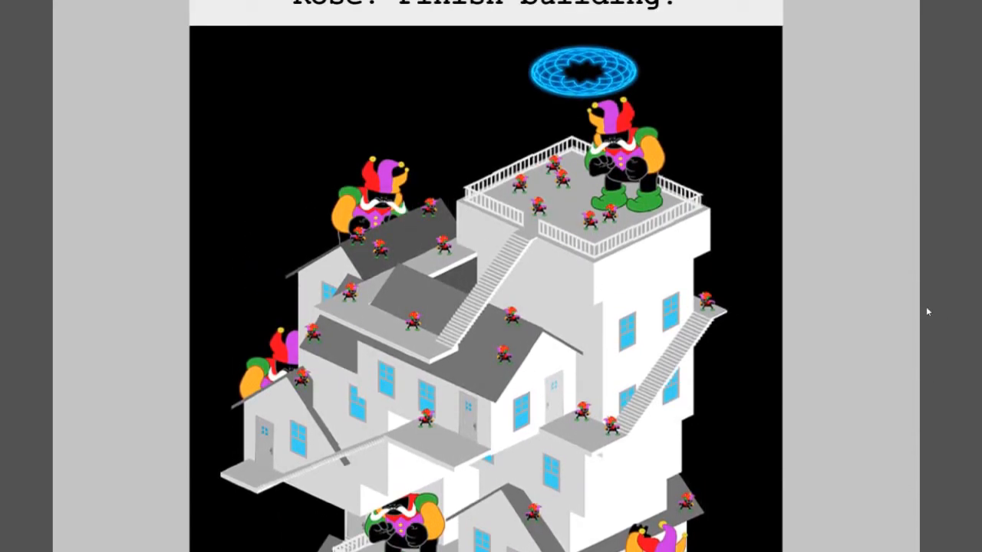
scroll("down", 3)
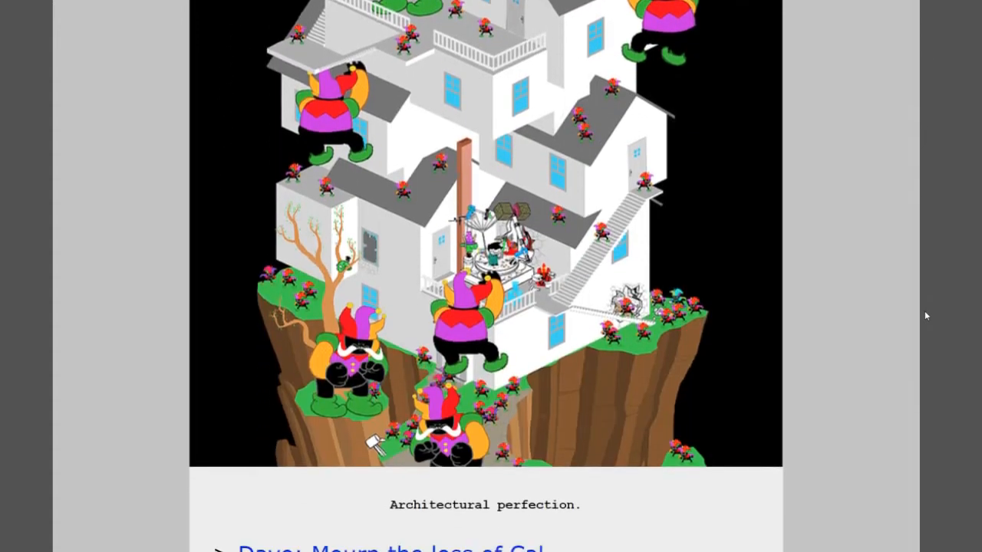
scroll("down", 3)
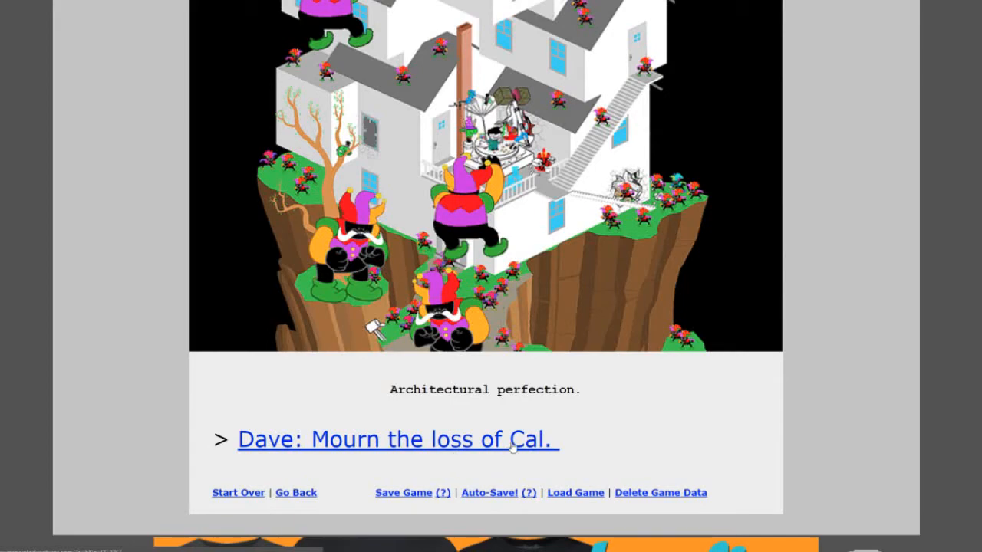
- Open 'Dave: Mourn the loss of Cal.' and read its apple juice caption
left_click(396, 439)
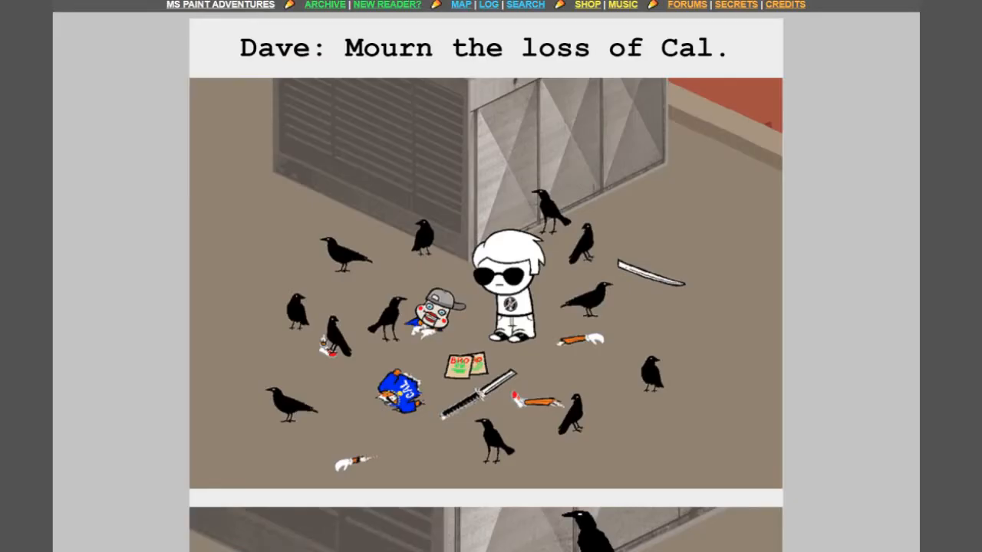
scroll("down", 3)
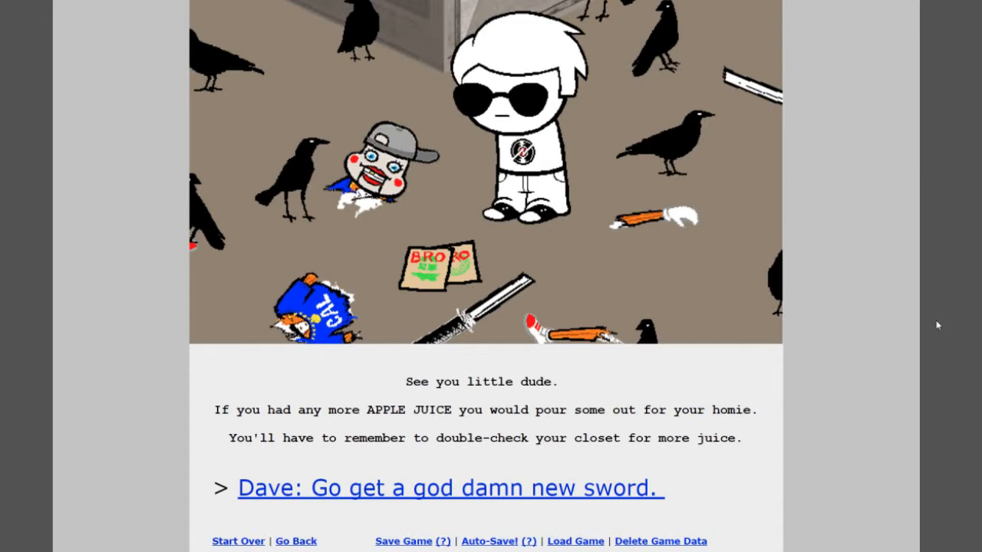
mouse_move(614, 493)
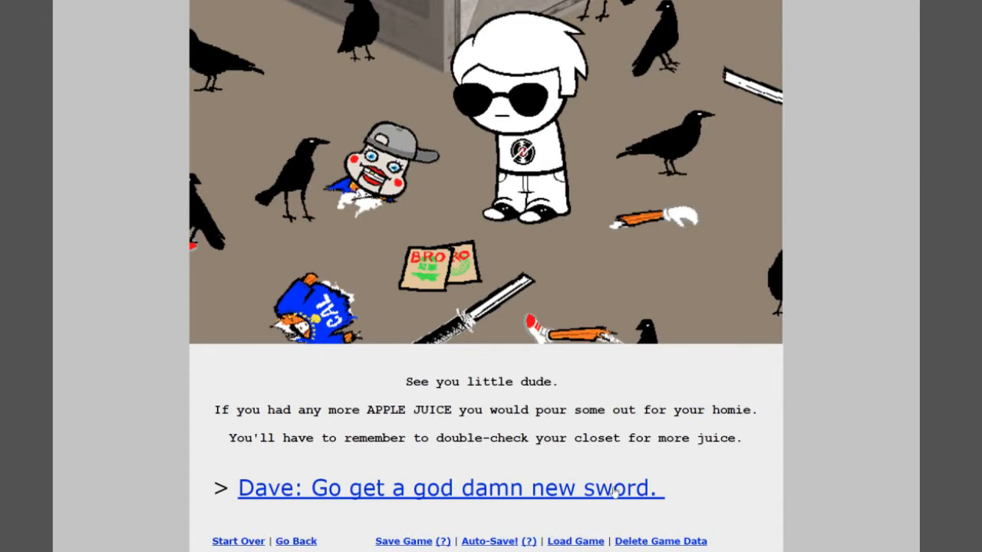
- Open 'Dave: Go get a god damn new sword.' and read the strife specibus caption
left_click(449, 487)
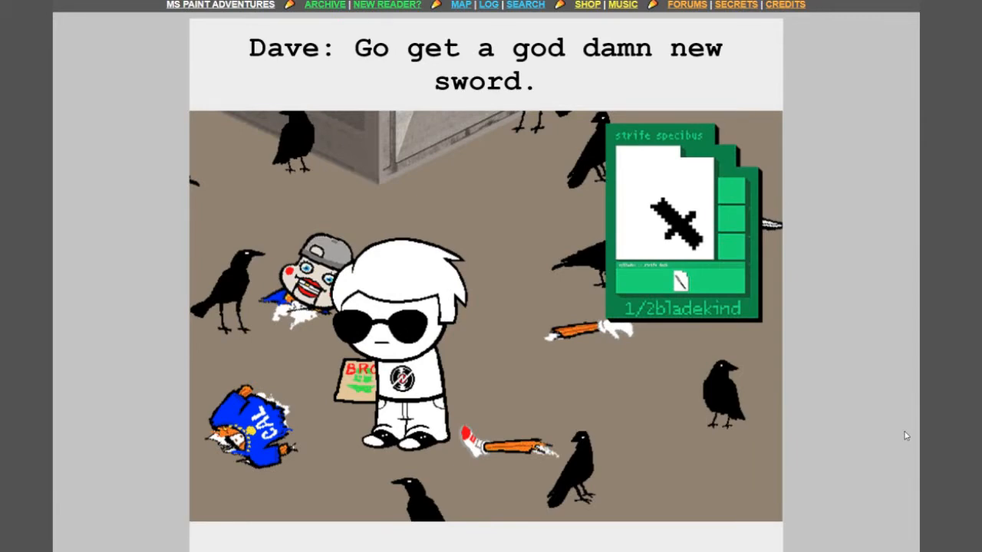
scroll("down", 3)
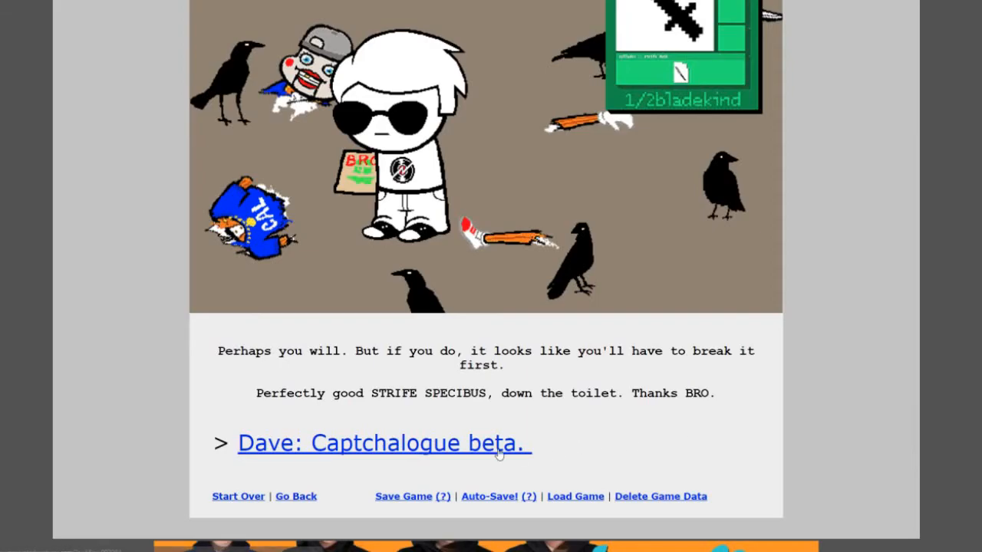
- Open 'Dave: Captchalogue beta.' and read the packed sylladex caption to 'made of time.'
left_click(381, 442)
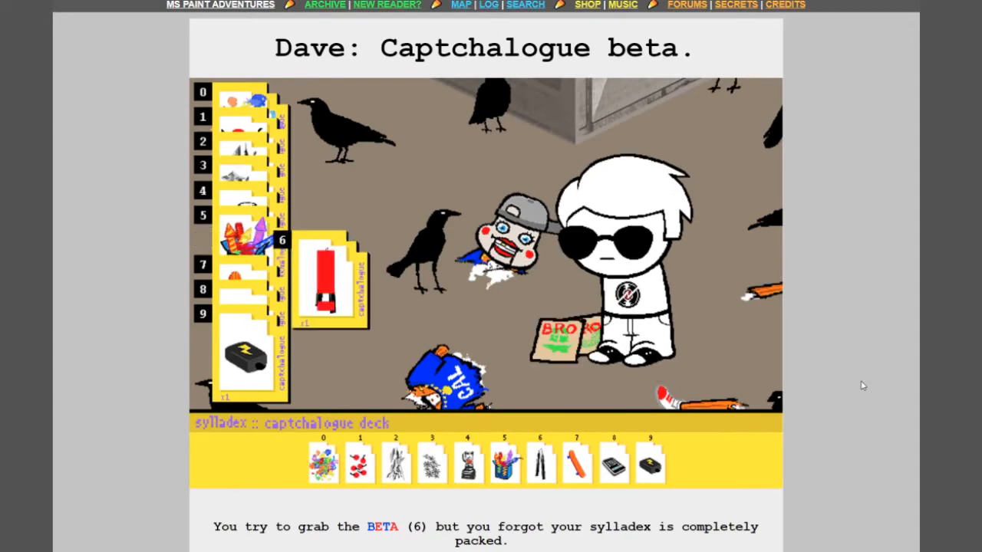
scroll("down", 3)
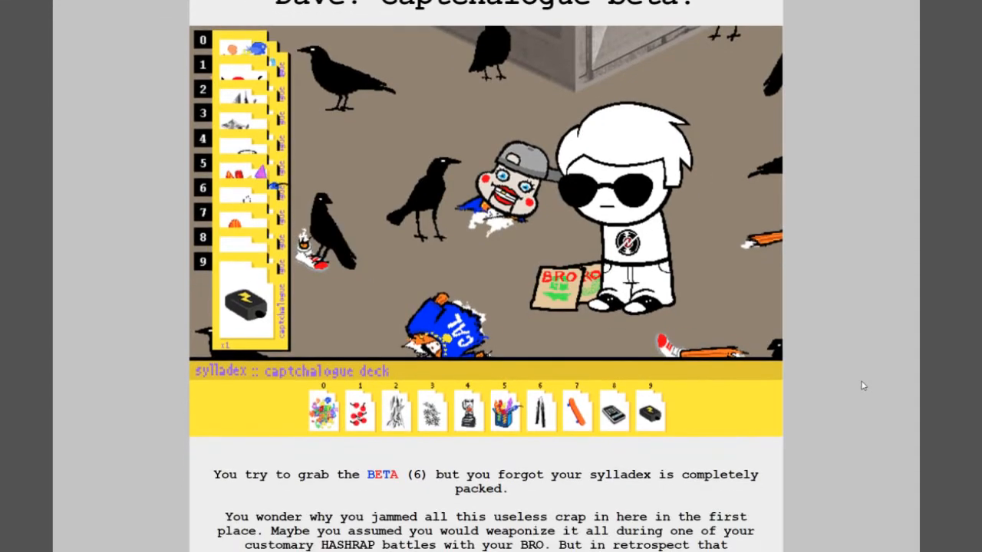
scroll("down", 3)
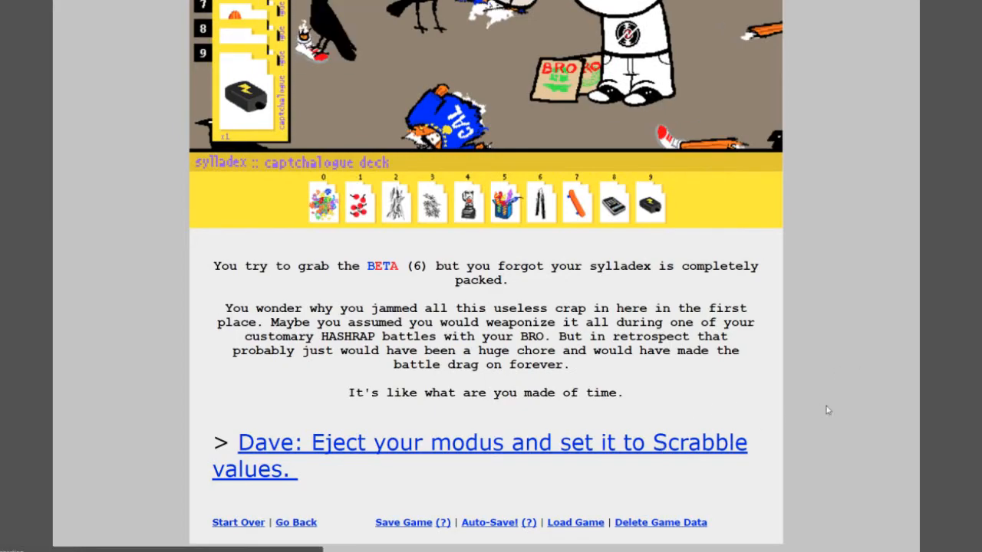
- Open 'Dave: Eject your modus and set it to Scrabble values.' and read the hash function caption
left_click(480, 442)
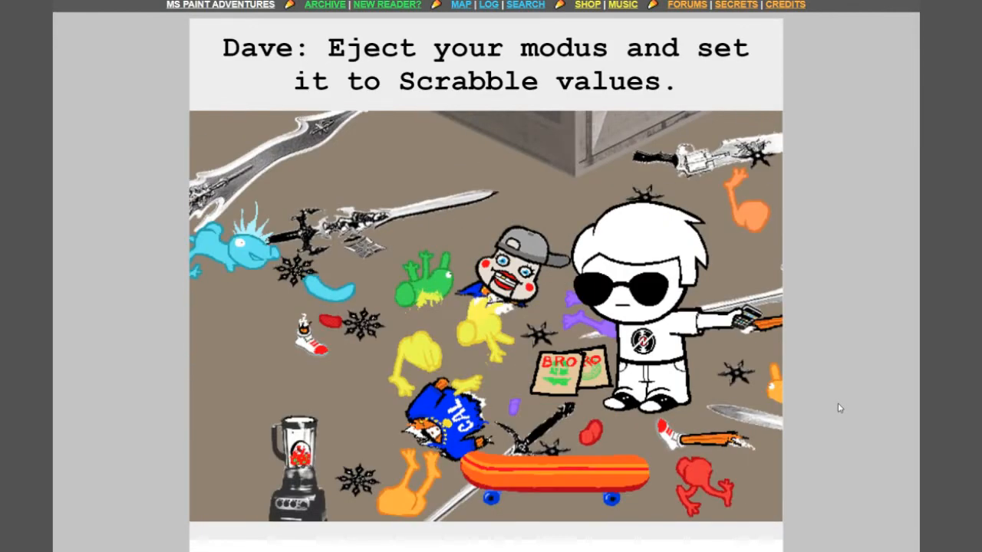
scroll("down", 3)
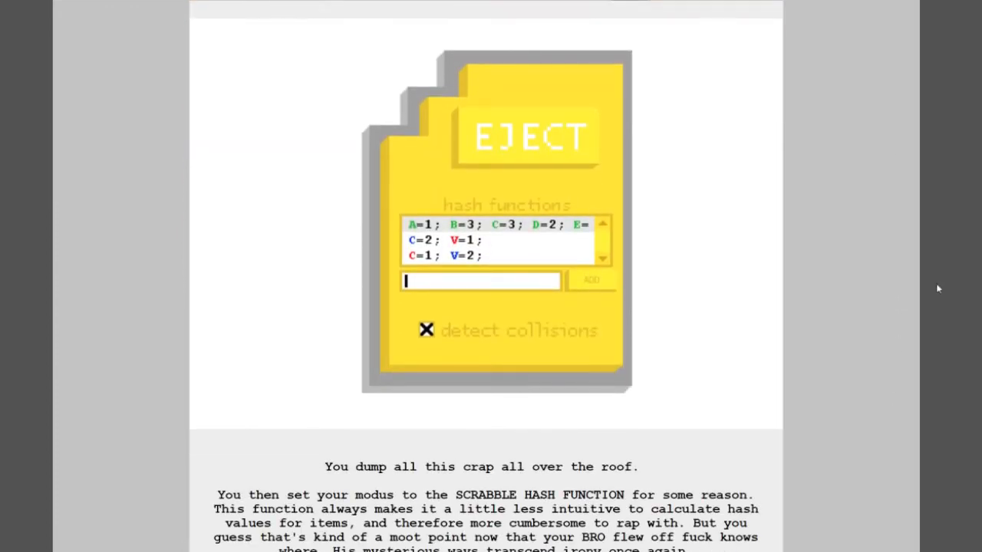
scroll("down", 3)
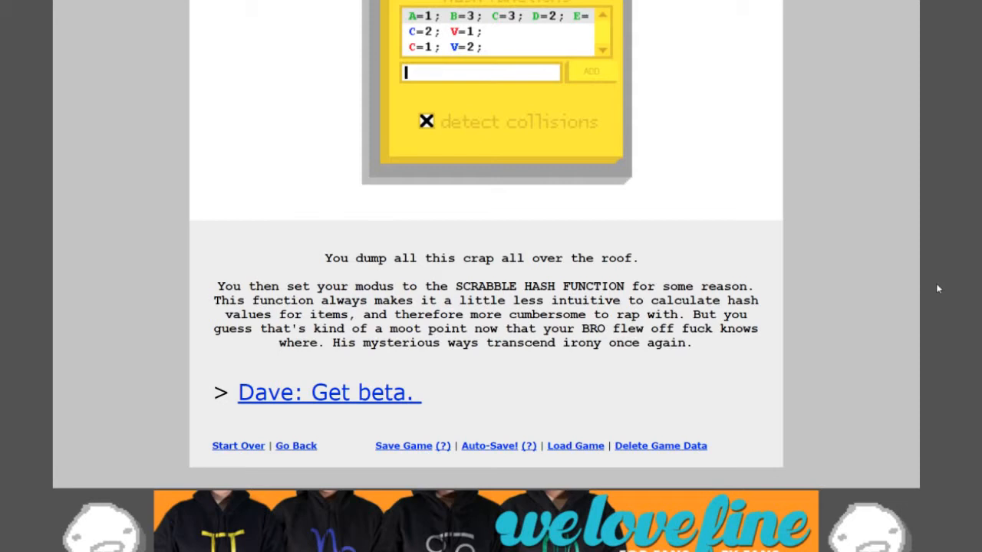
- Read 'Dave: Get beta.' with its Scrabble hash joke, then continue to 'Dave: Pester Rose.'
left_click(327, 392)
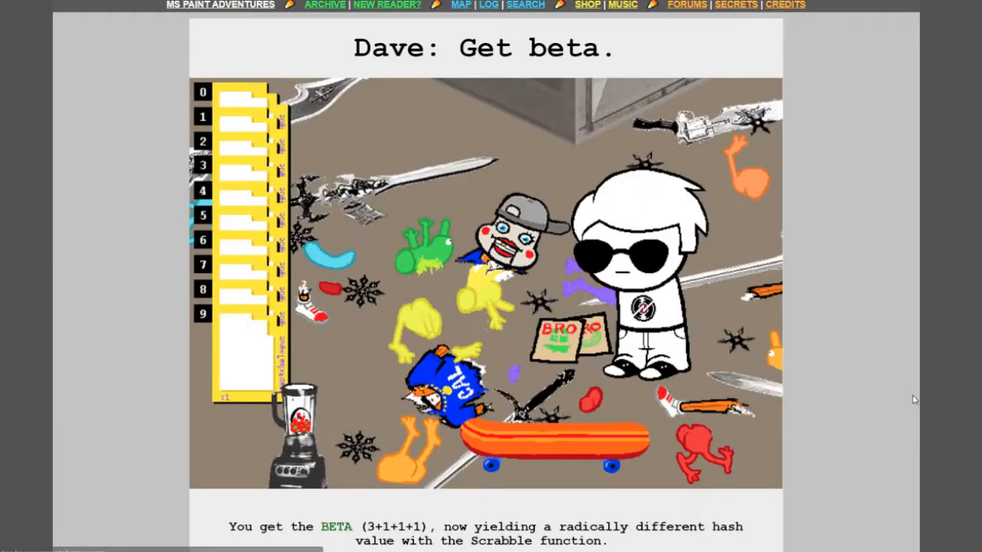
scroll("down", 3)
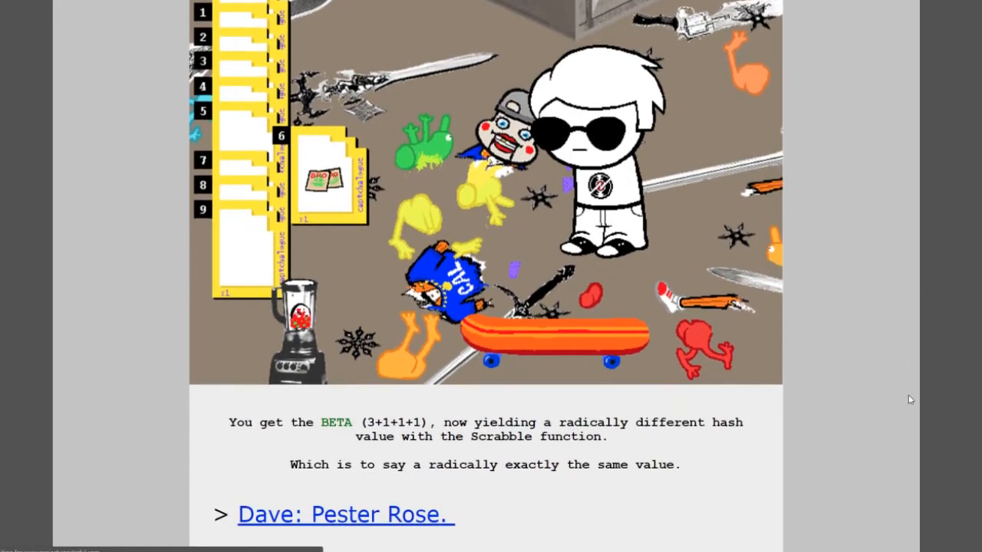
scroll("down", 3)
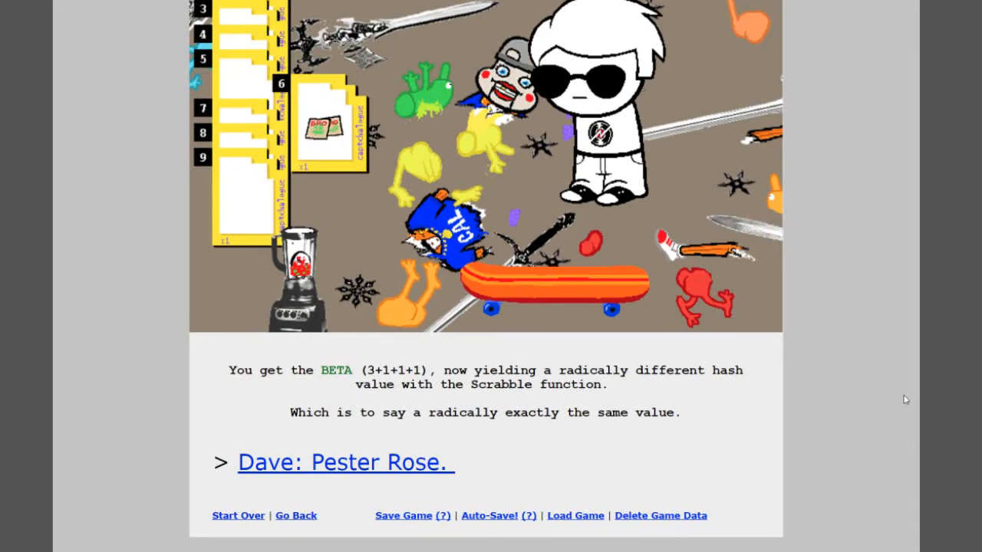
left_click(344, 462)
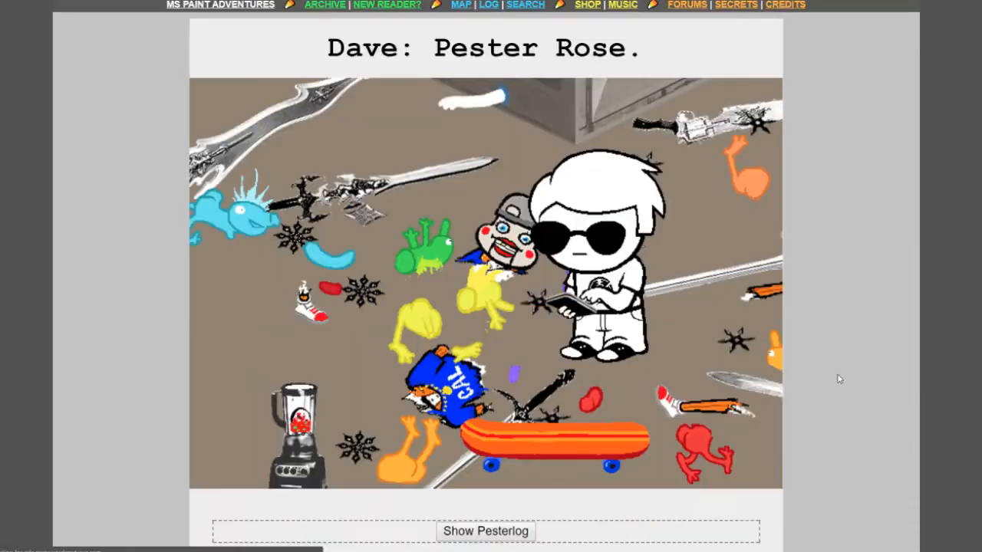
- Show the Dave–Rose pesterlog and read it down to TG's 'later'
left_click(485, 531)
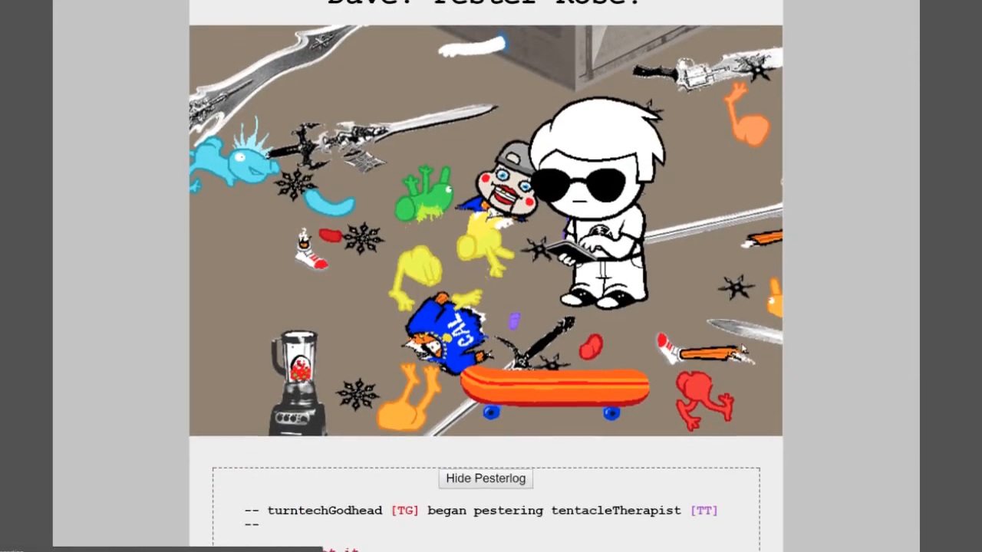
scroll("down", 3)
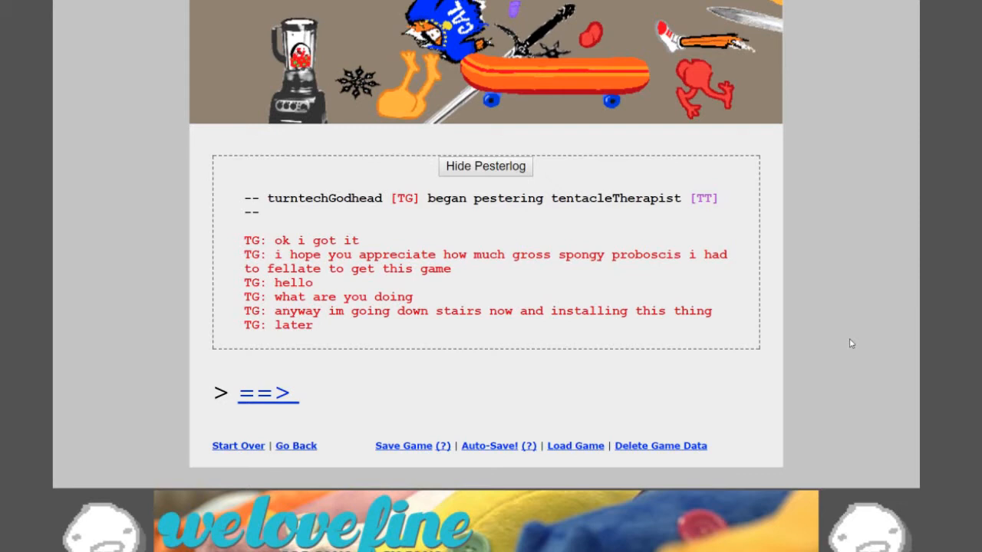
mouse_move(356, 393)
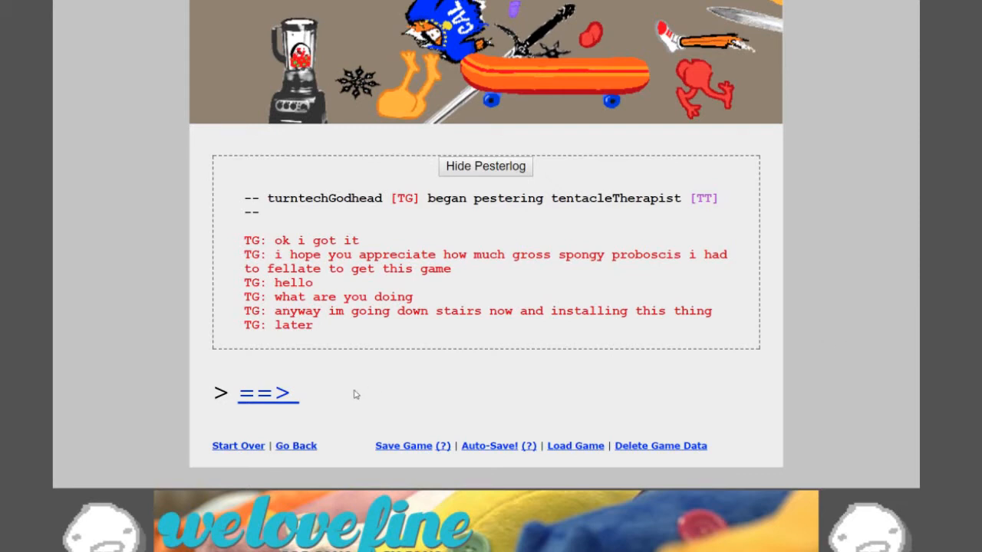
left_click(268, 393)
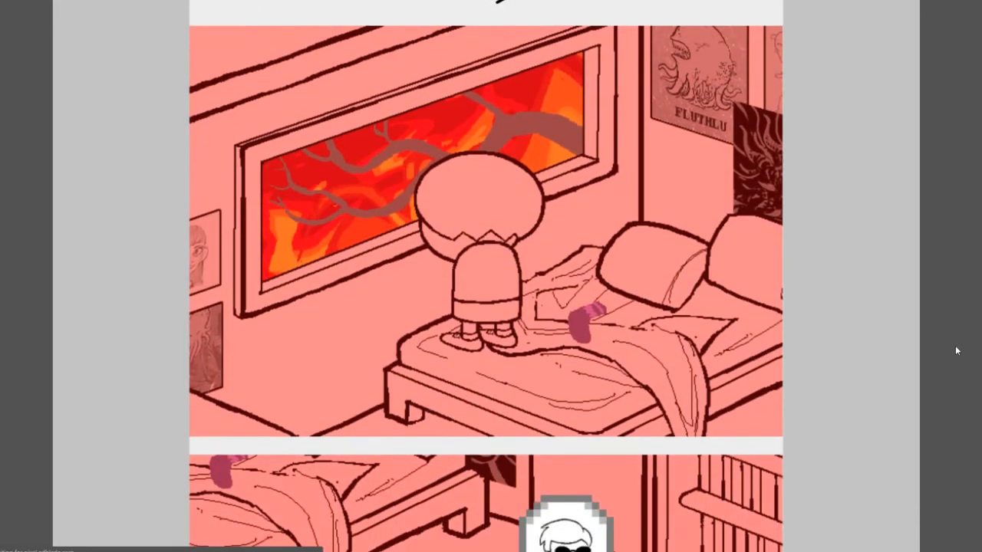
scroll("down", 3)
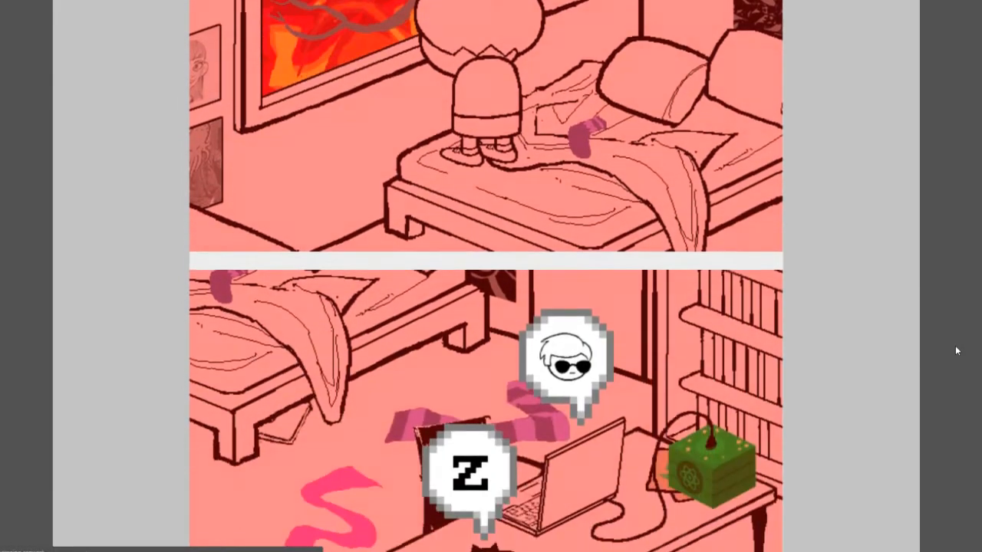
scroll("down", 3)
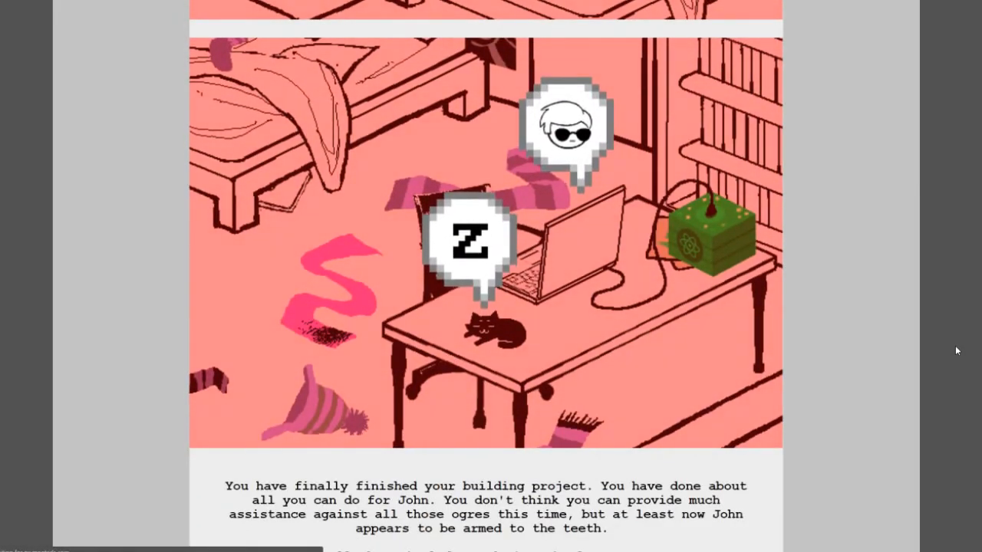
mouse_move(890, 343)
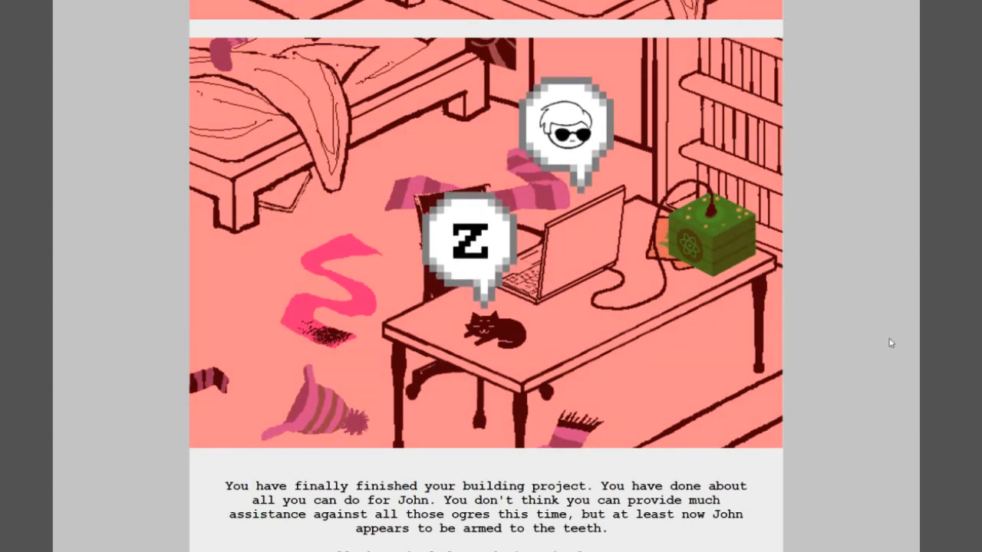
scroll("down", 3)
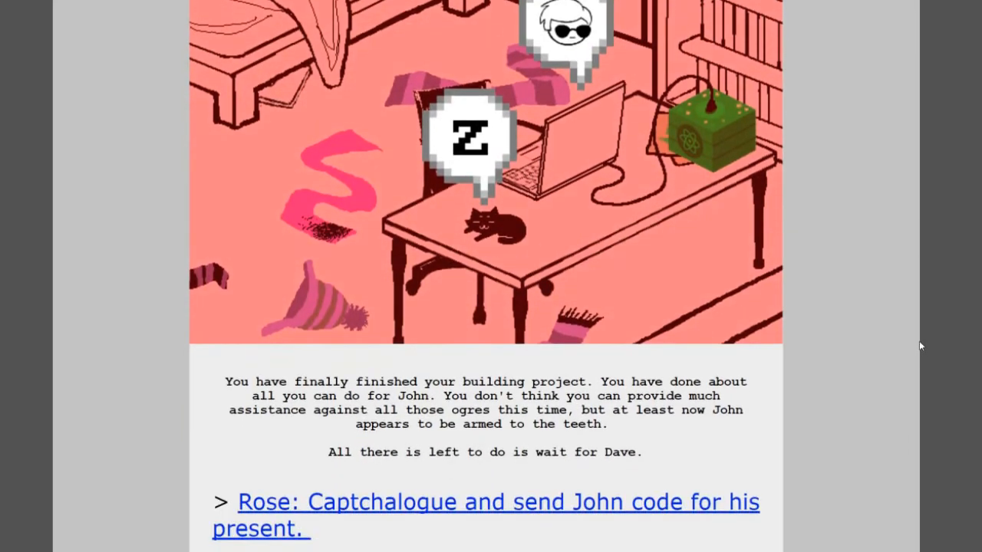
scroll("down", 3)
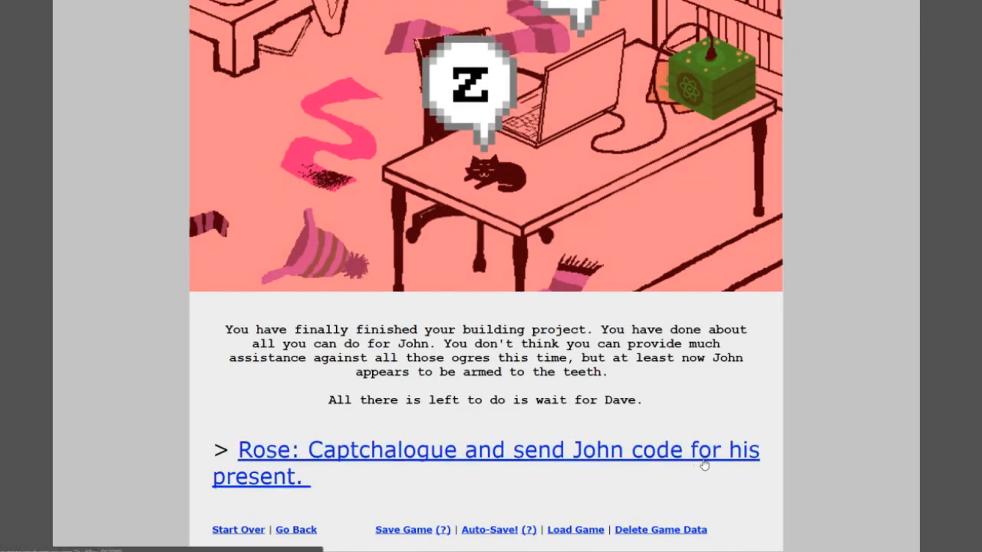
- Open 'Rose: Captchalogue and send John code for his present.' and read about the unfinished gift
left_click(486, 449)
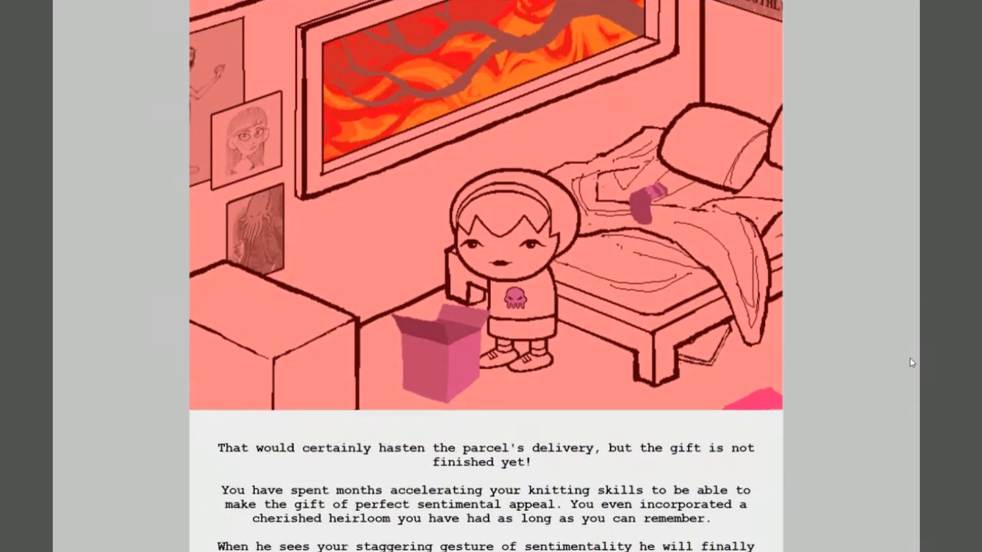
scroll("down", 3)
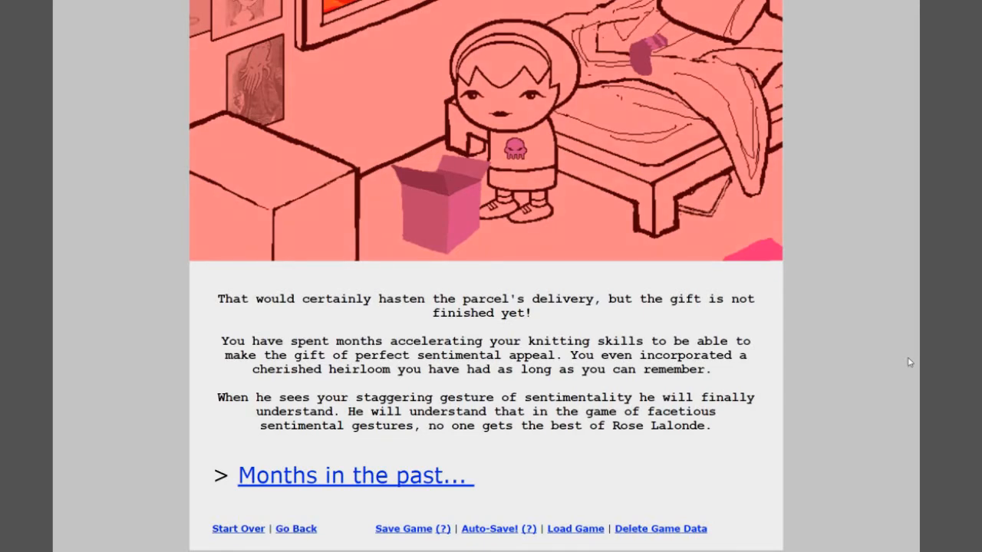
- Open the 'Months in the past...' flashback of Rose holding a letter
left_click(354, 474)
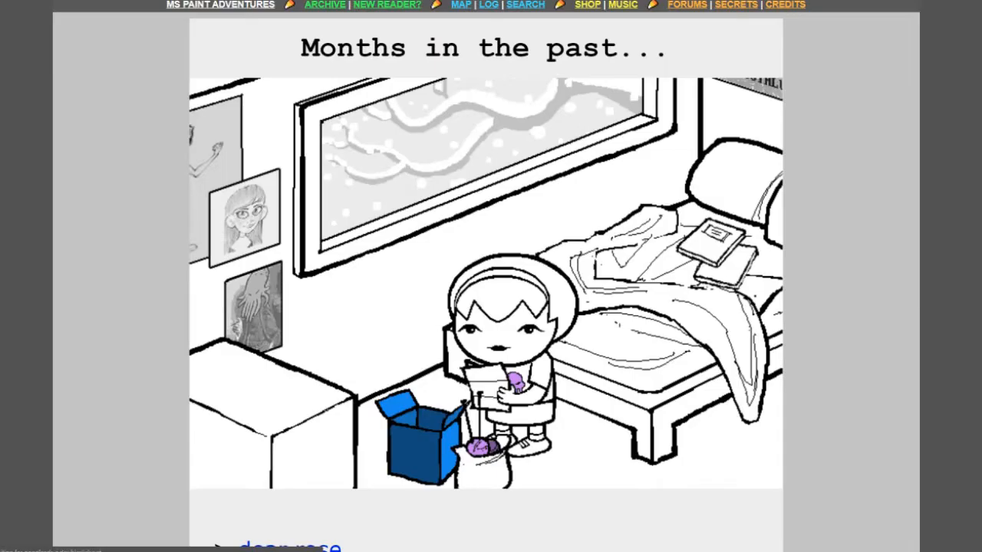
scroll("down", 3)
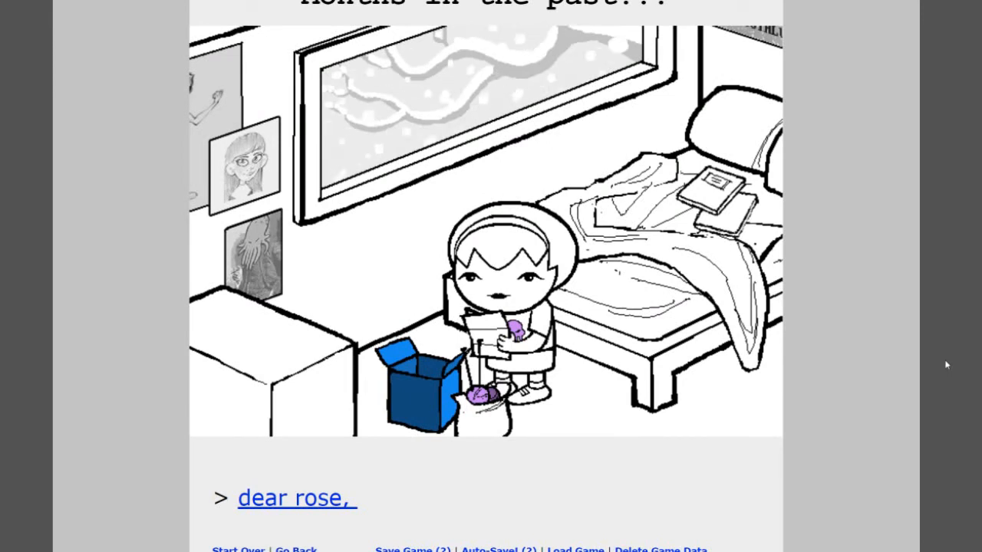
mouse_move(964, 368)
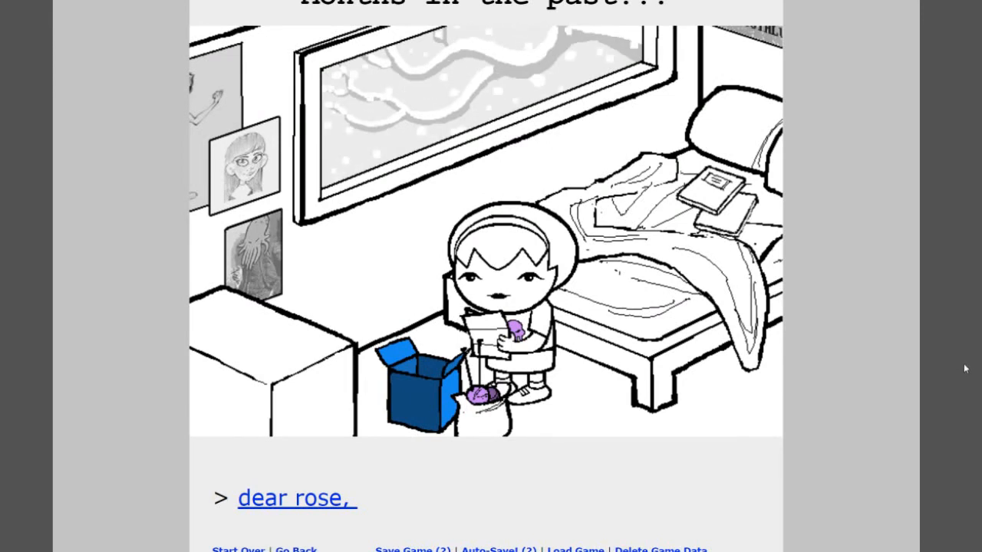
left_click(291, 497)
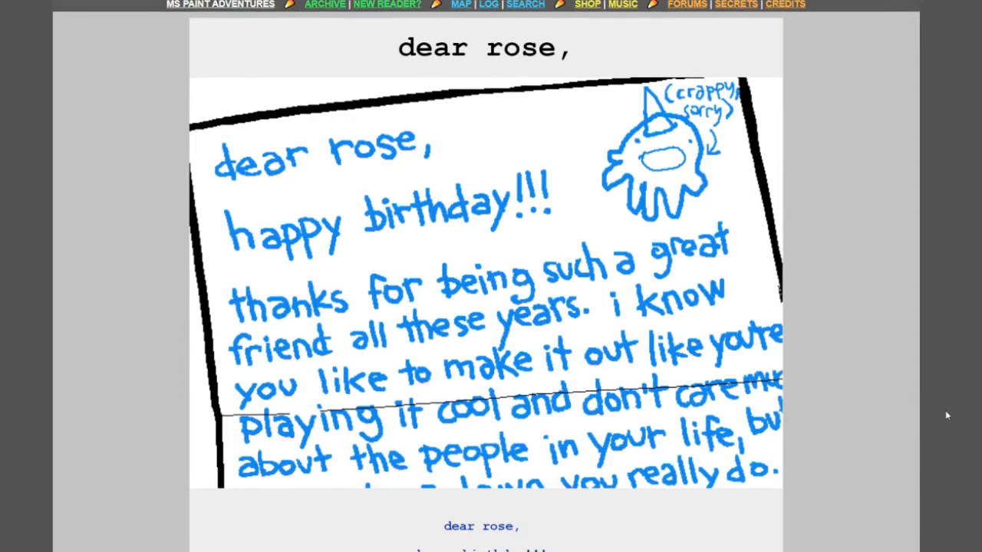
scroll("down", 3)
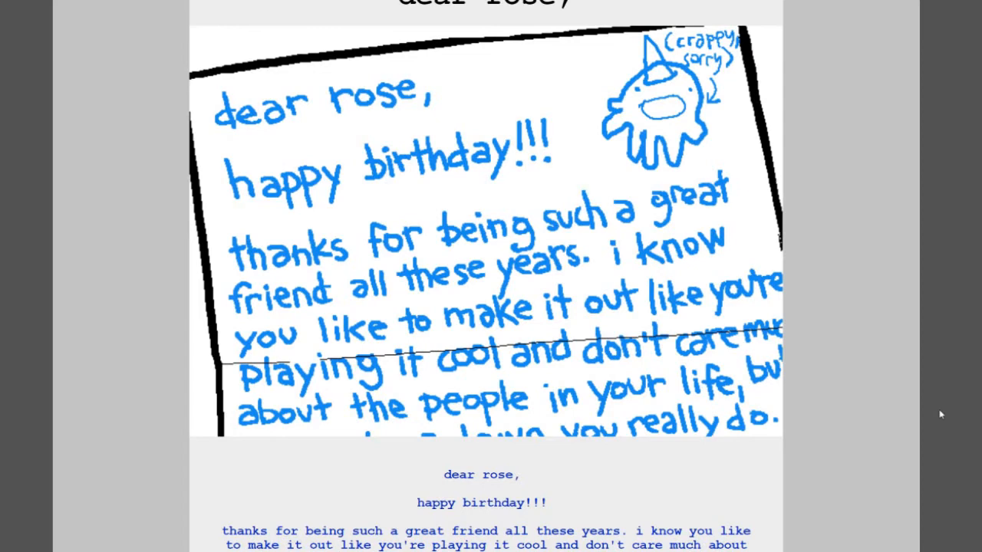
scroll("down", 3)
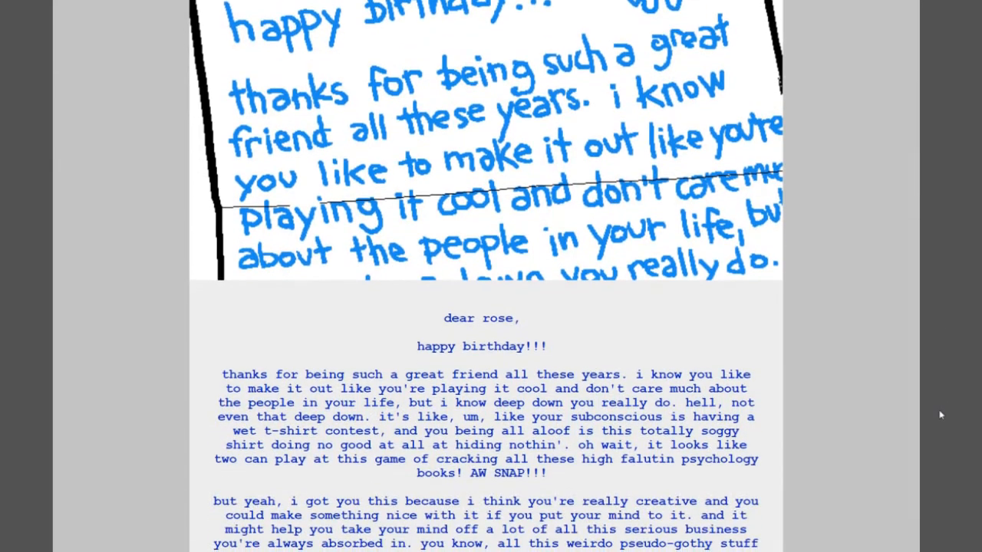
scroll("down", 3)
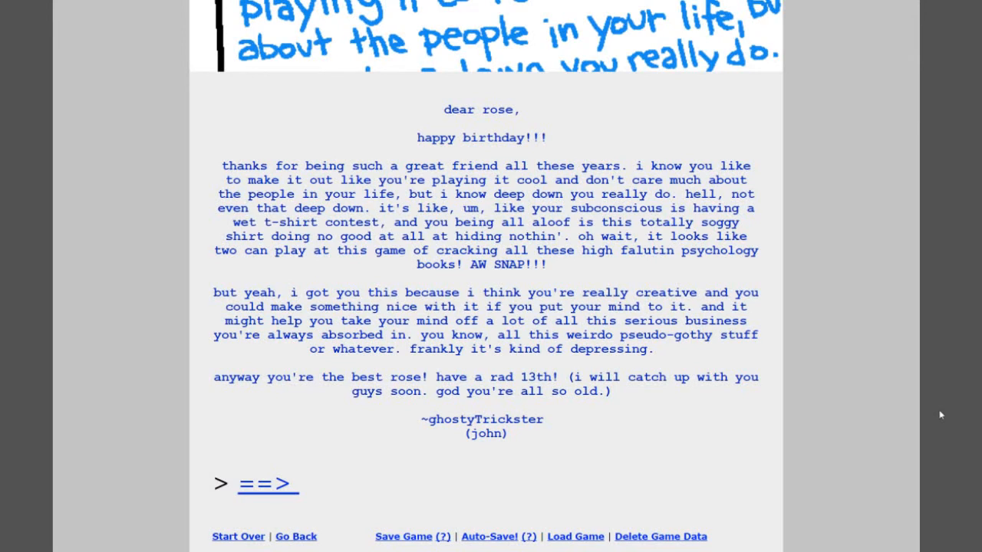
left_click(267, 484)
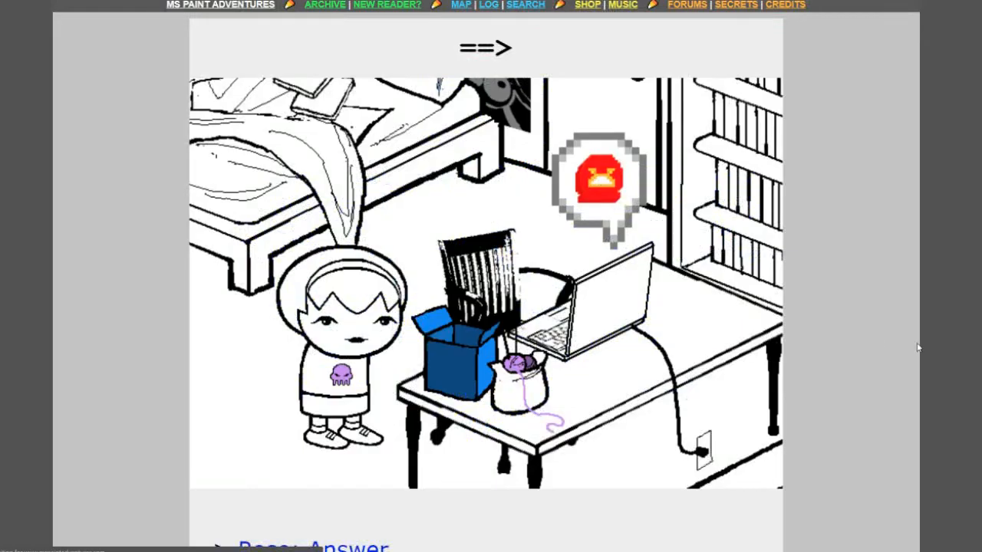
scroll("down", 3)
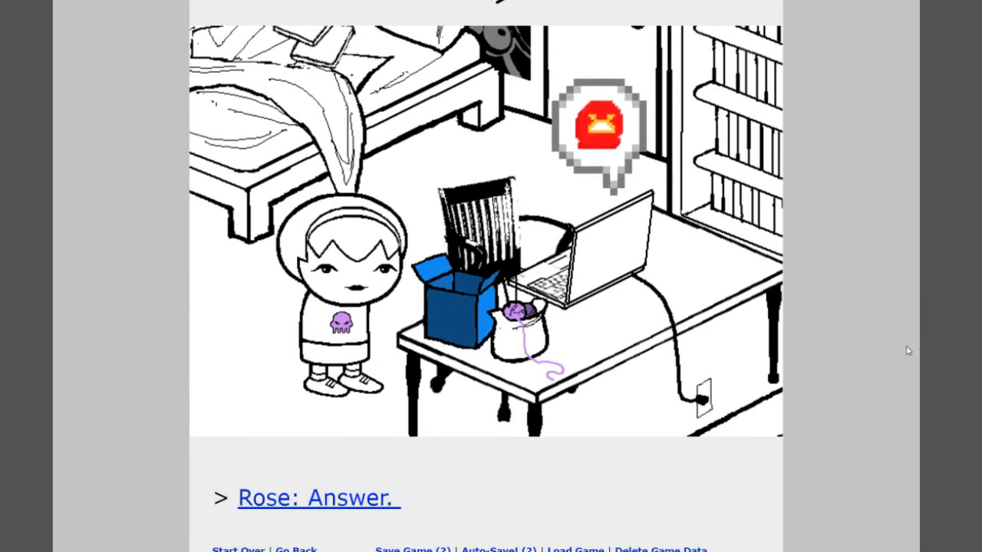
mouse_move(351, 507)
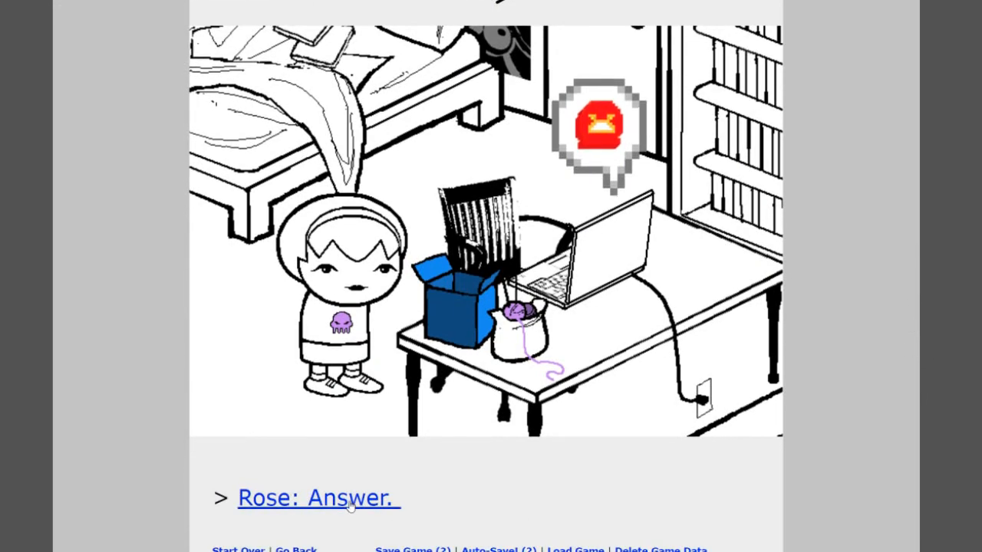
- Open 'Rose: Answer.' and reveal the grimAuxiliatrix pesterlog
left_click(318, 498)
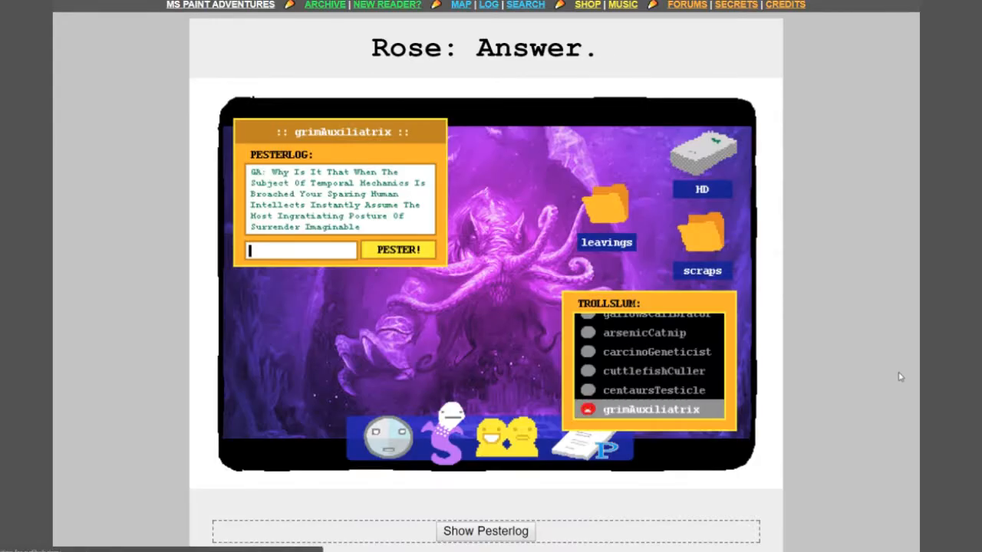
scroll("down", 3)
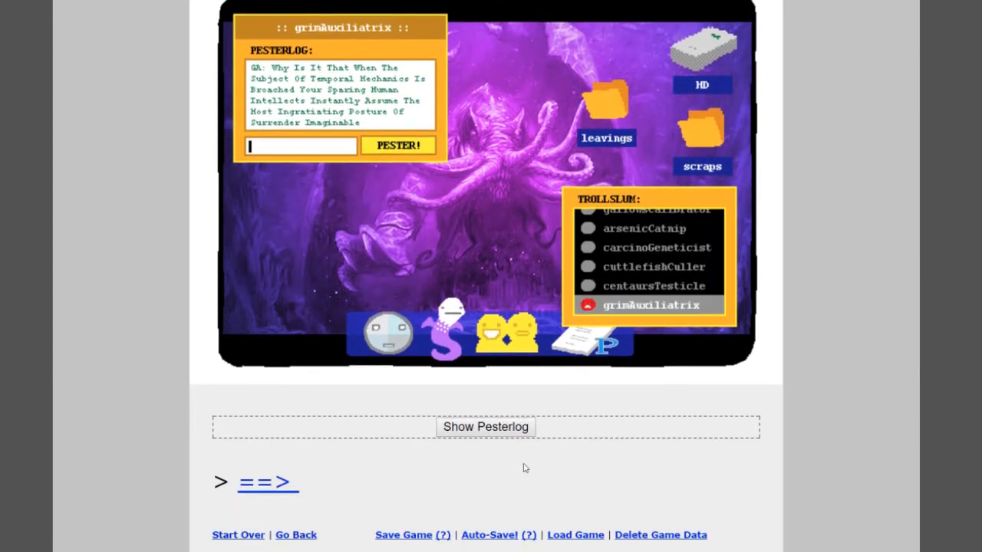
left_click(485, 426)
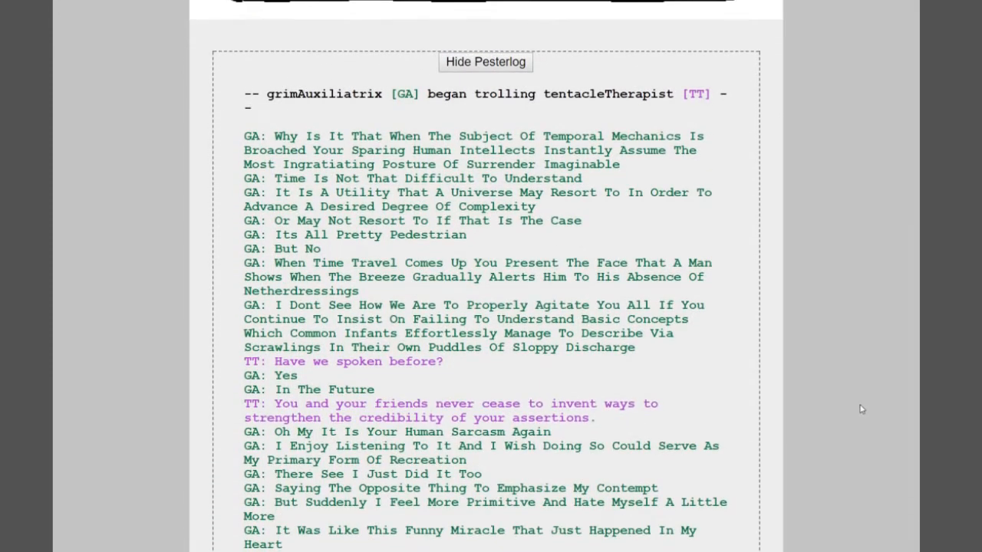
scroll("down", 3)
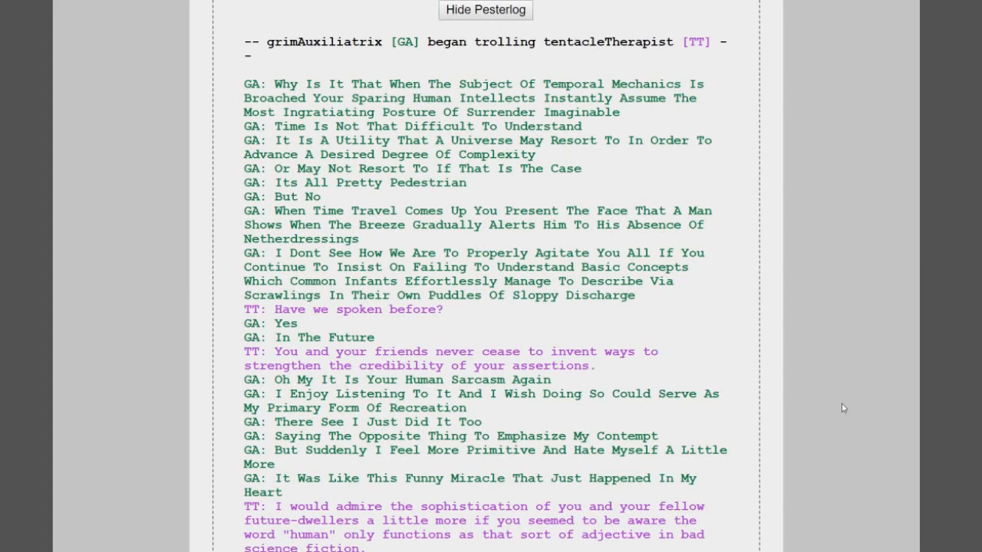
- Read the GA–TT pesterlog to its end, where Rose accepts friendship
scroll("down", 3)
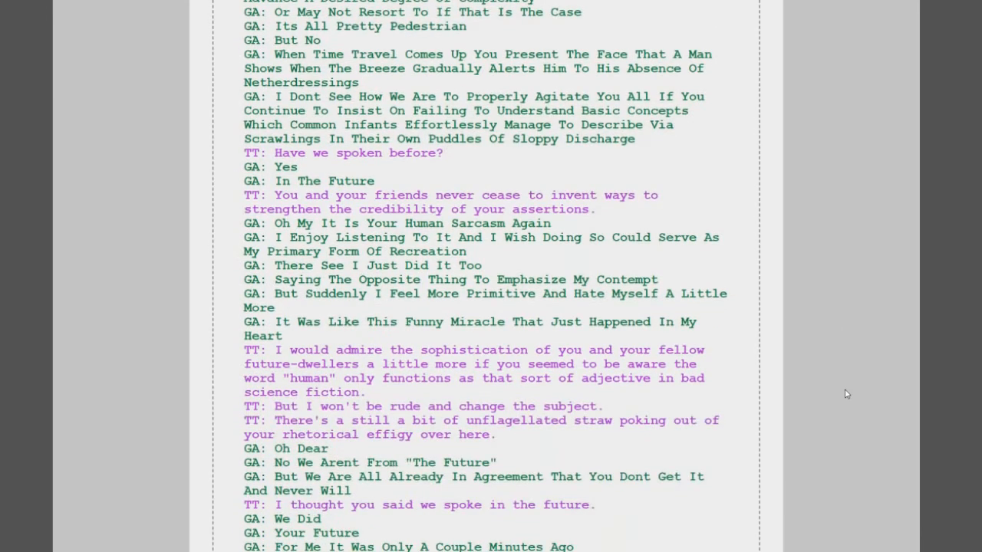
scroll("down", 3)
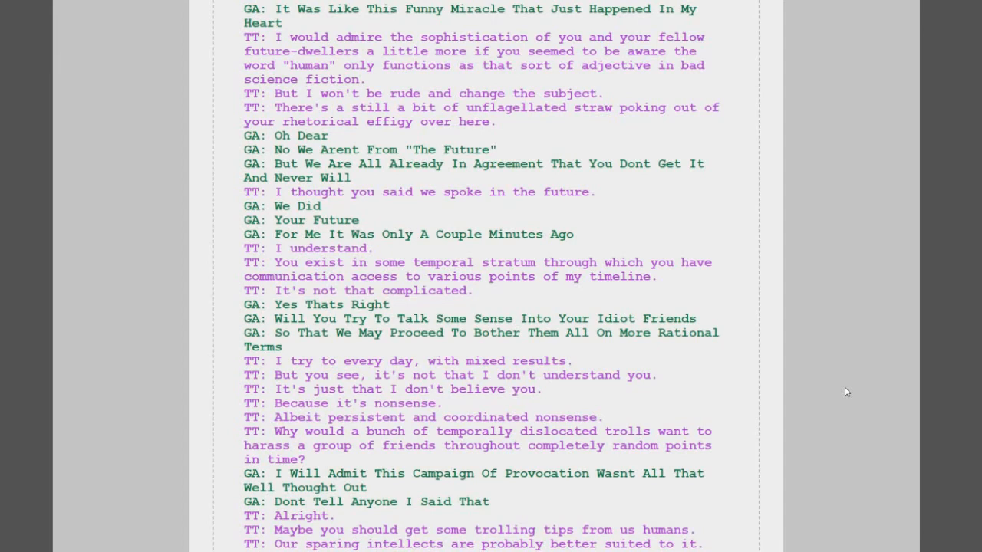
scroll("down", 3)
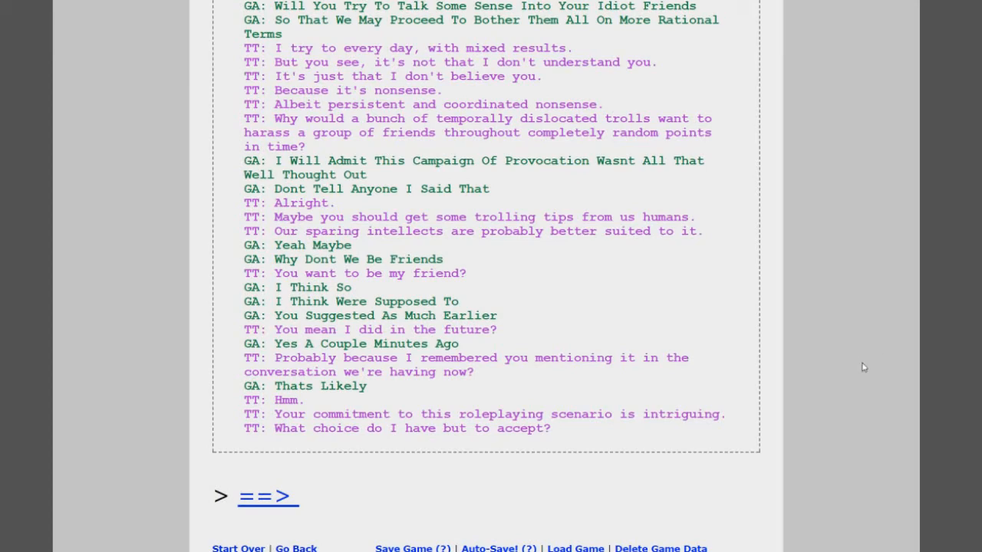
- Advance past the rainy city-tower page to Dave at his cluttered desk
left_click(267, 496)
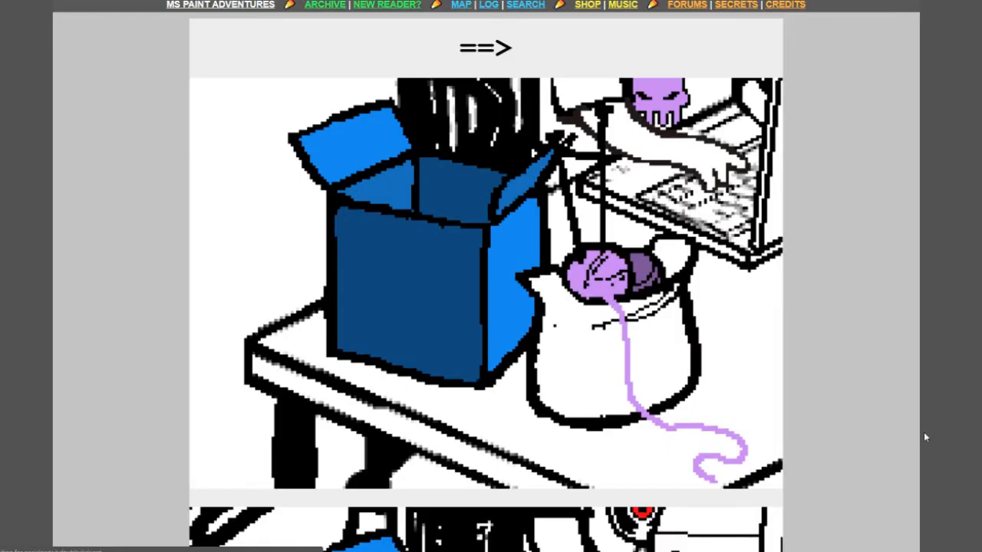
scroll("down", 3)
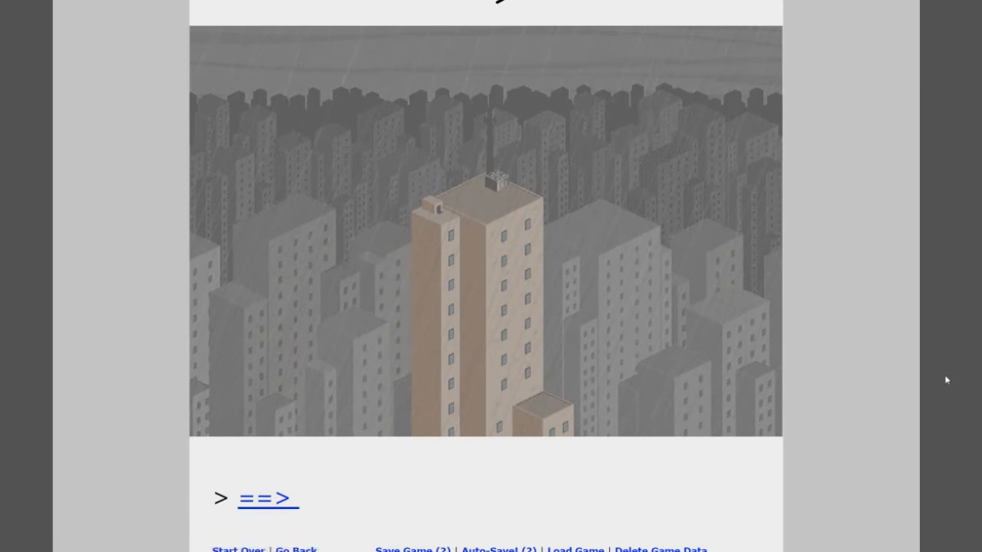
mouse_move(320, 530)
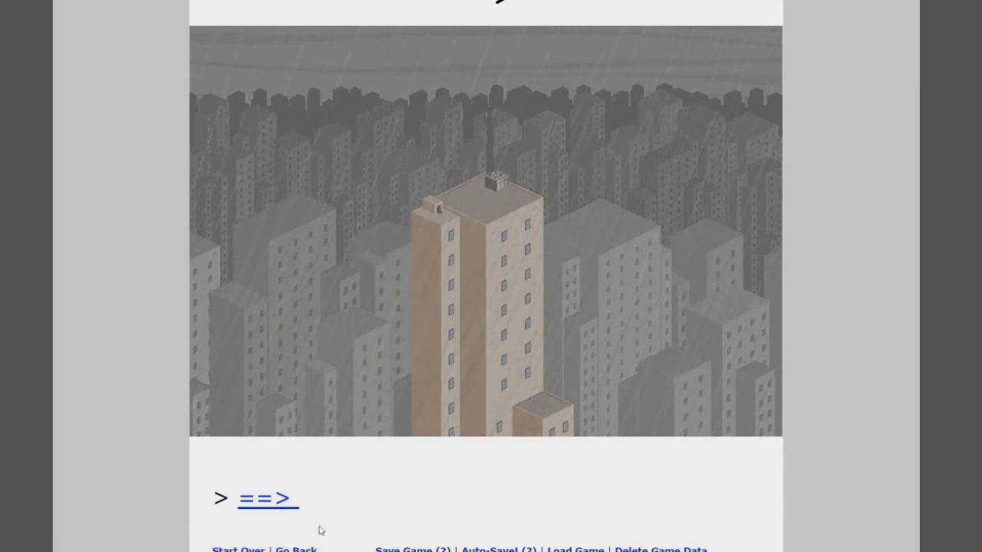
left_click(268, 498)
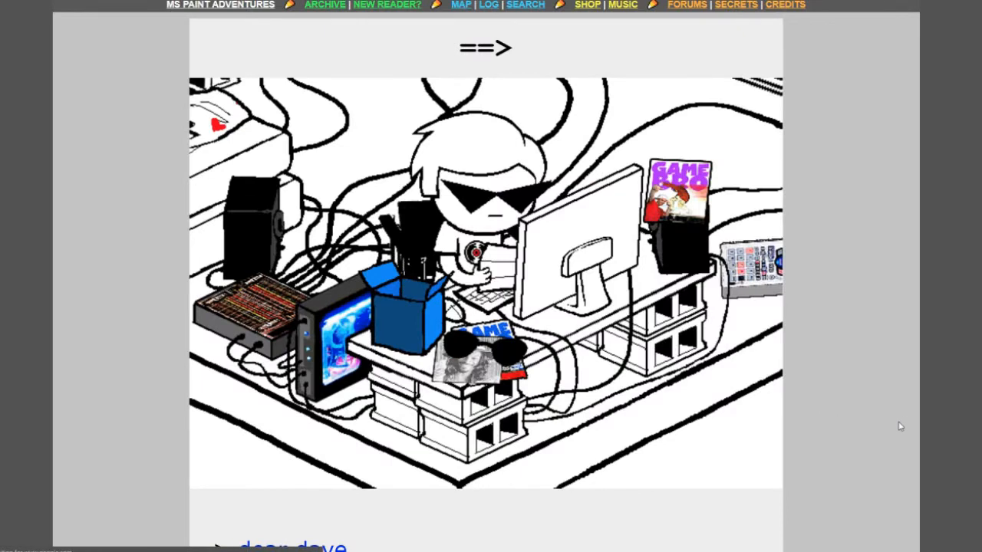
scroll("down", 3)
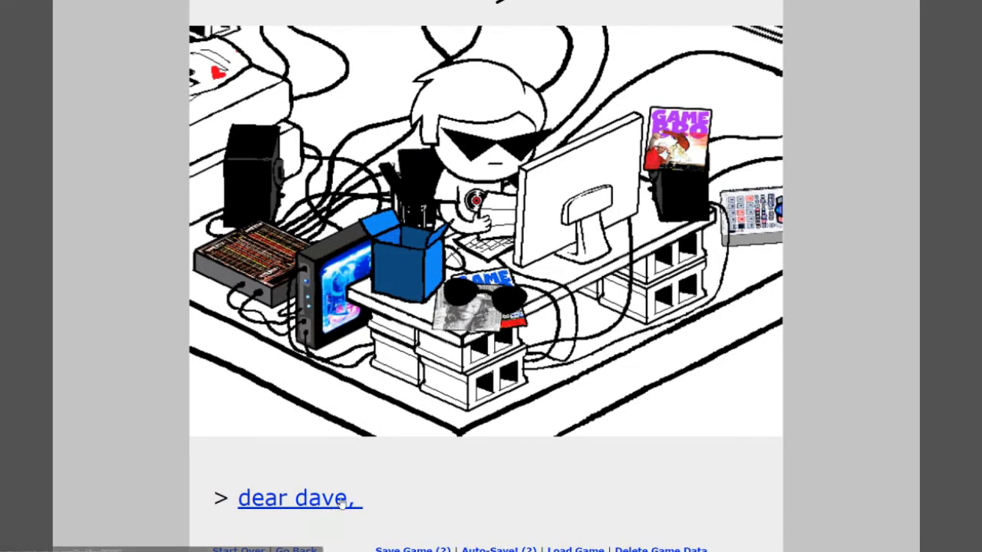
- Open 'dear dave,' and read John's birthday letter down to the ghostyTrickster sign-off
left_click(295, 498)
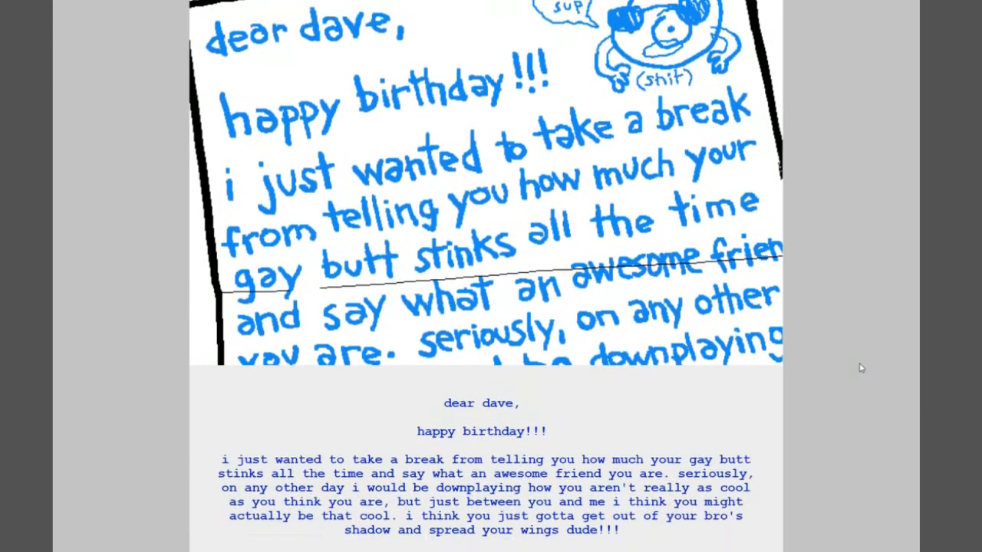
scroll("up", 3)
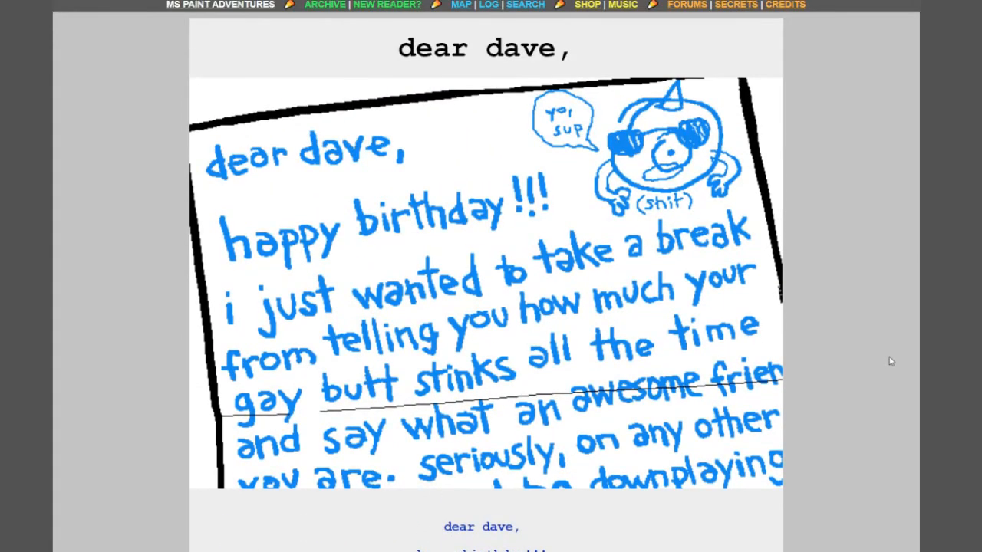
scroll("down", 3)
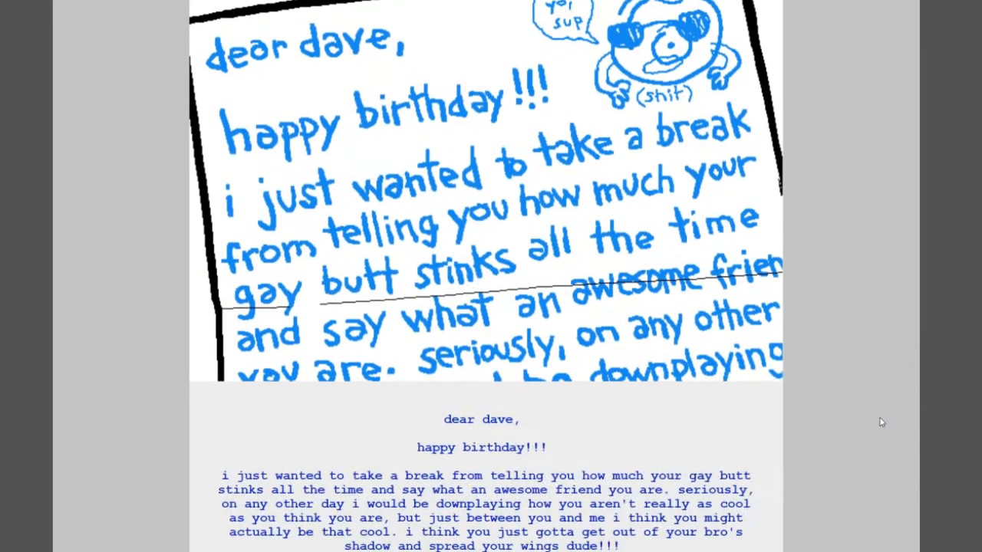
scroll("down", 3)
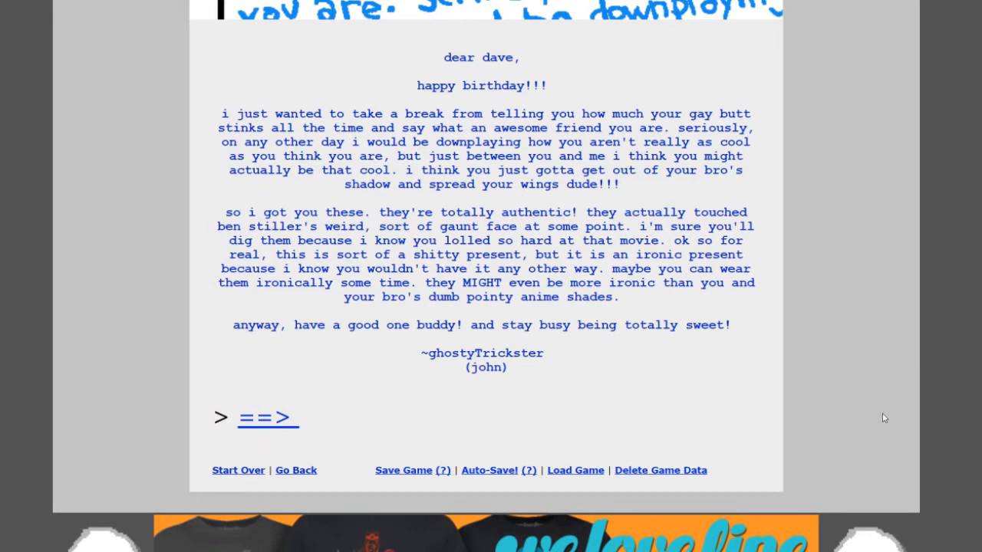
mouse_move(472, 436)
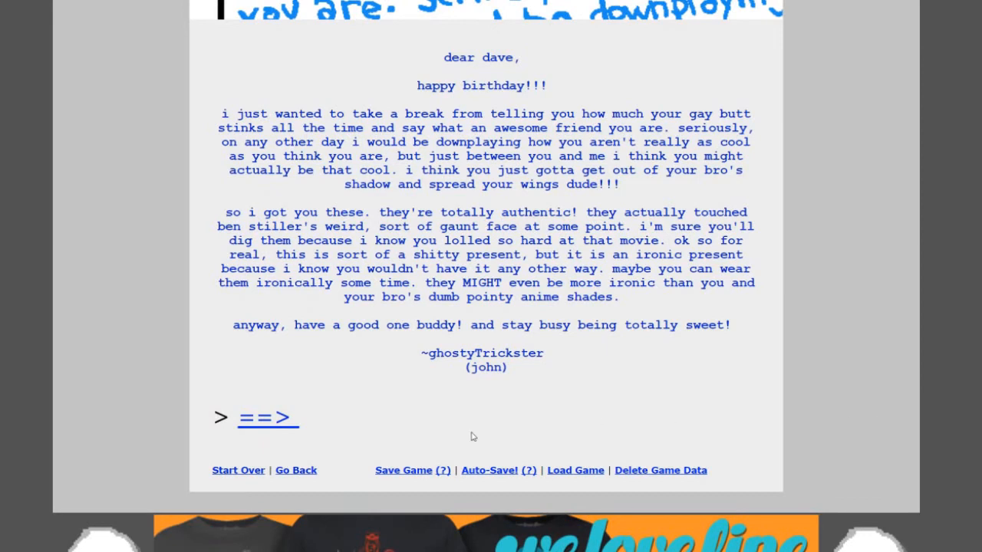
- Continue to the page with Dave's chat alert and the 'Dave: Answer.' command
left_click(267, 416)
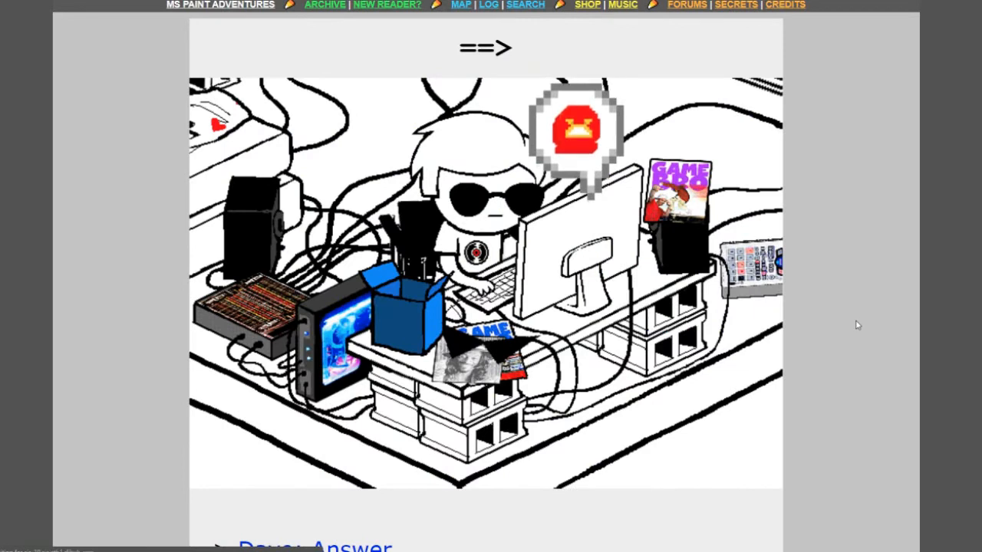
scroll("down", 3)
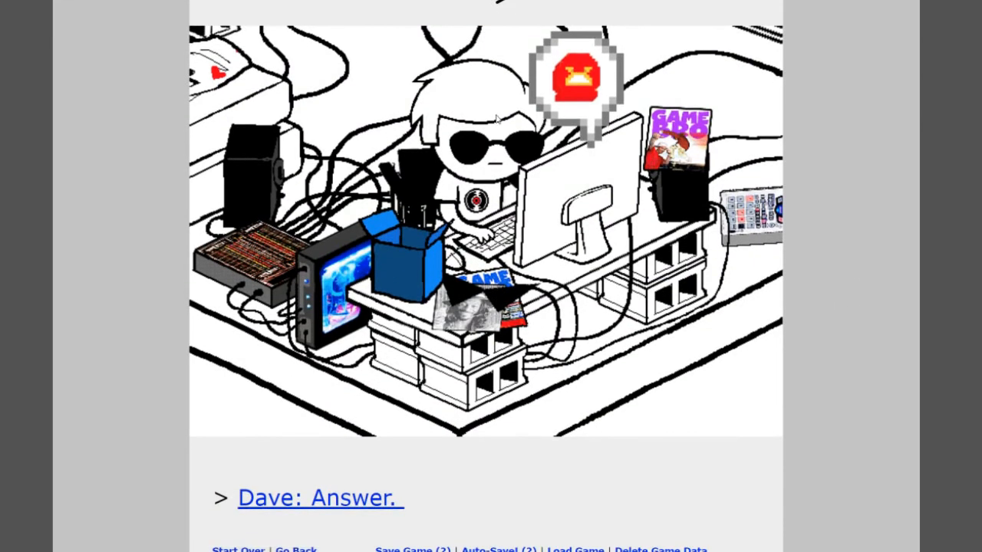
mouse_move(889, 340)
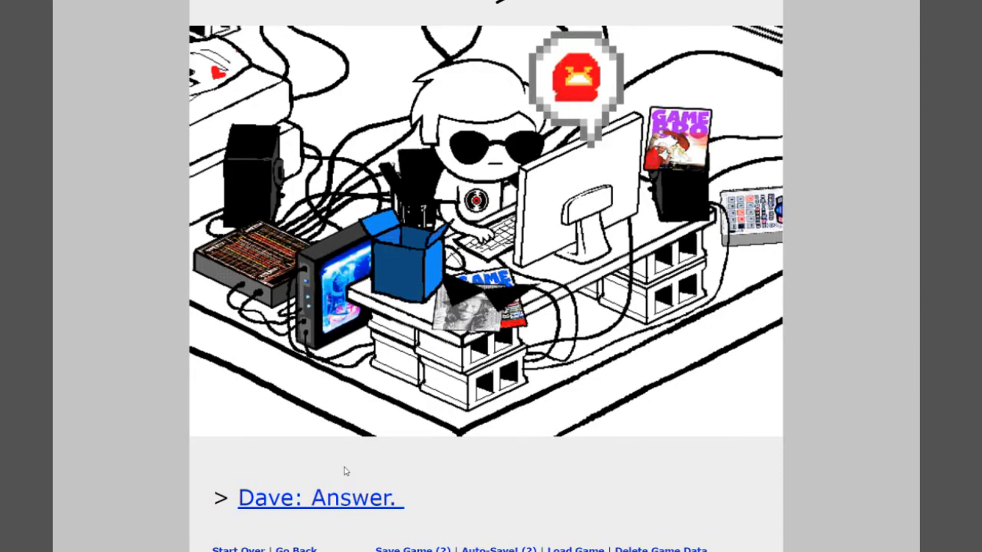
- Open 'Dave: Answer.' and scroll the pesterlog to the adiosToreador-blocks-turntechGodhead line
left_click(319, 497)
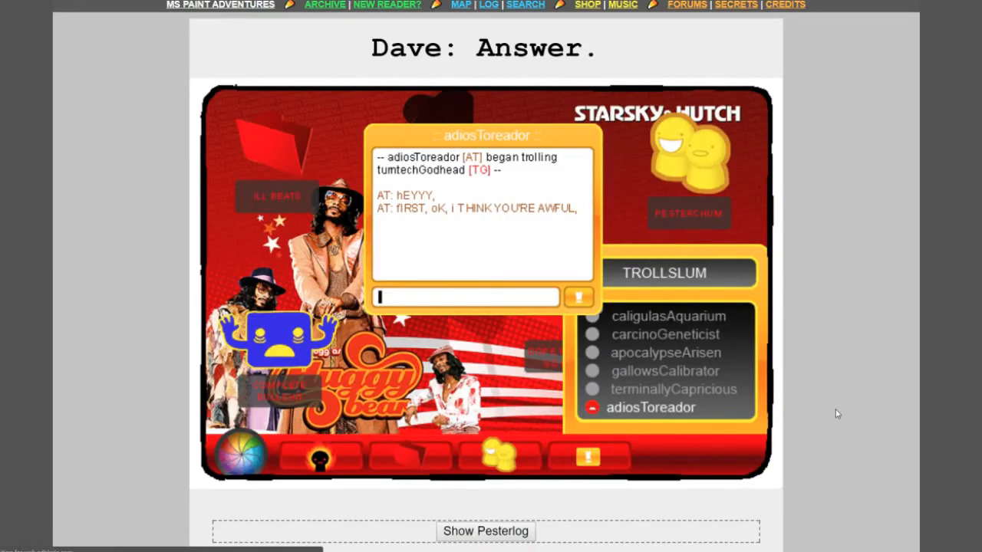
scroll("down", 3)
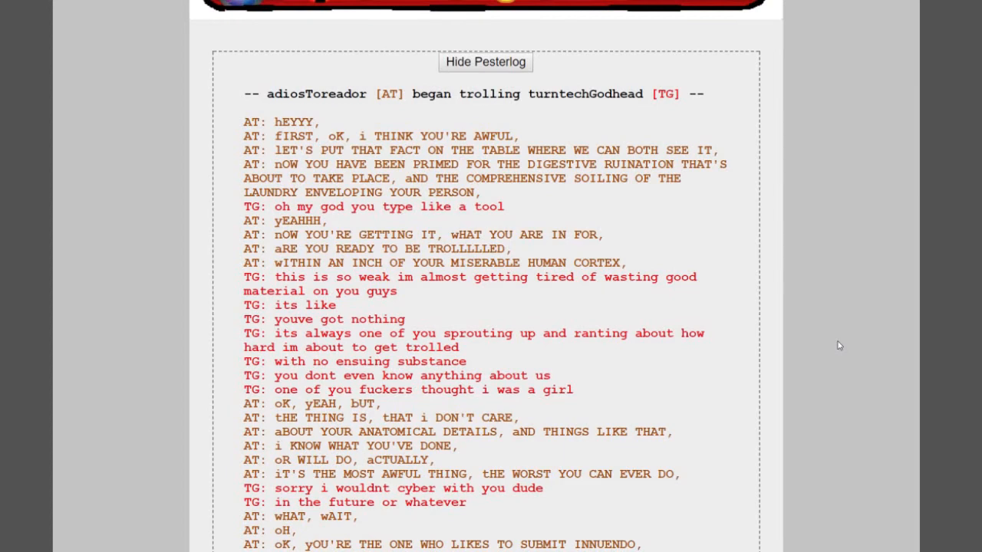
scroll("down", 3)
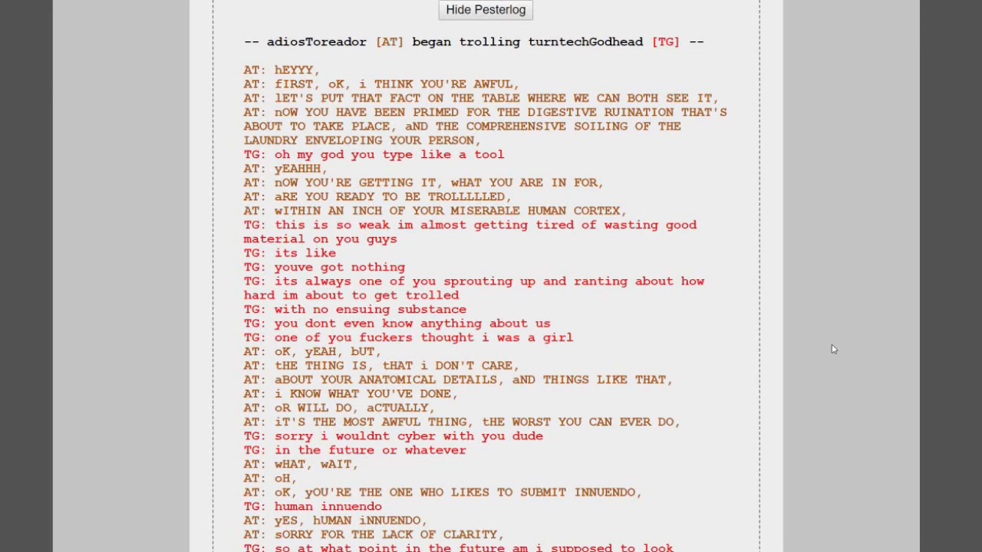
scroll("down", 3)
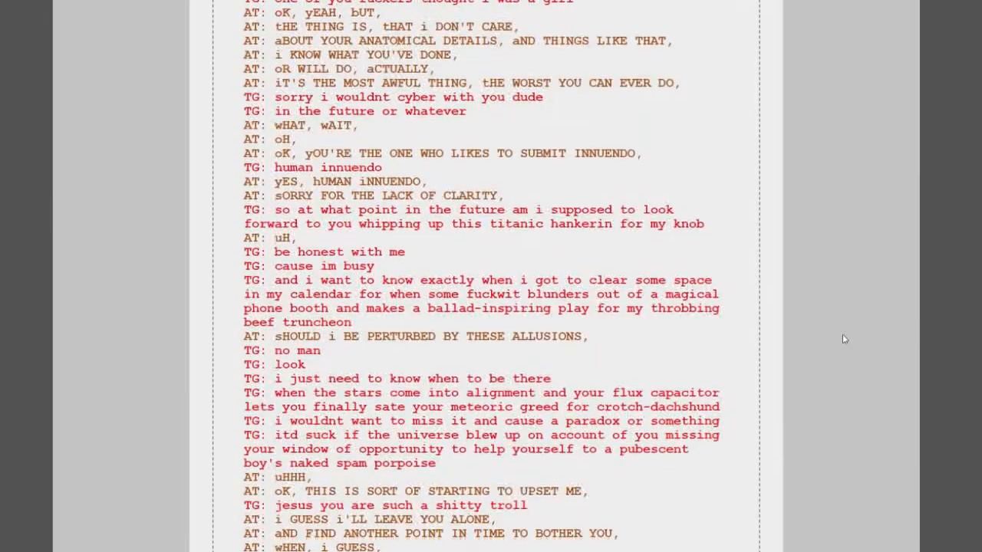
scroll("down", 3)
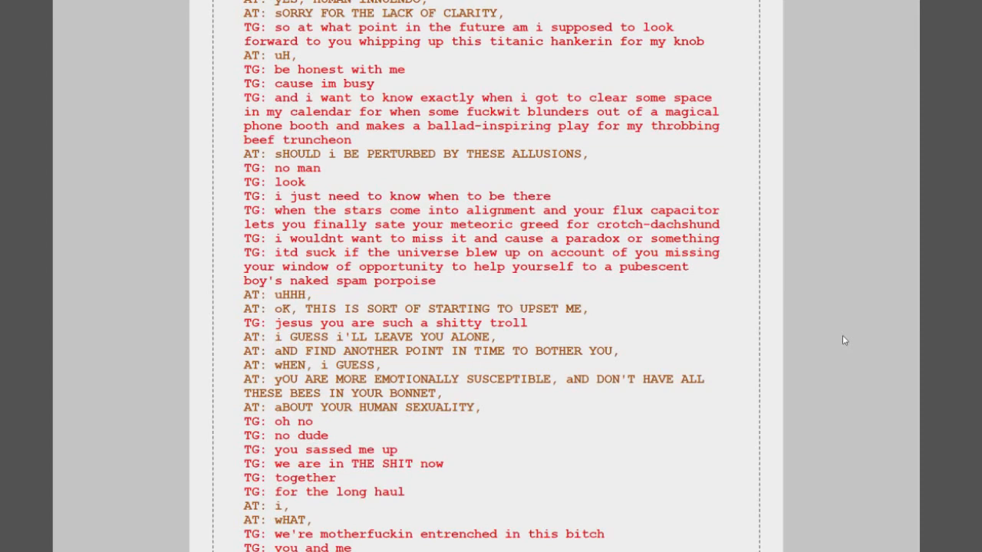
scroll("down", 3)
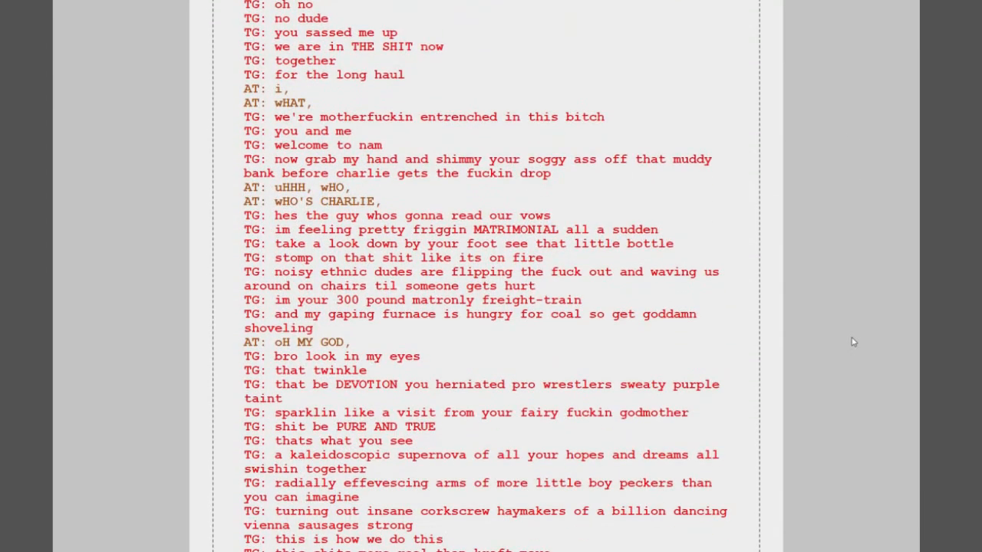
scroll("down", 3)
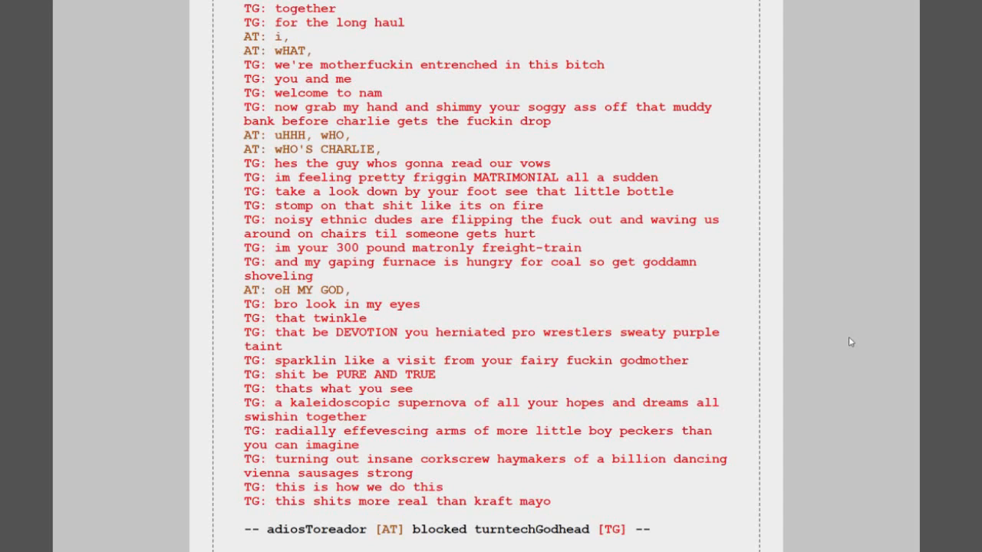
- Scroll back up to the Pesterchum panel showing adiosToreador's opening chat lines
scroll("down", 3)
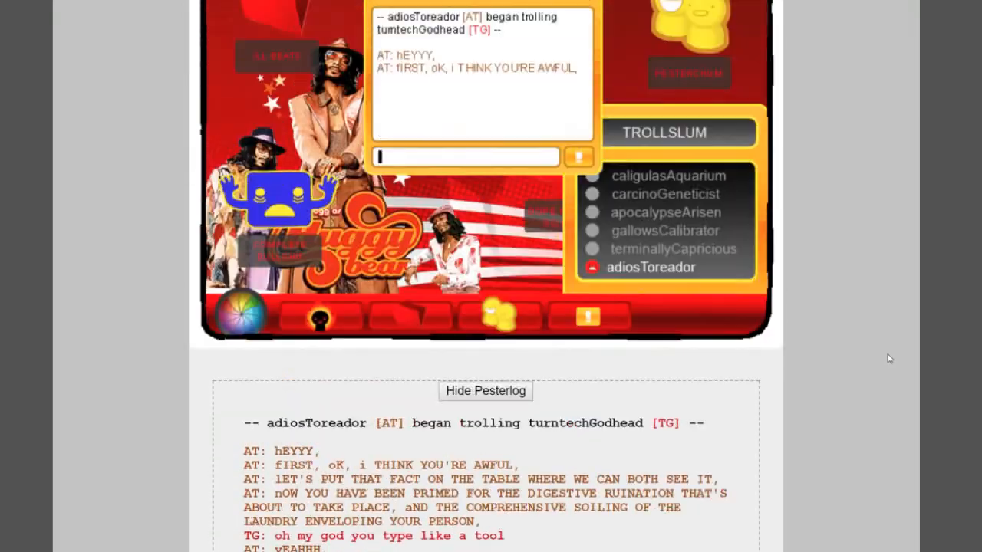
scroll("up", 3)
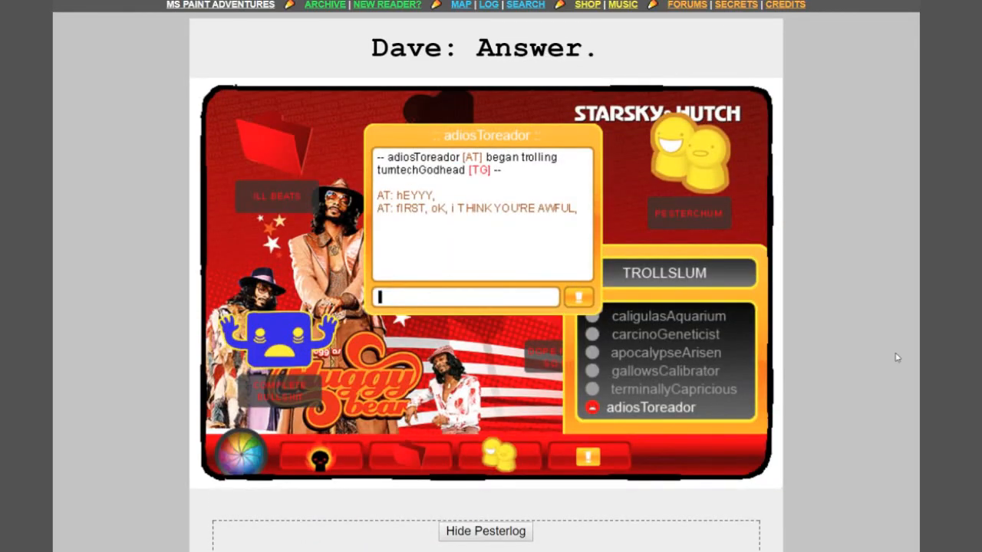